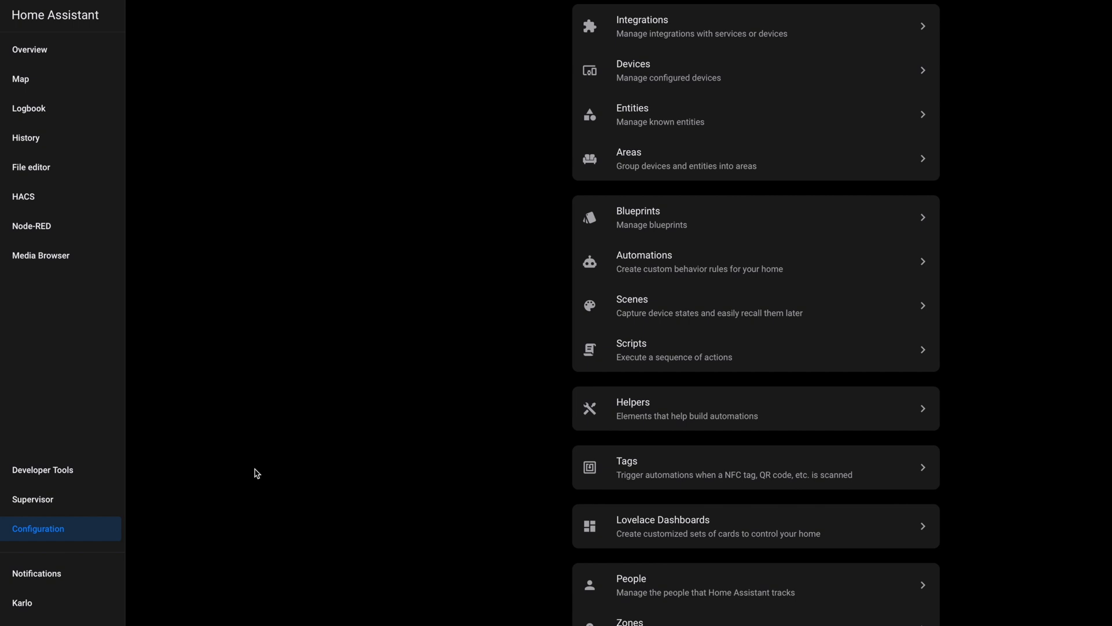
mouse_move(269, 478)
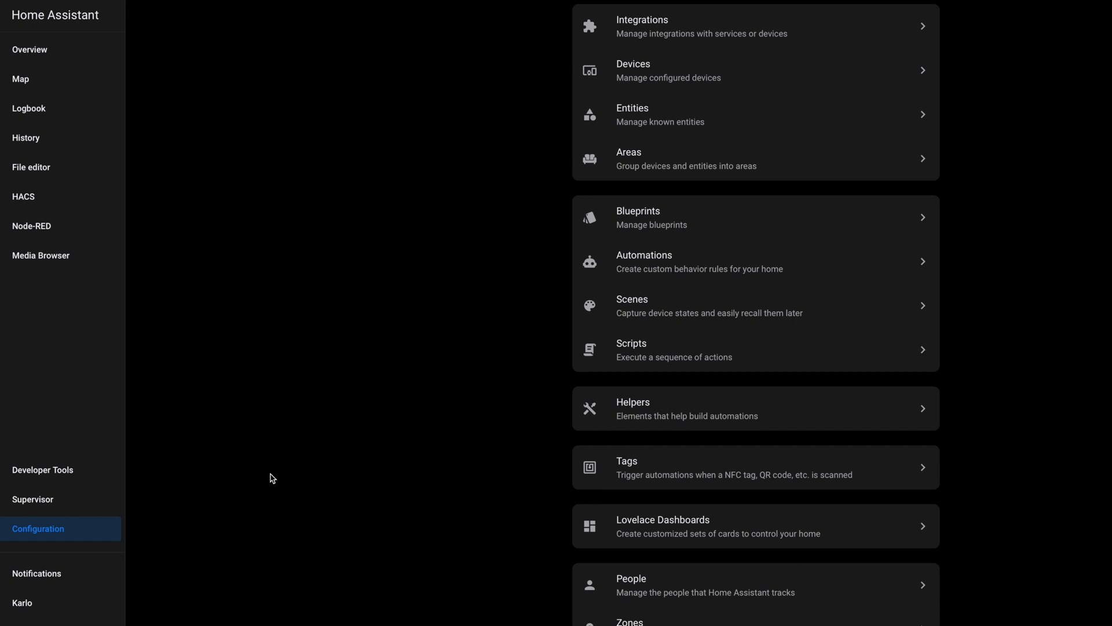
mouse_move(54, 501)
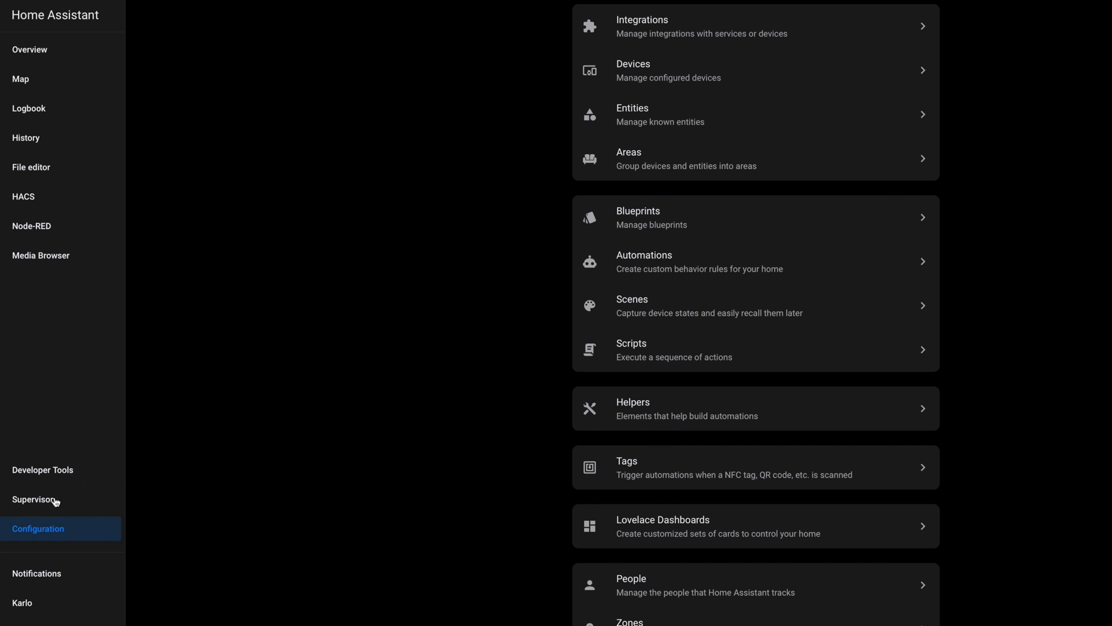
Open the Supervisor System page and show the Host card's extra options
click(32, 499)
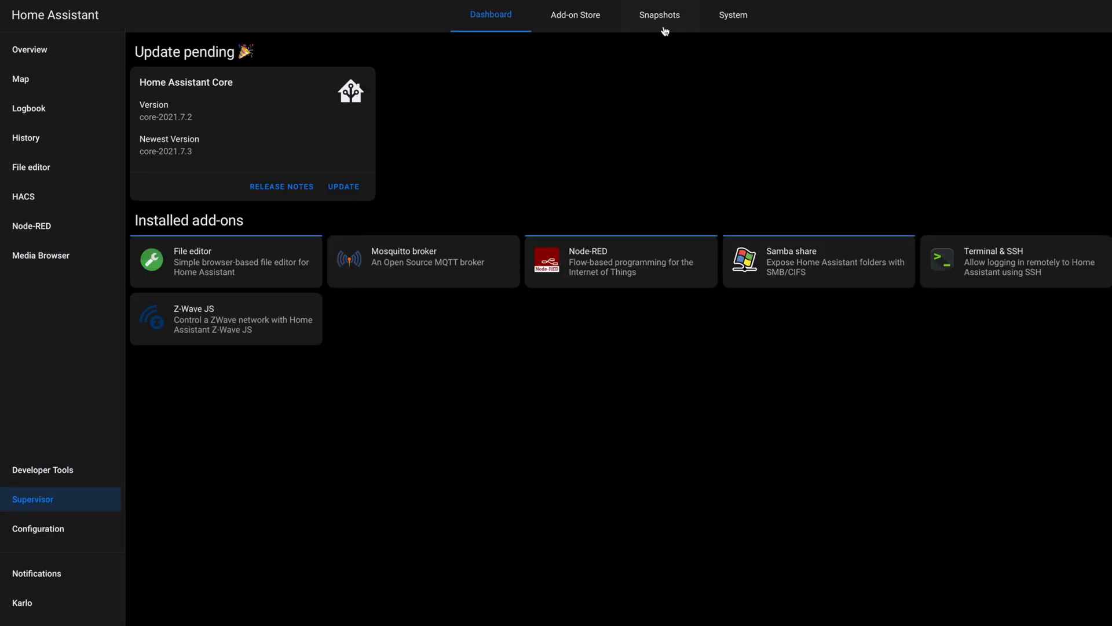
click(733, 14)
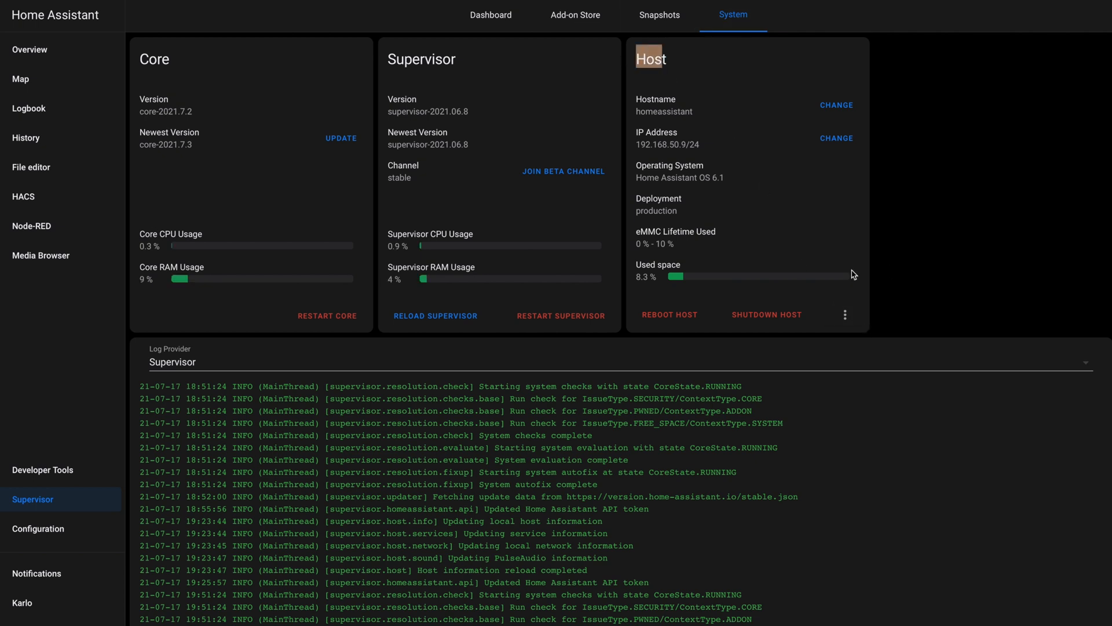
click(843, 314)
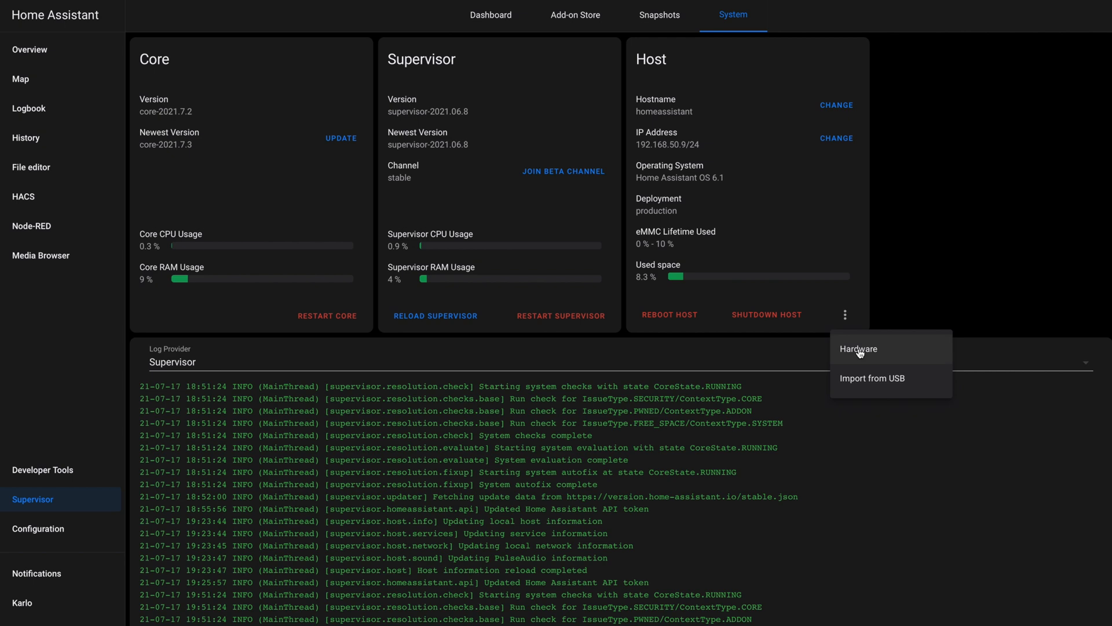
List the host hardware and scroll to the ttyUSB0 and ttyUSB1 serial ports
click(858, 348)
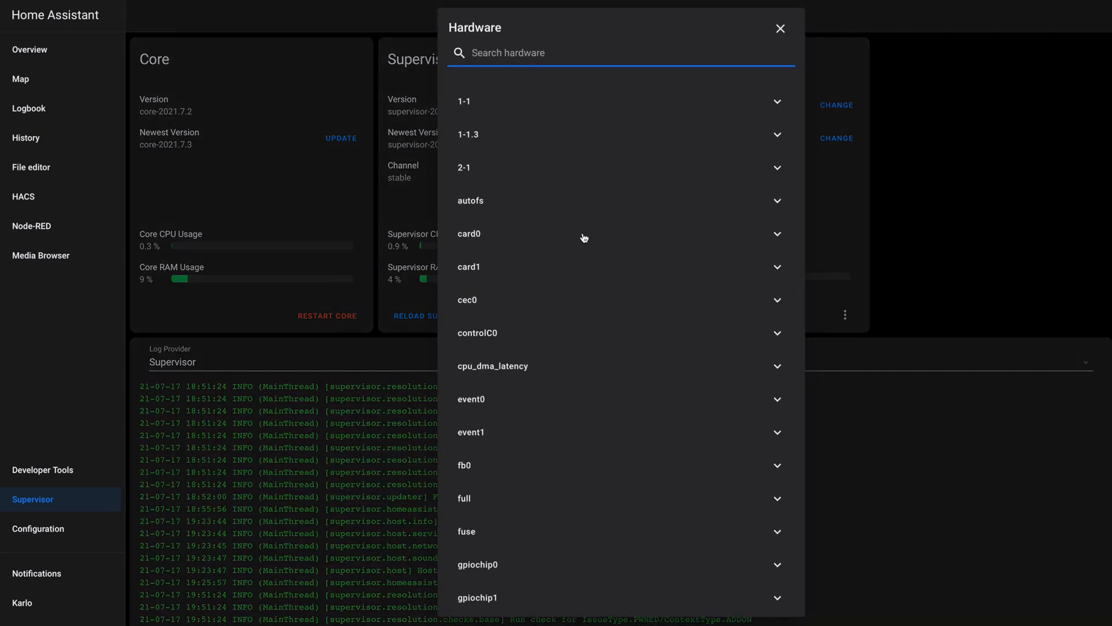
scroll(down, 3)
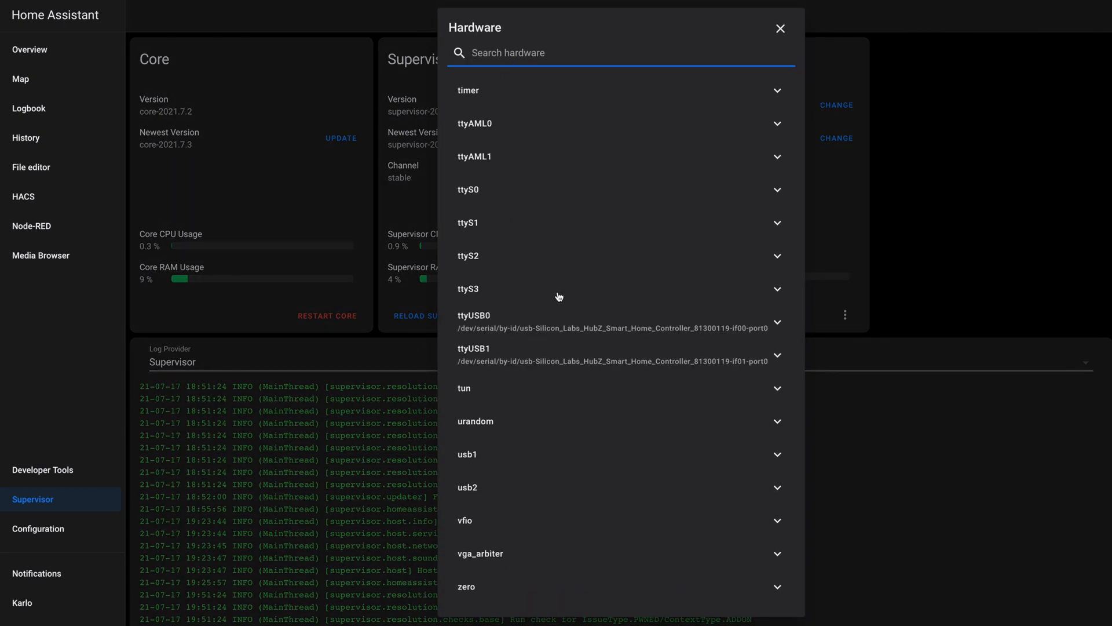
mouse_move(482, 321)
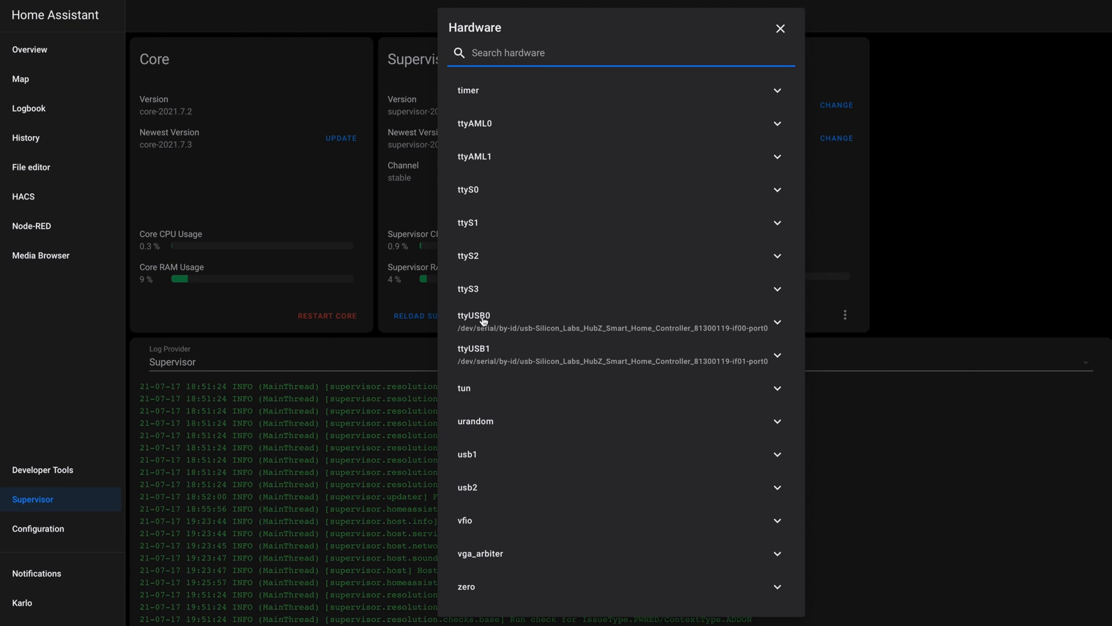
mouse_move(473, 366)
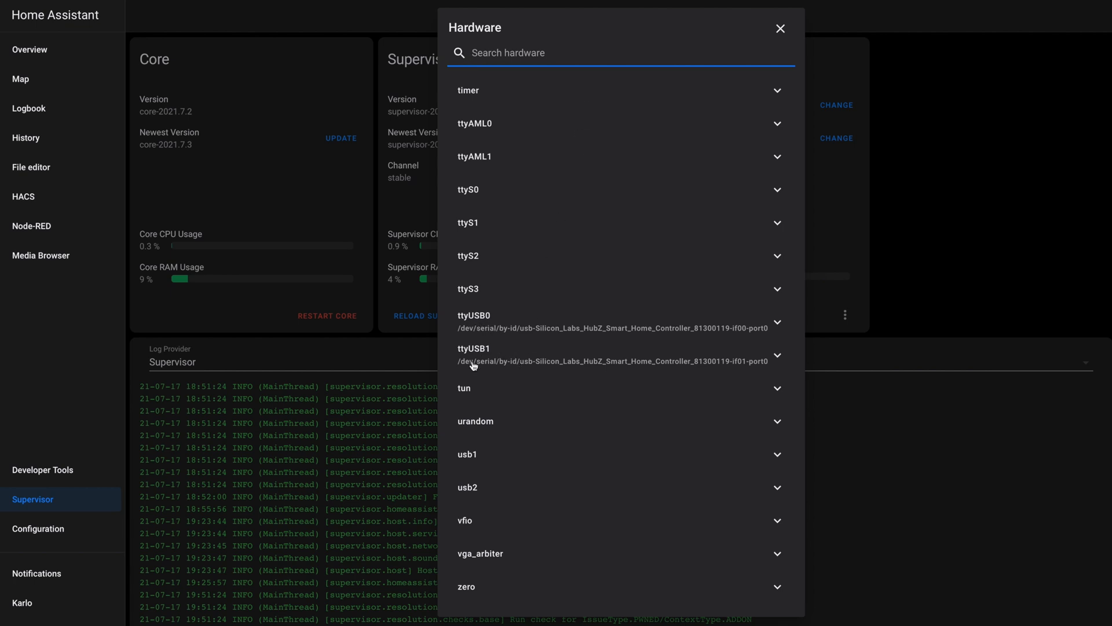
mouse_move(486, 340)
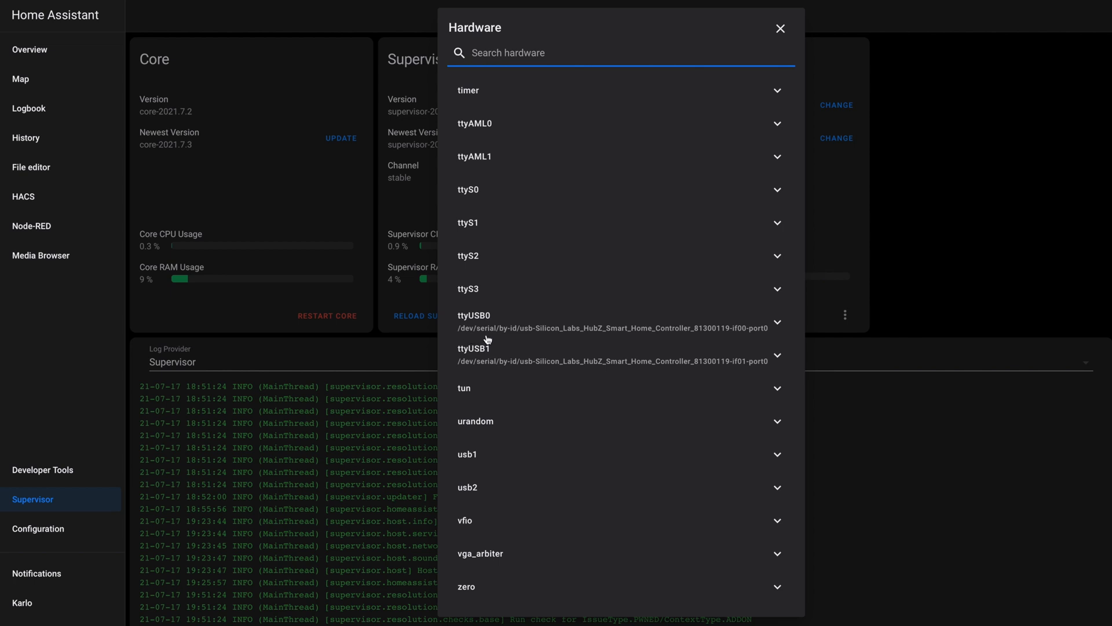
mouse_move(870, 392)
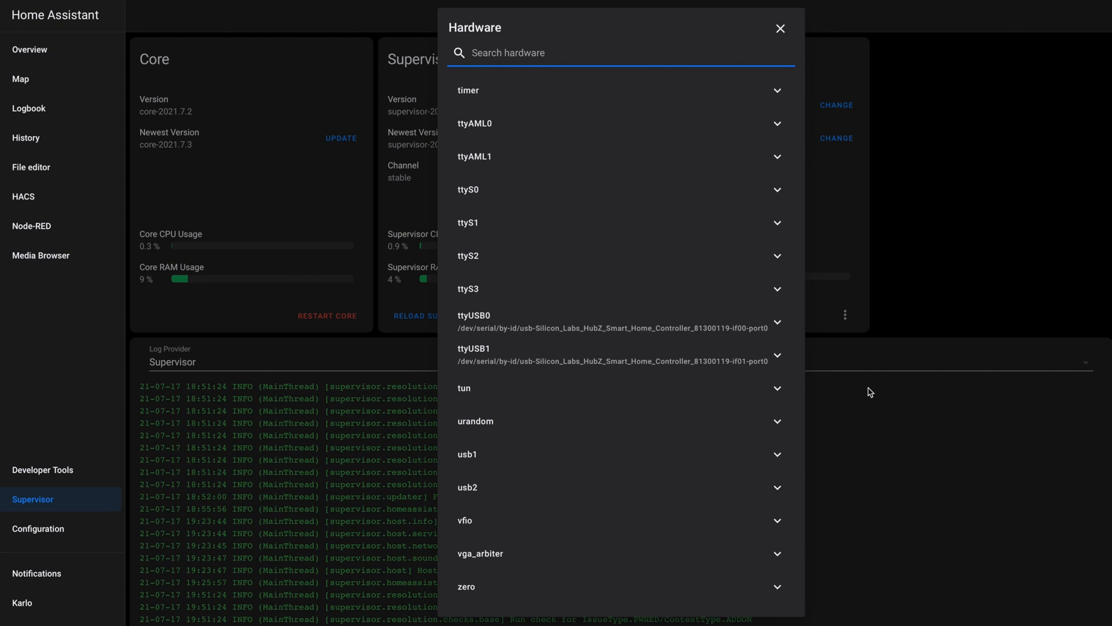
mouse_move(483, 327)
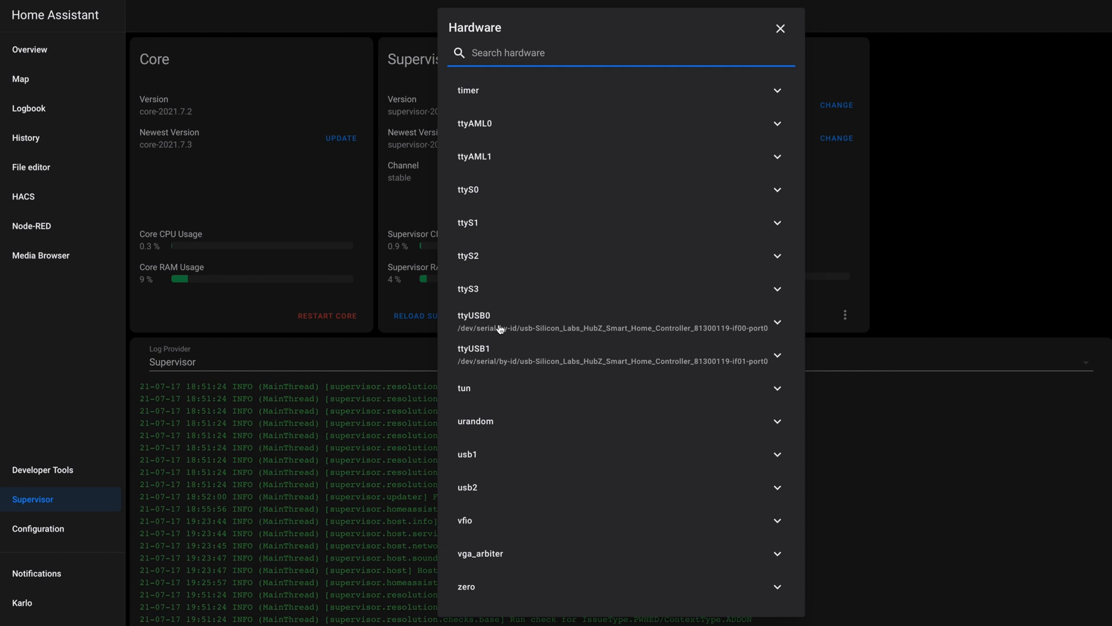
mouse_move(528, 368)
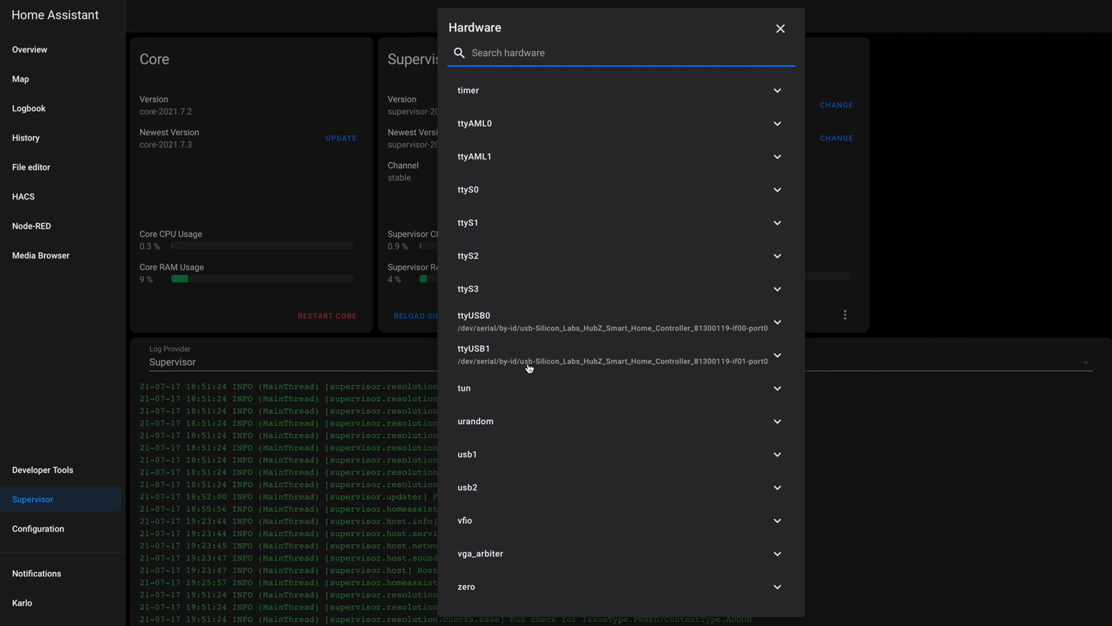
mouse_move(487, 321)
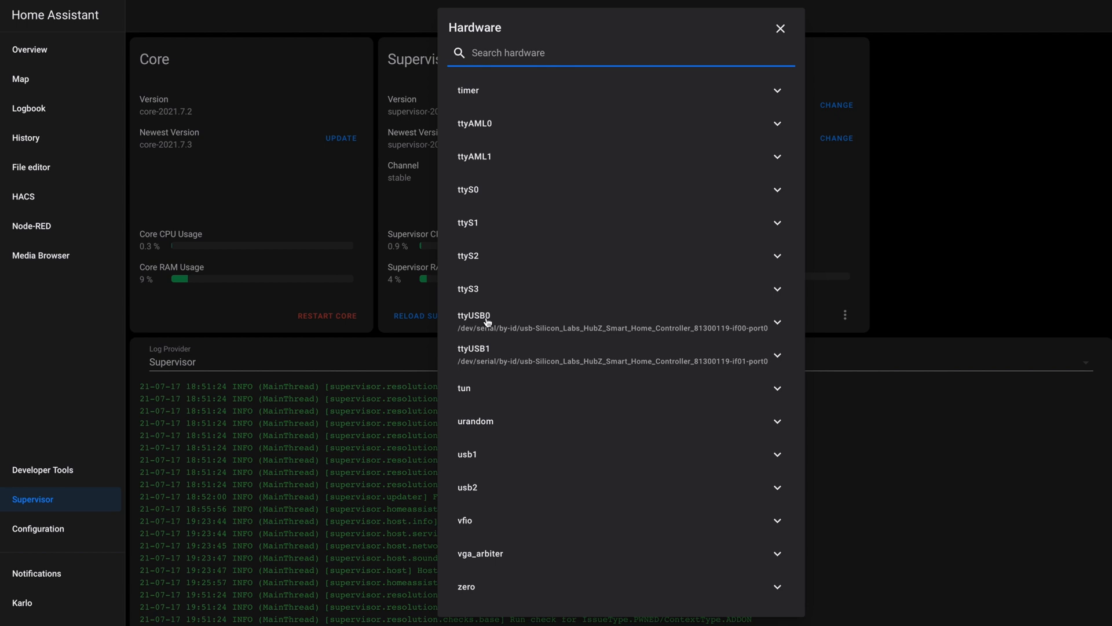
mouse_move(490, 343)
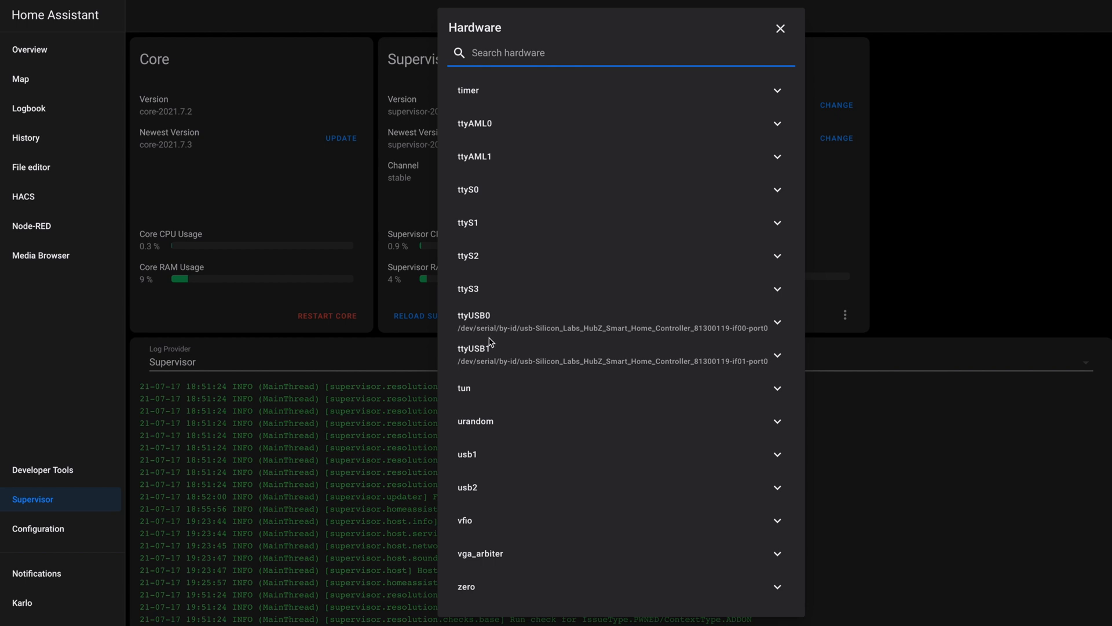
mouse_move(470, 356)
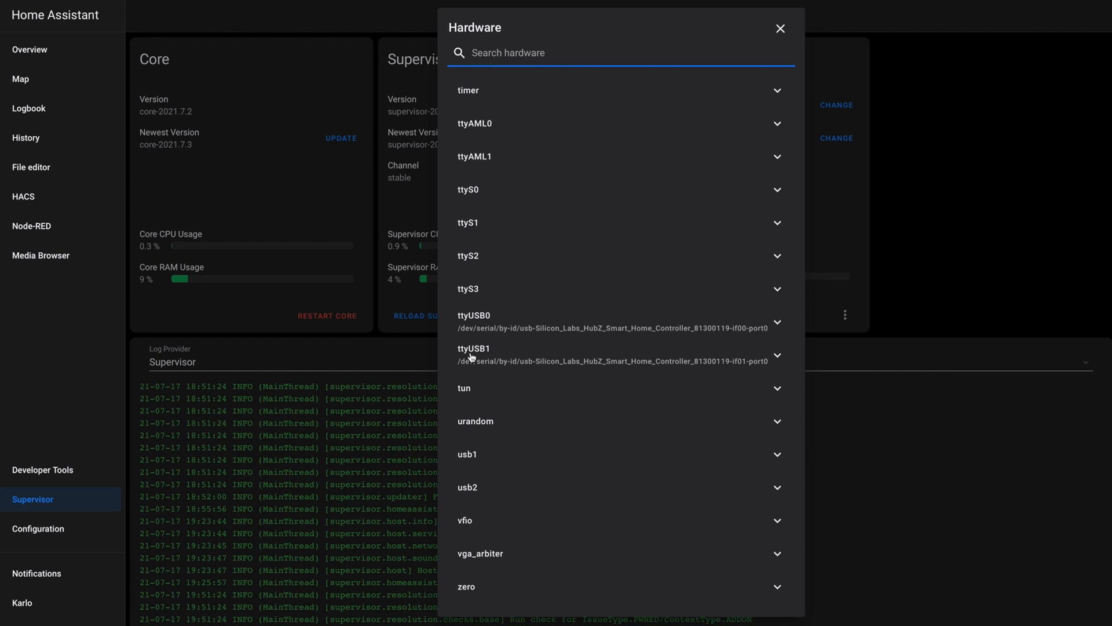
mouse_move(622, 622)
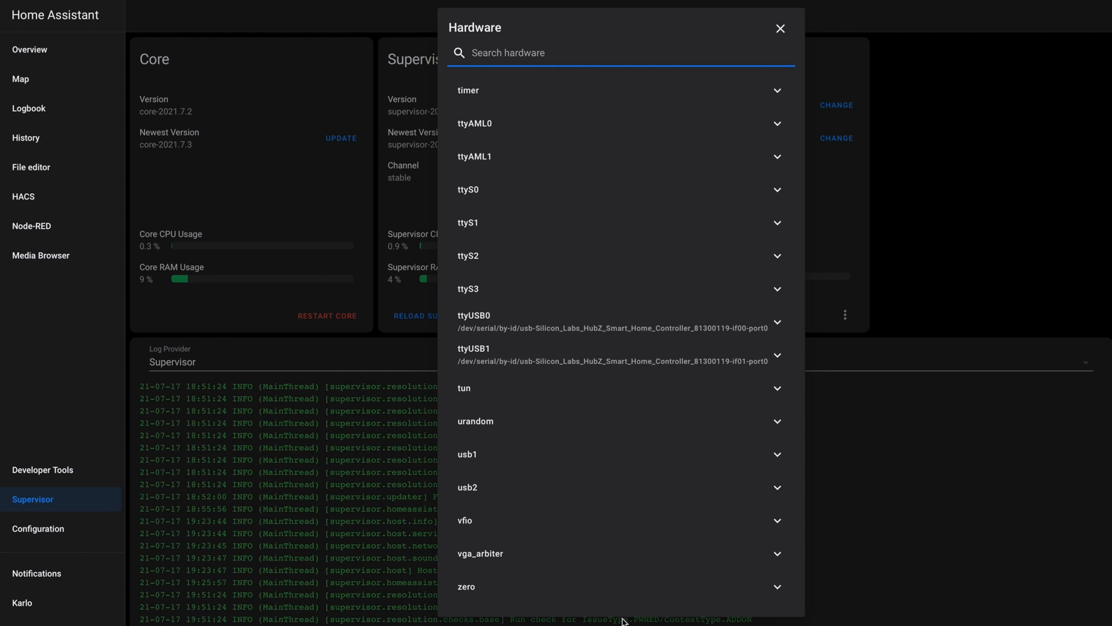
mouse_move(594, 604)
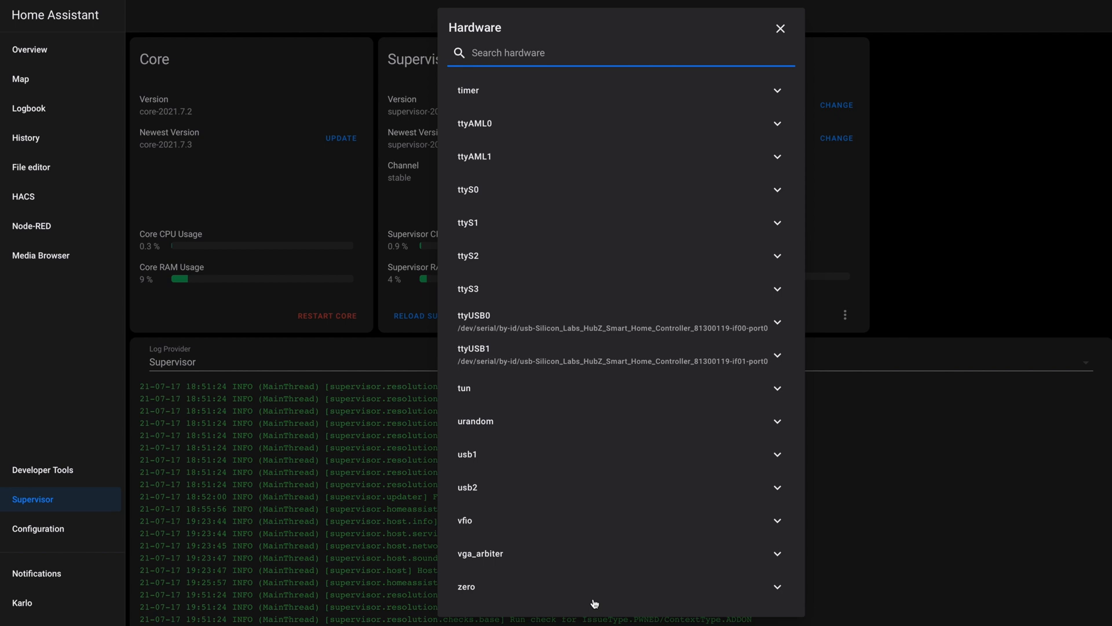
mouse_move(590, 603)
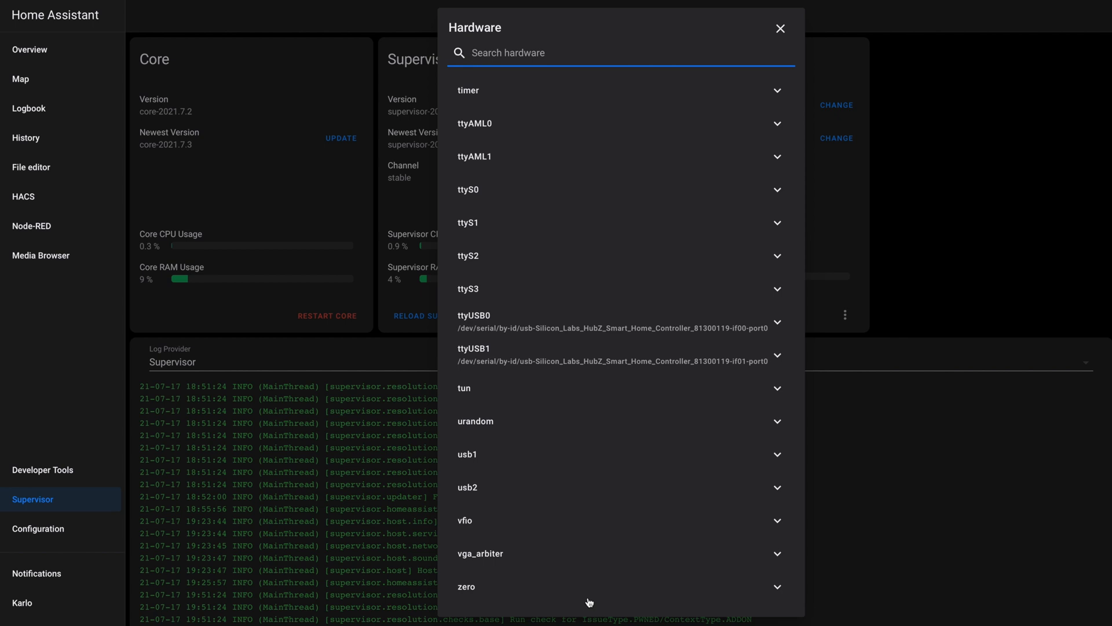
mouse_move(524, 321)
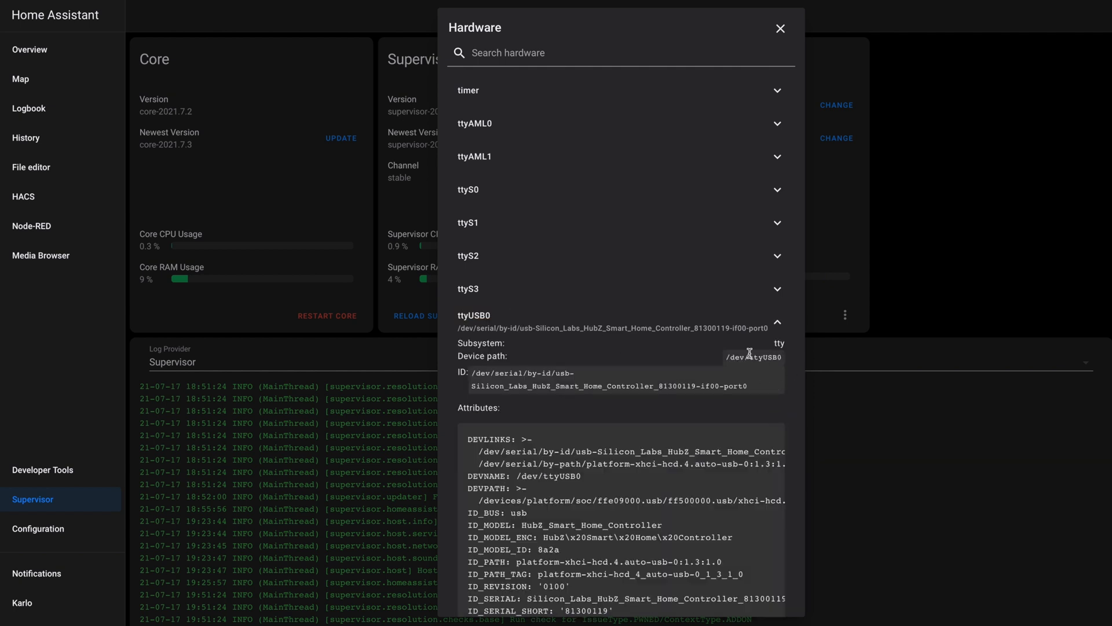
mouse_move(666, 360)
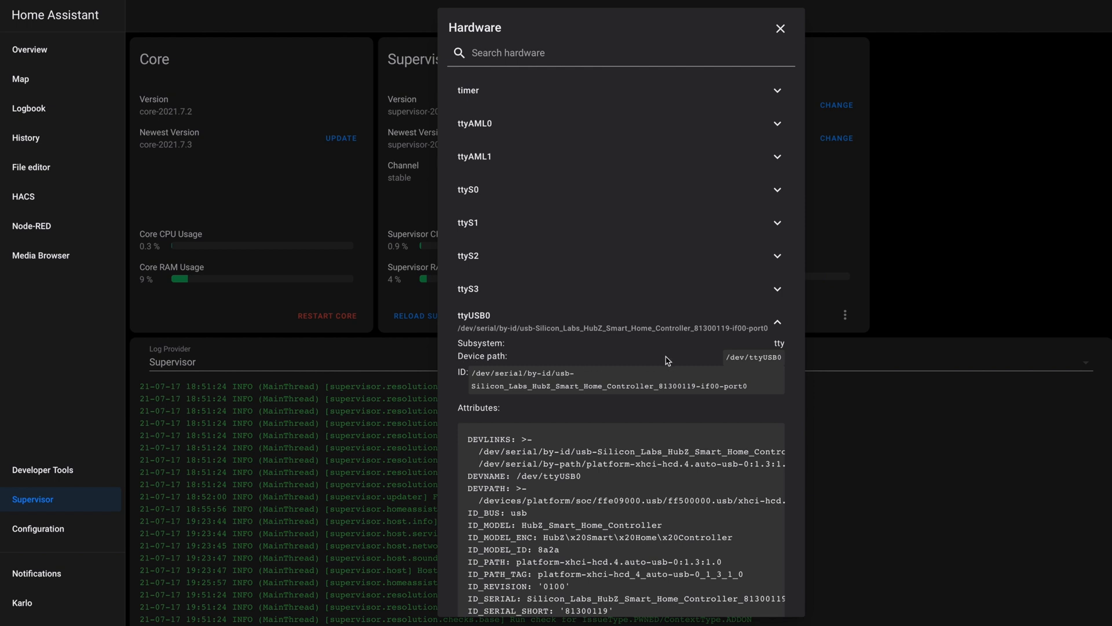
Copy the /dev/ttyUSB0 device path and close the Hardware dialog
double_click(753, 357)
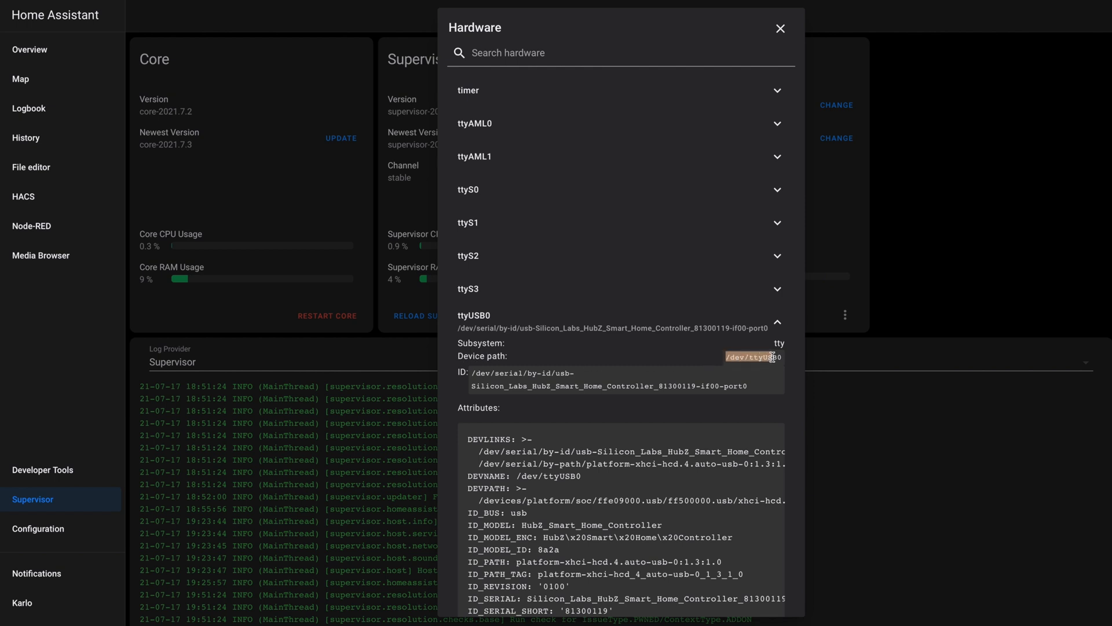
mouse_move(850, 391)
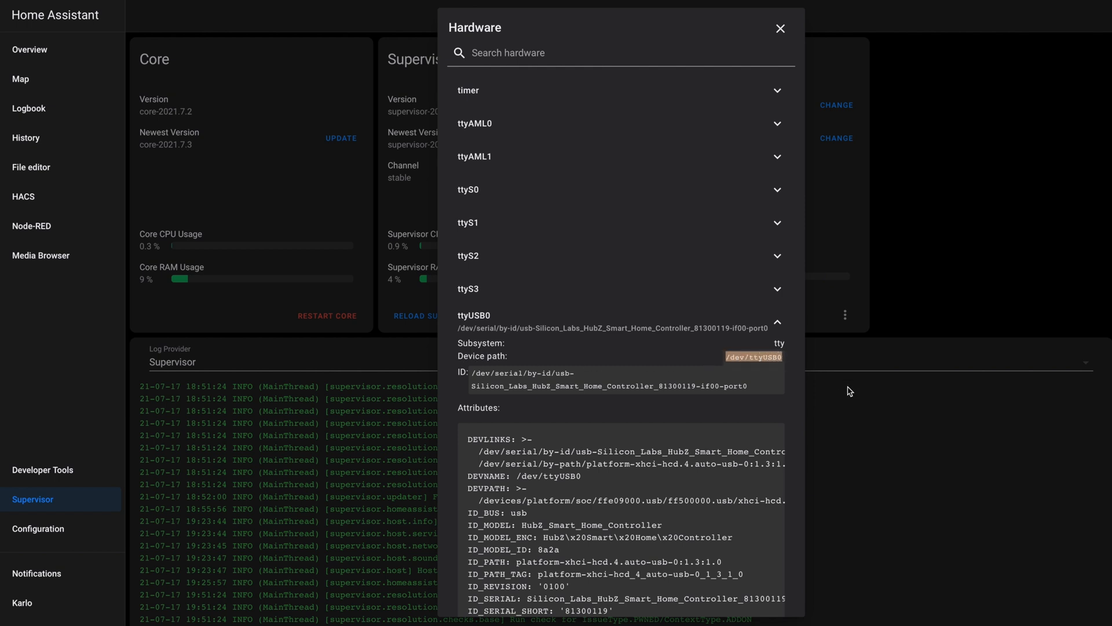
mouse_move(721, 66)
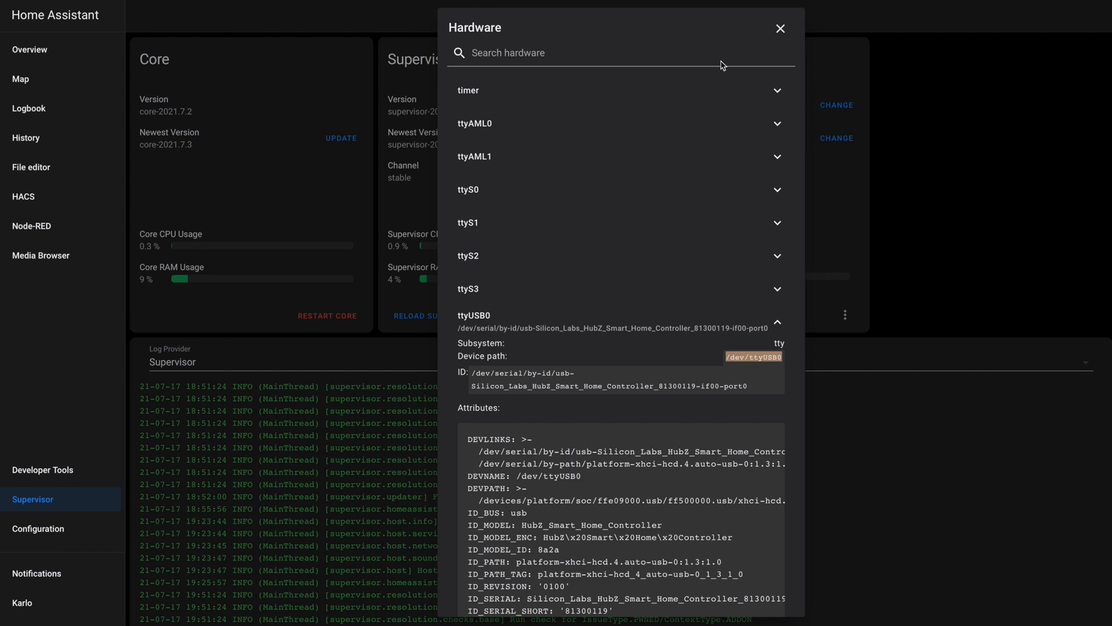
click(780, 28)
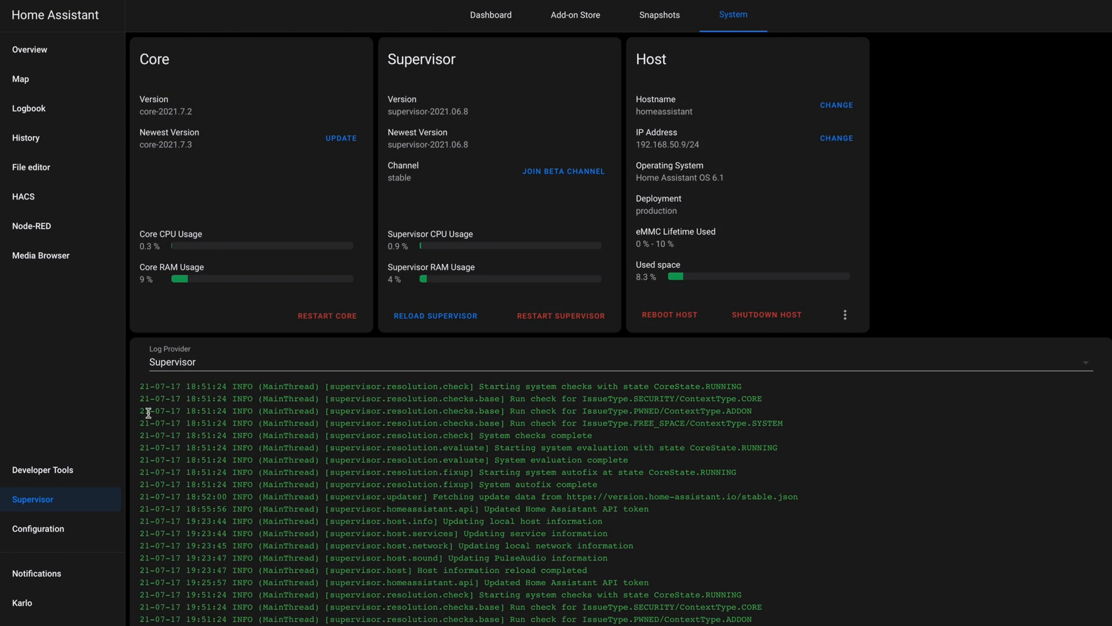
Start adding a new integration from Integrations and search for 'z-'
click(38, 528)
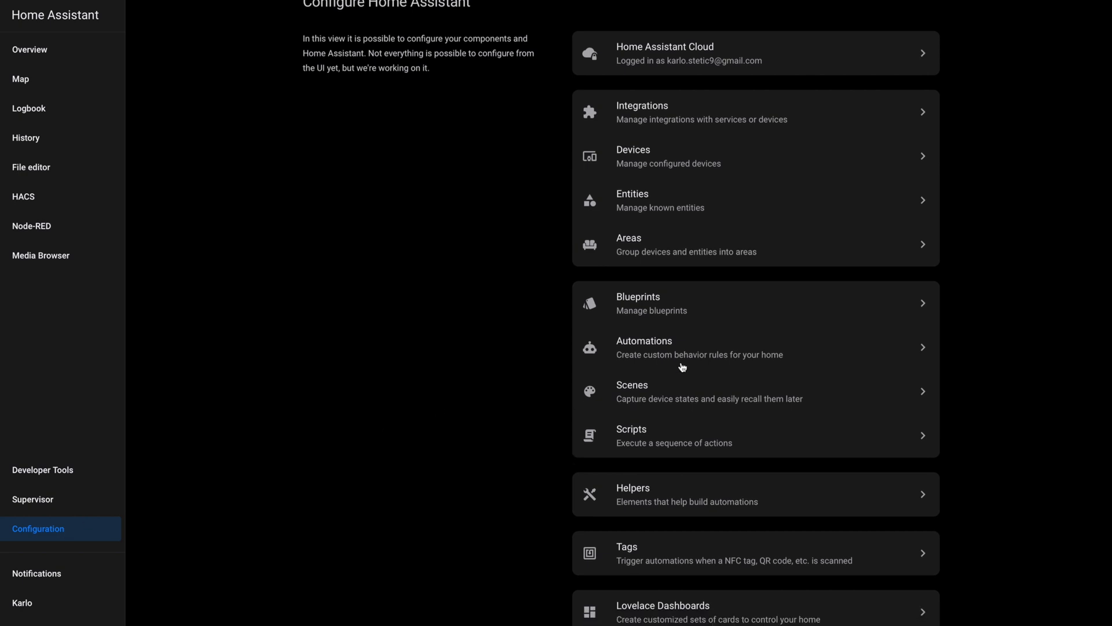
click(642, 111)
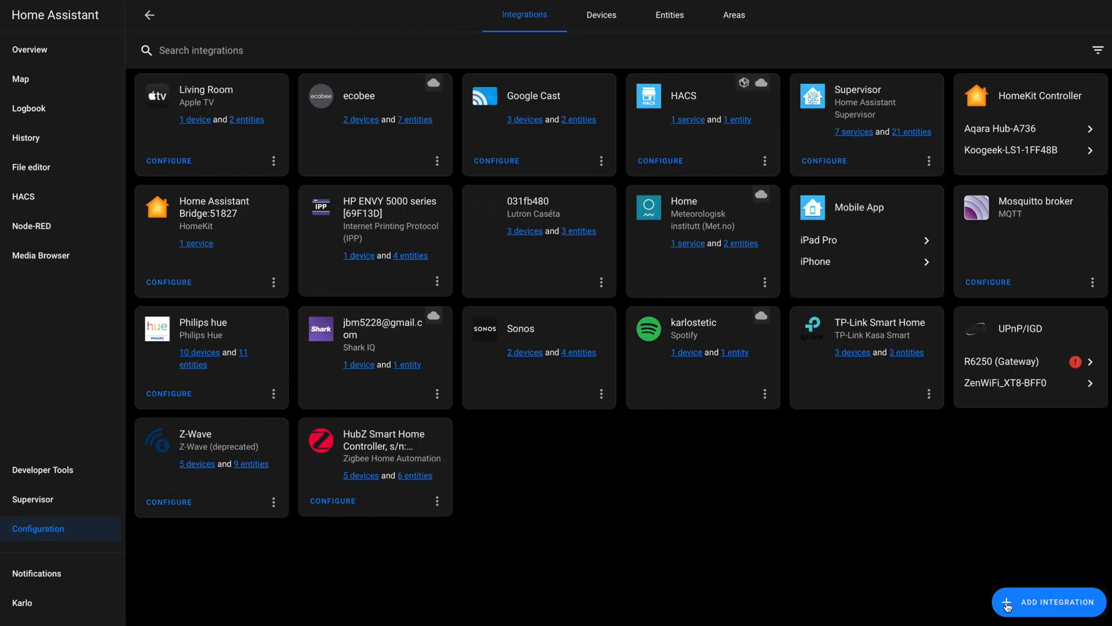
click(1056, 601)
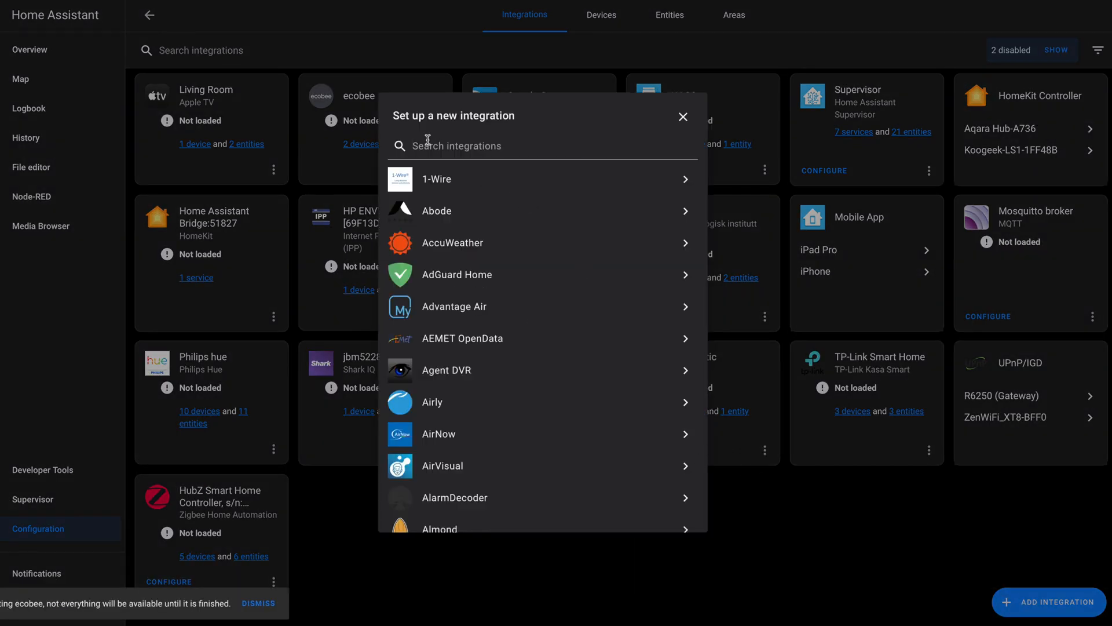
text(z-)
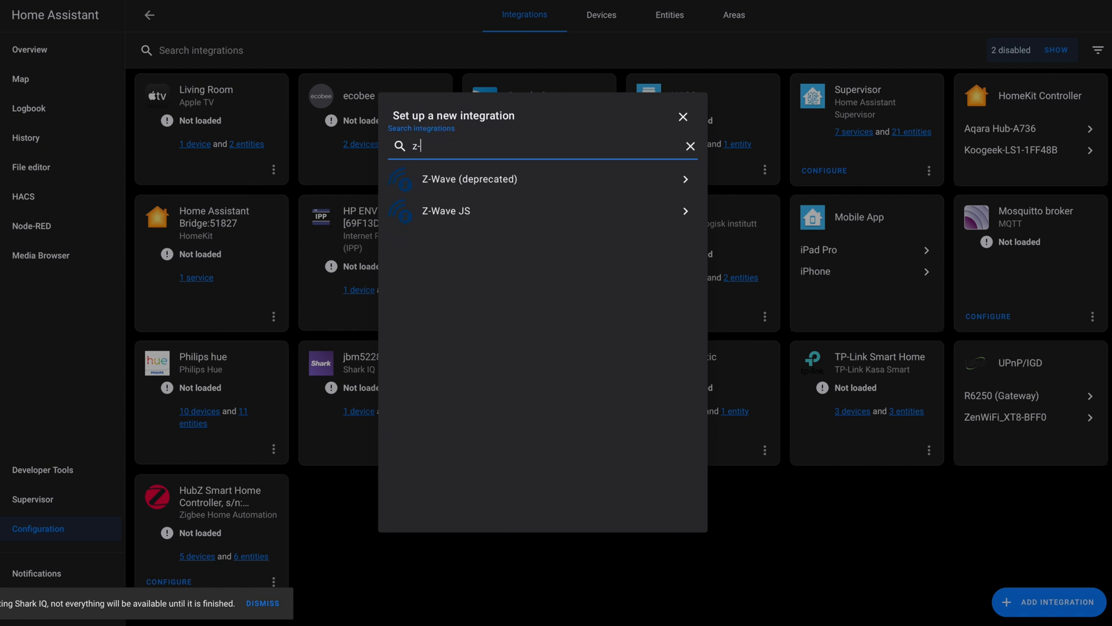
Choose Z-Wave JS and connect through the Supervisor add-on
click(445, 211)
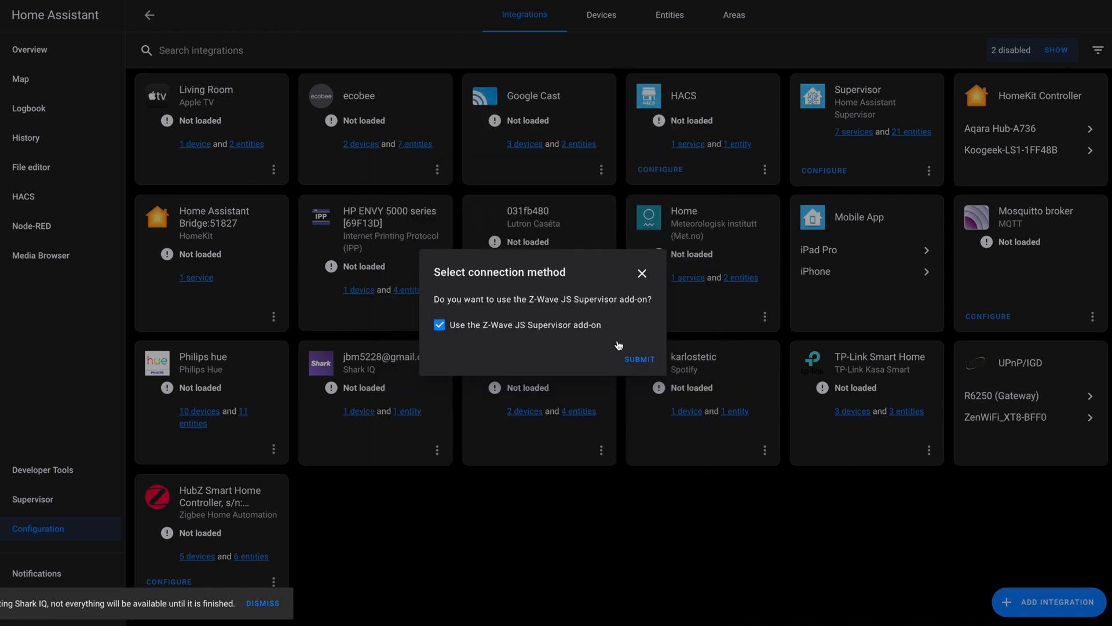
click(638, 359)
text(/dev/ttyUSB0)
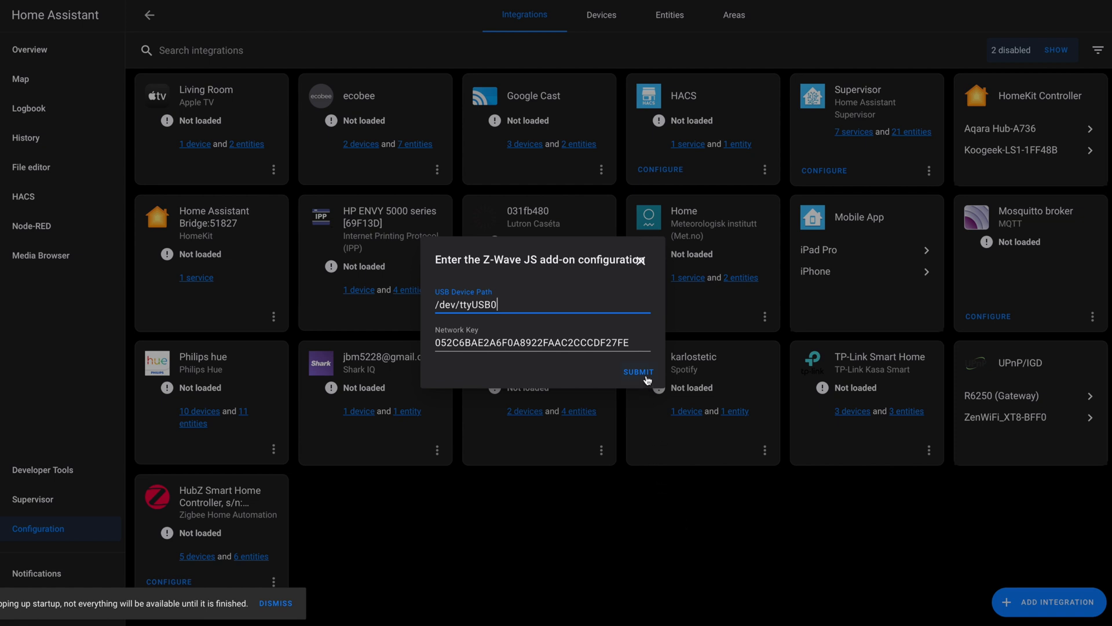
Submit the add-on configuration and assign found devices to the Control Room area
click(638, 372)
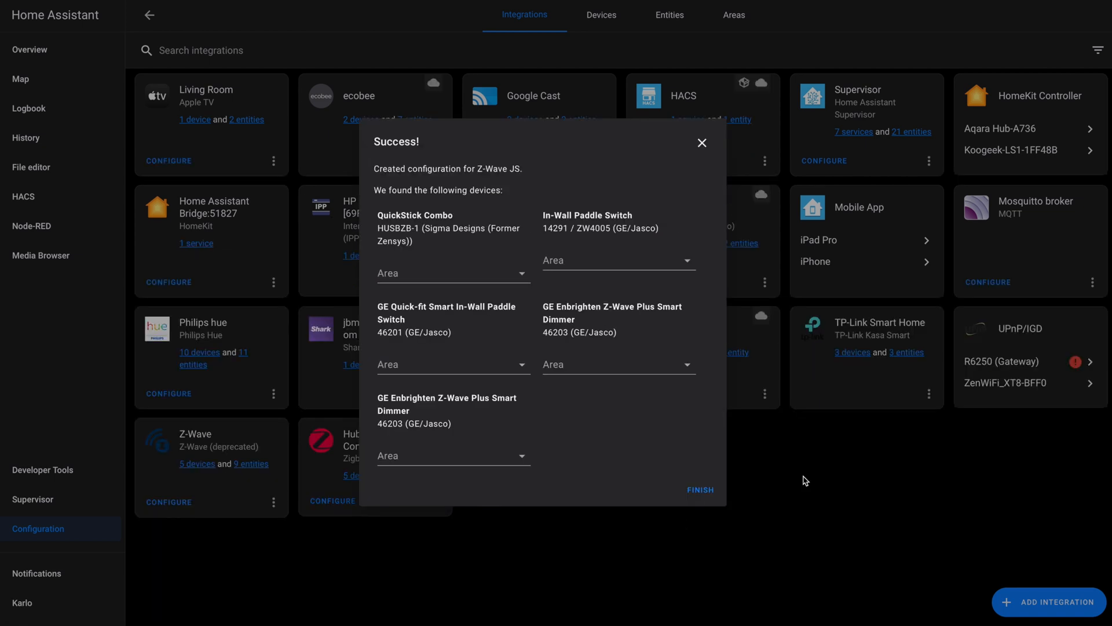
mouse_move(792, 474)
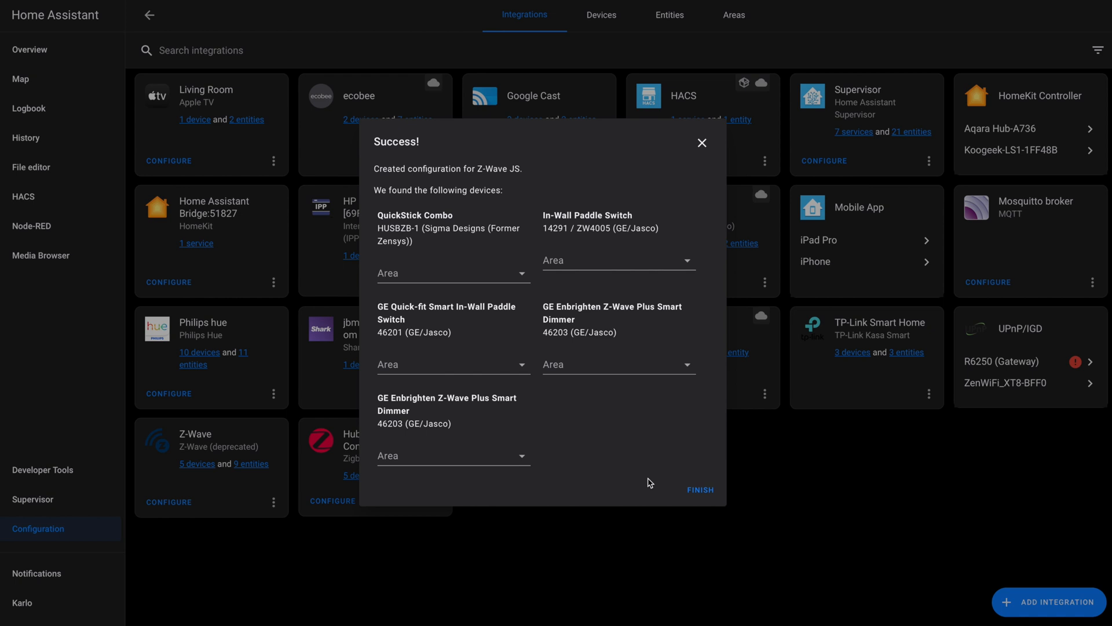
mouse_move(522, 283)
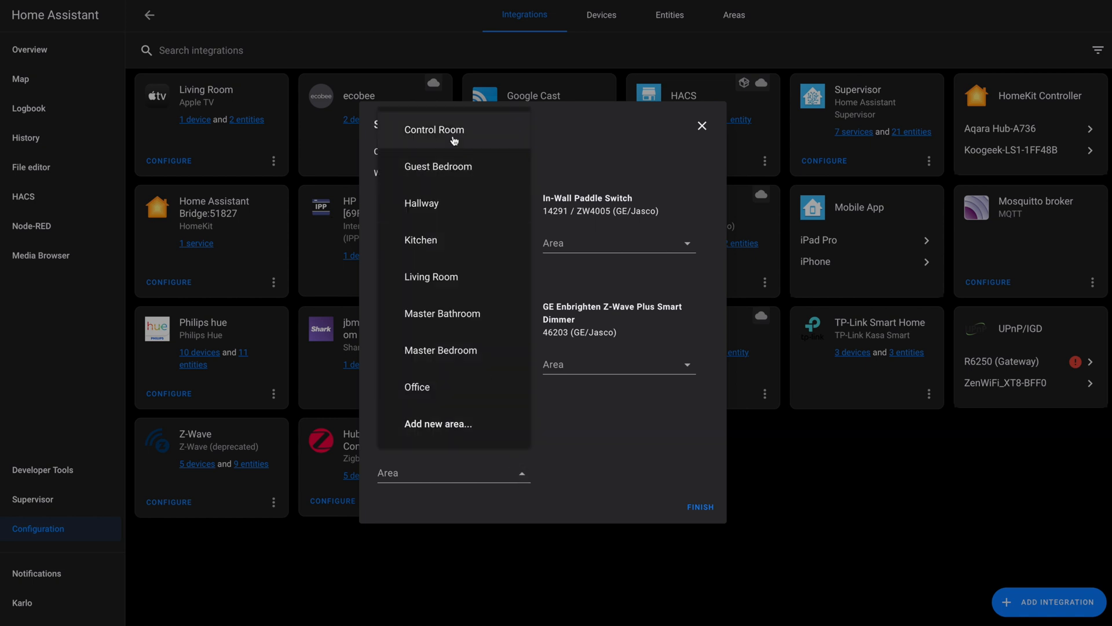
click(434, 129)
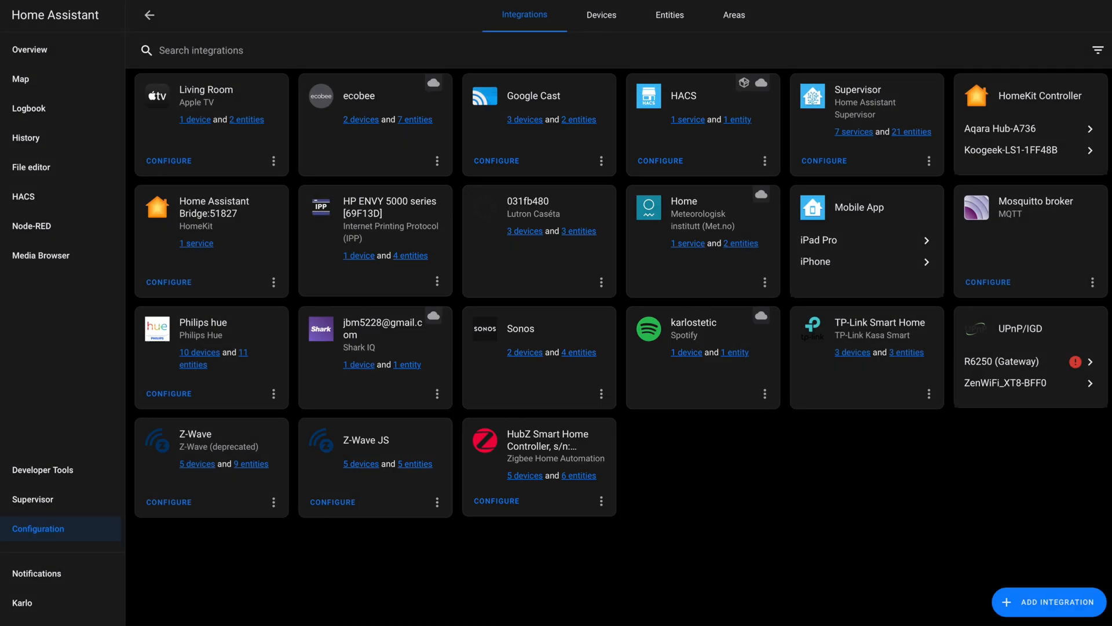
mouse_move(545, 620)
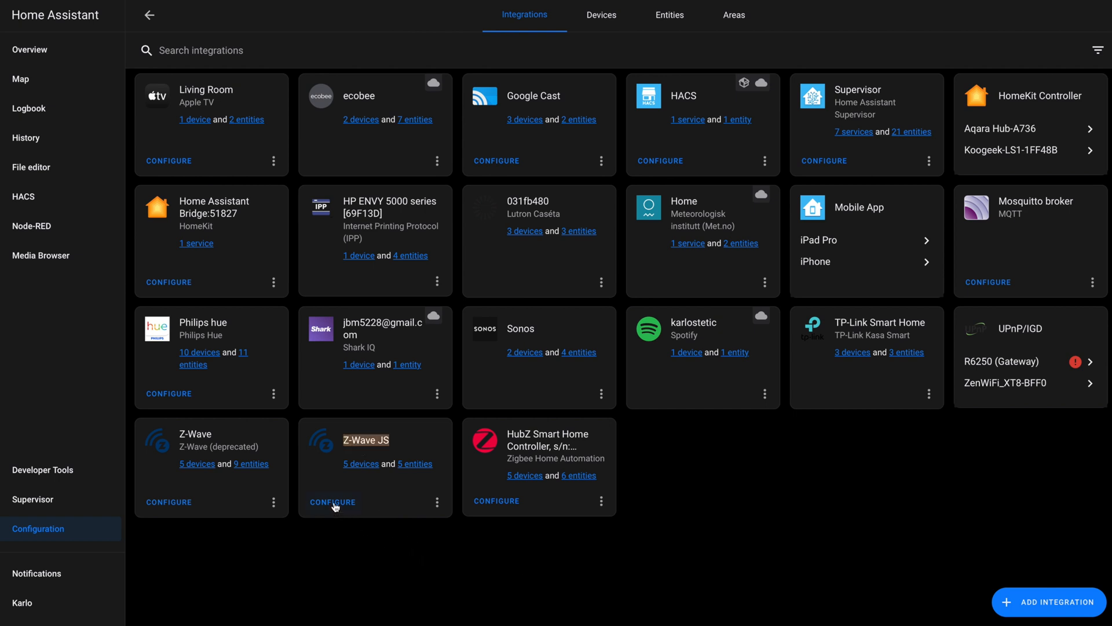
Open Z-Wave JS network management and bring up the Add Node wizard
click(332, 501)
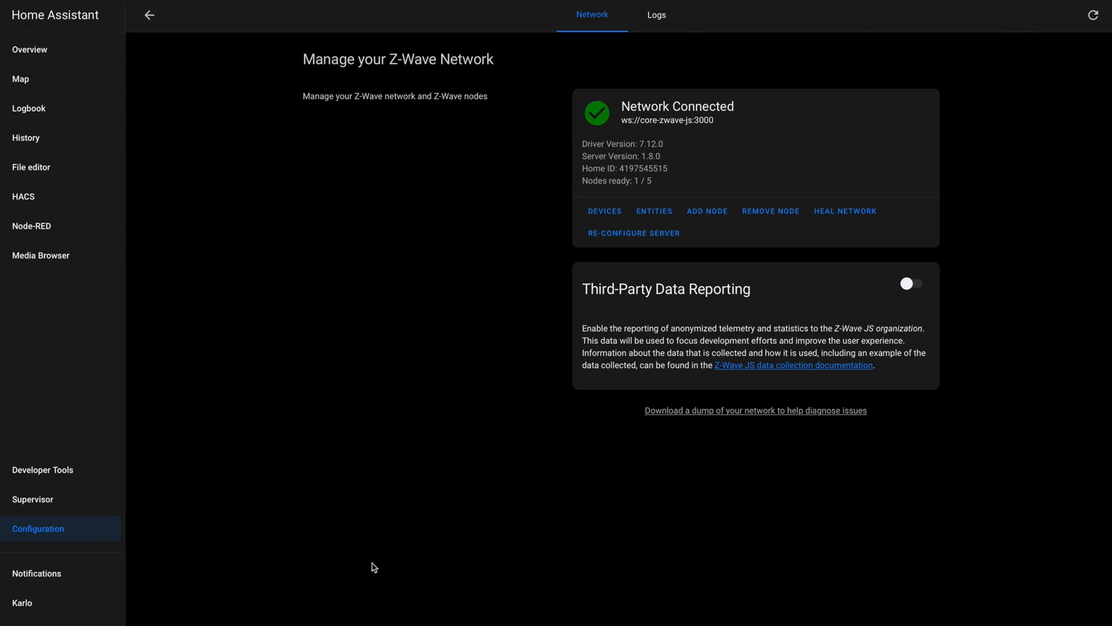
click(706, 211)
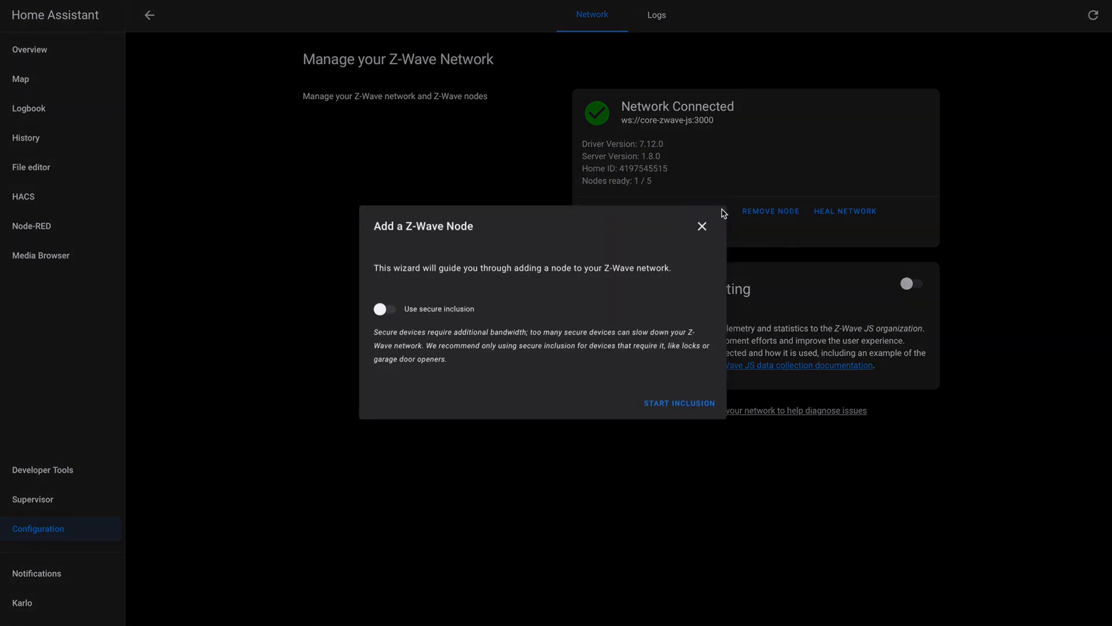
click(701, 225)
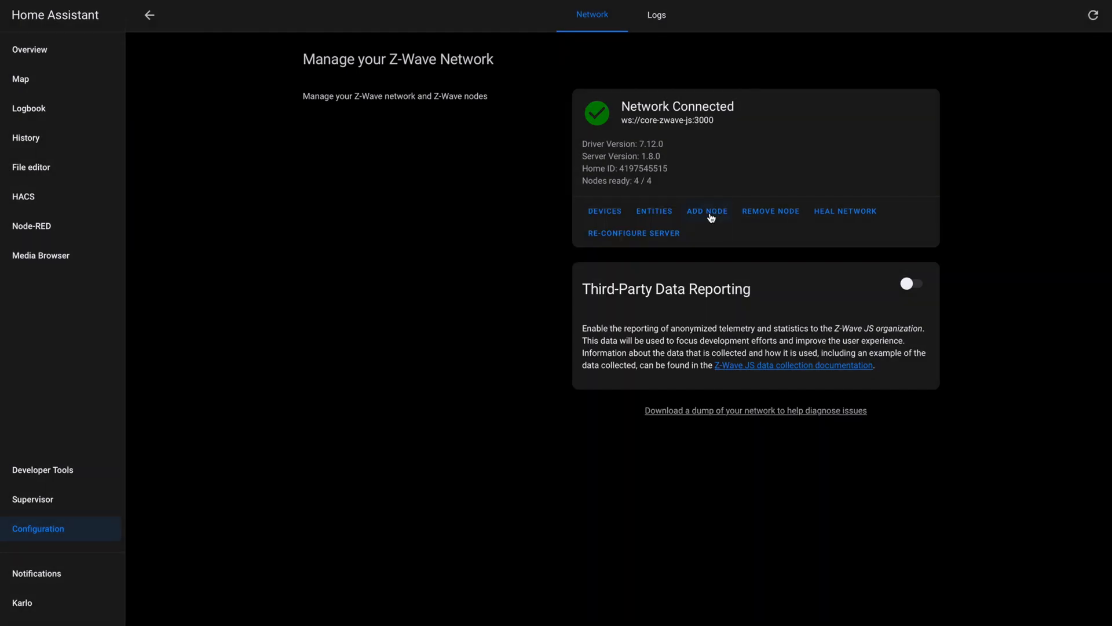
click(705, 211)
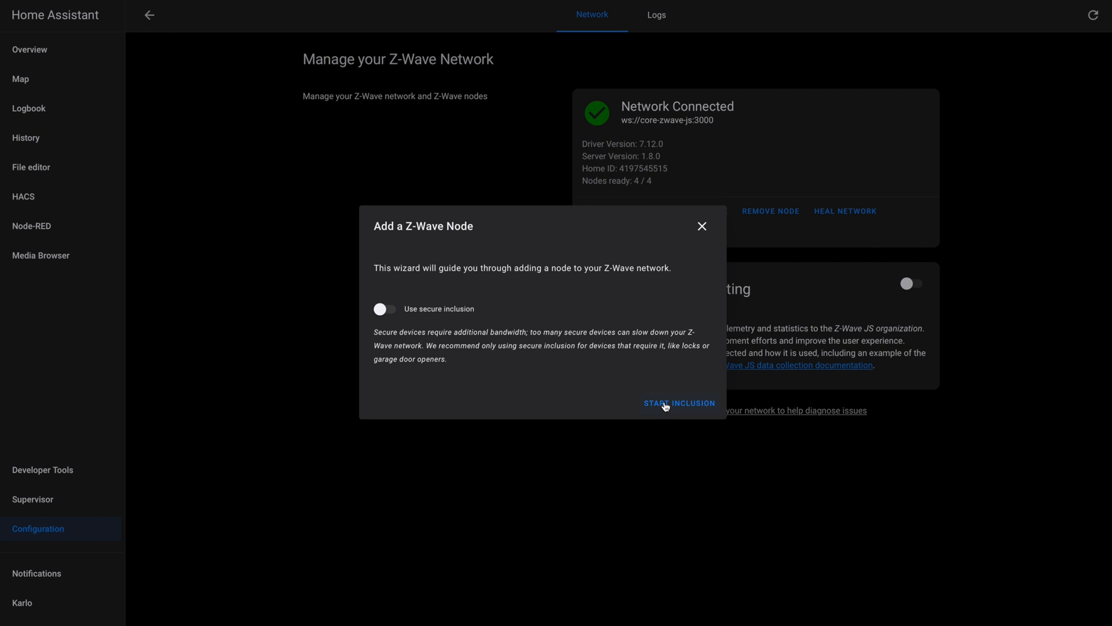
Start inclusion mode, then cancel it without adding a device
click(678, 403)
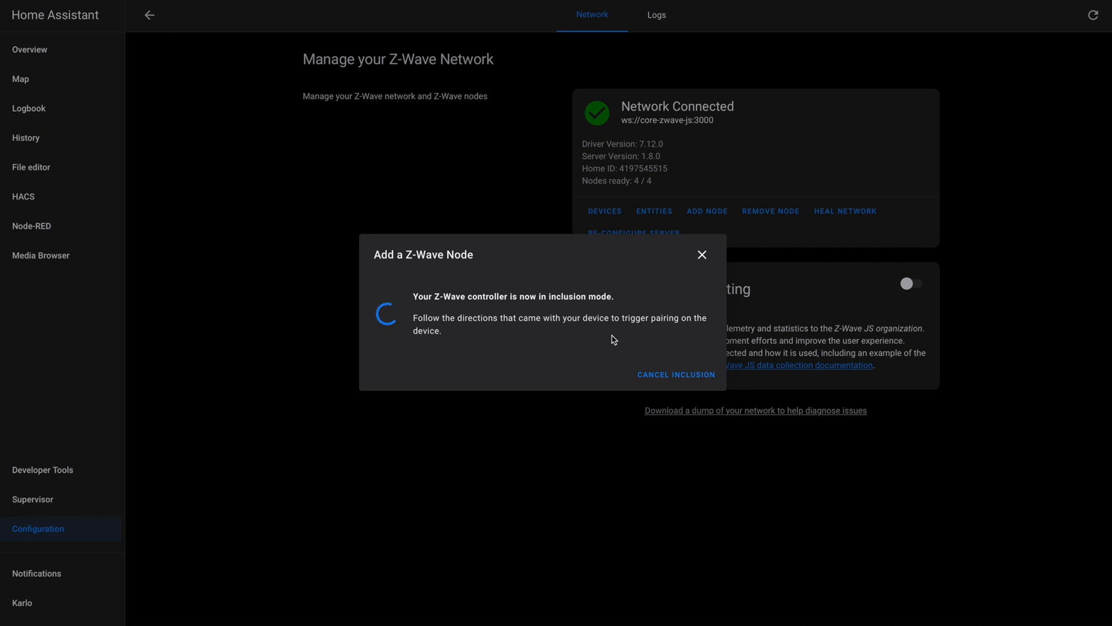
click(676, 375)
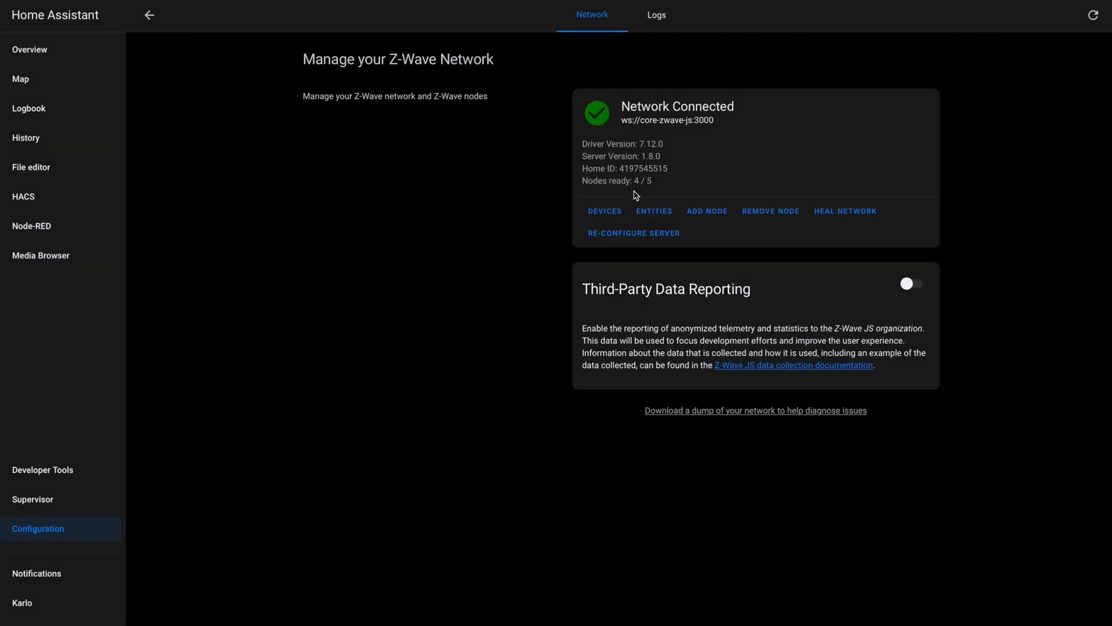
mouse_move(672, 199)
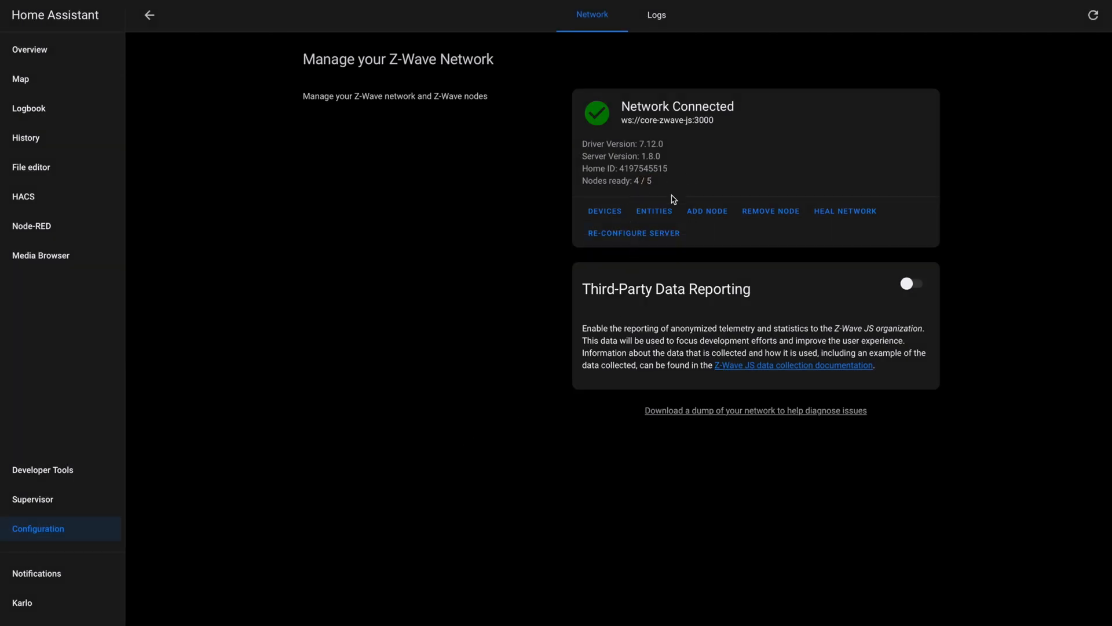
mouse_move(604, 213)
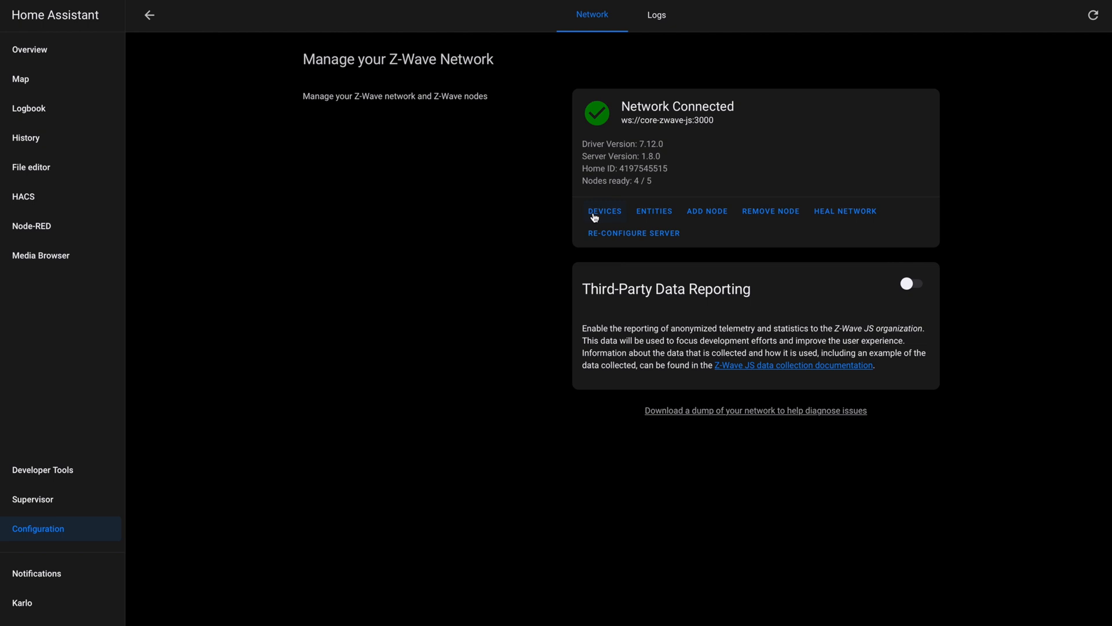
View the five Z-Wave JS devices, then return to the integrations overview
click(604, 211)
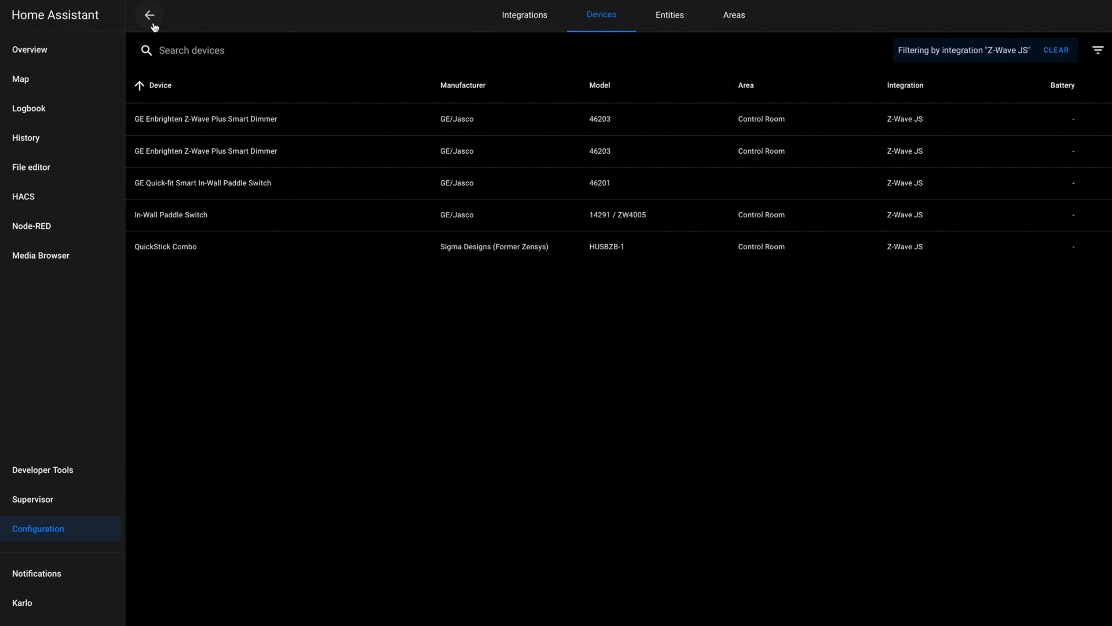
click(149, 15)
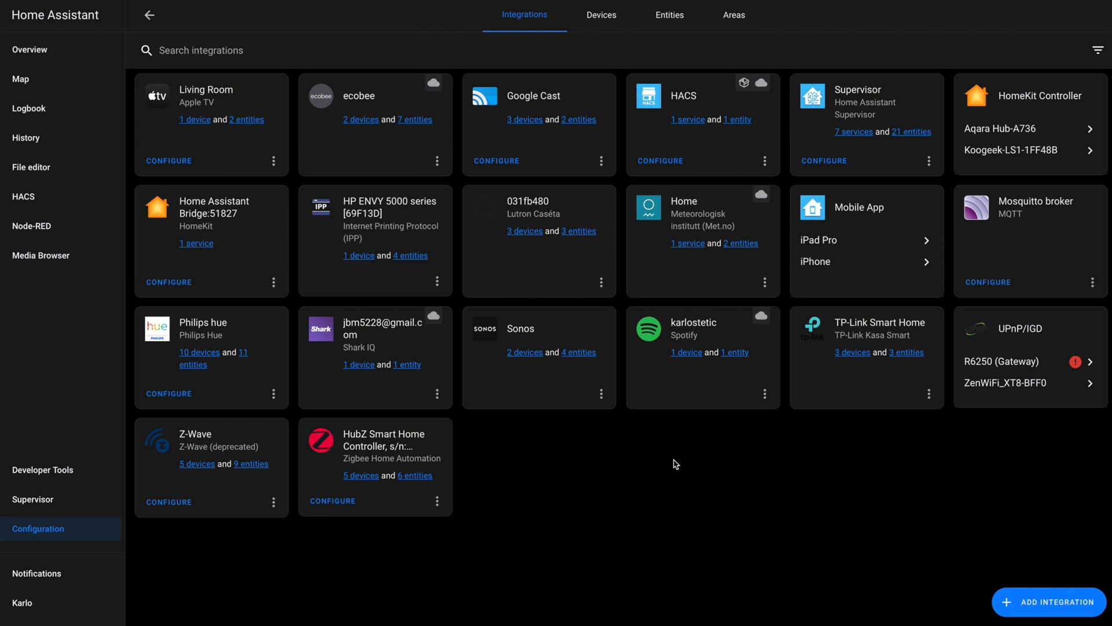
mouse_move(231, 499)
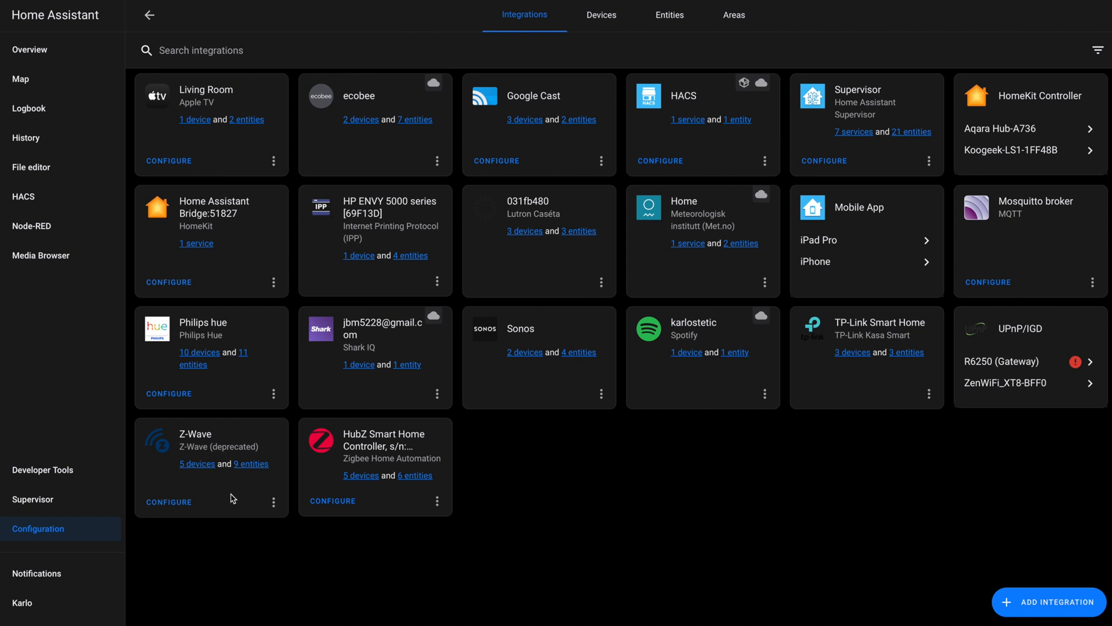
mouse_move(180, 433)
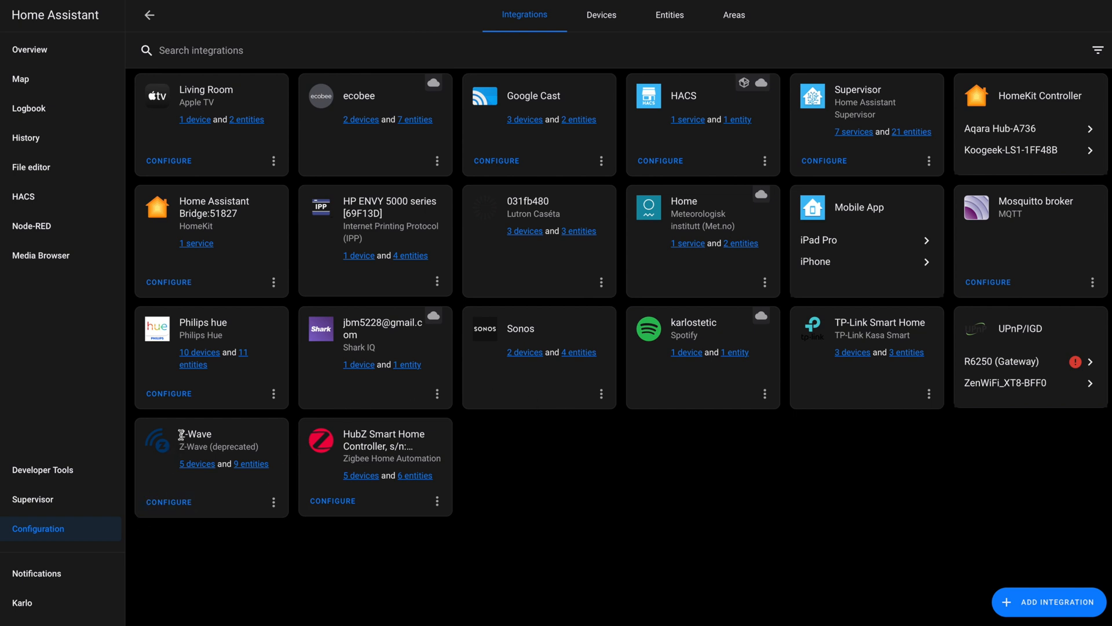
mouse_move(260, 455)
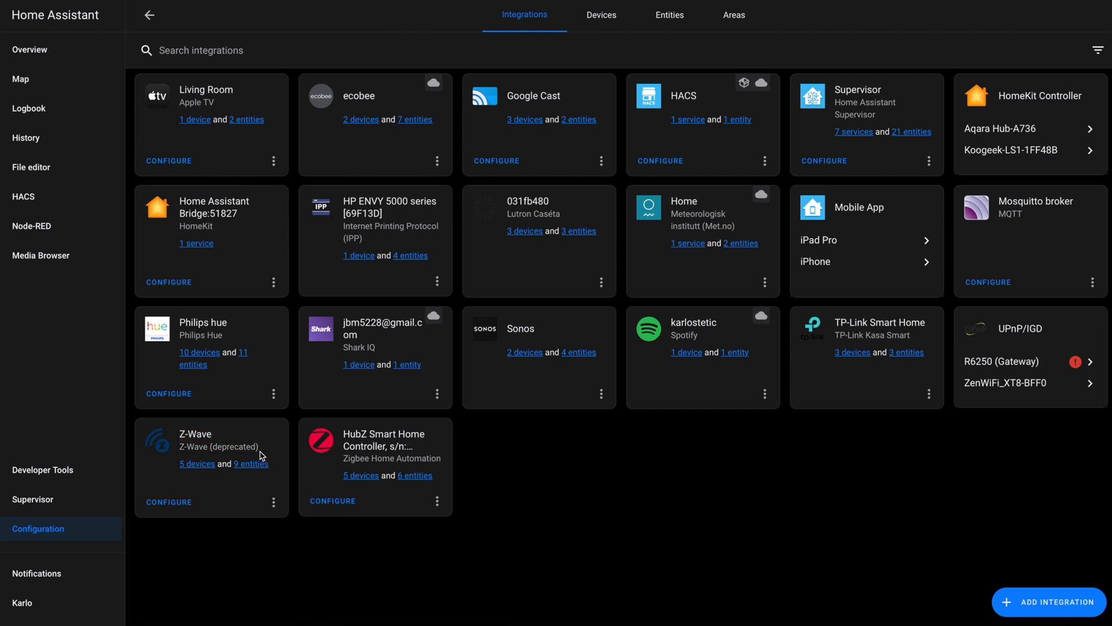
mouse_move(249, 562)
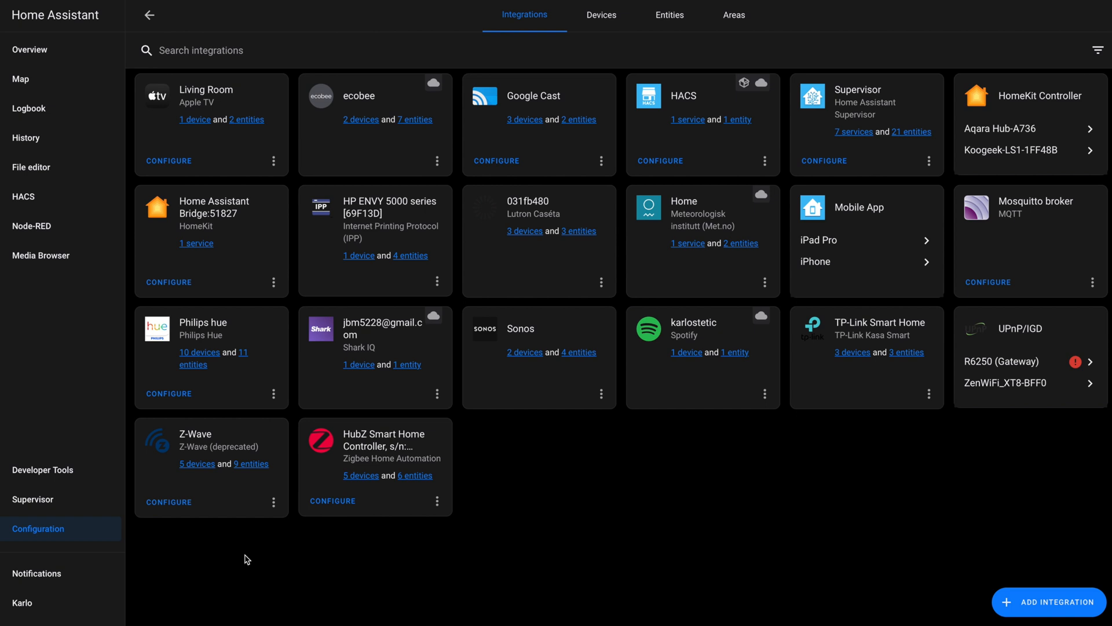
mouse_move(268, 573)
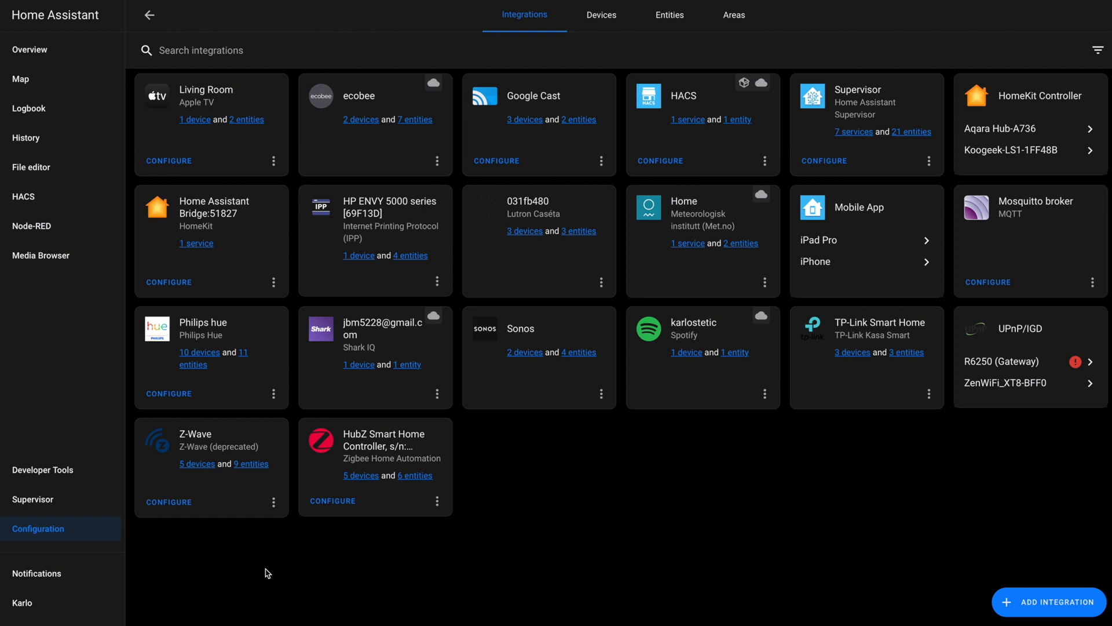
mouse_move(242, 502)
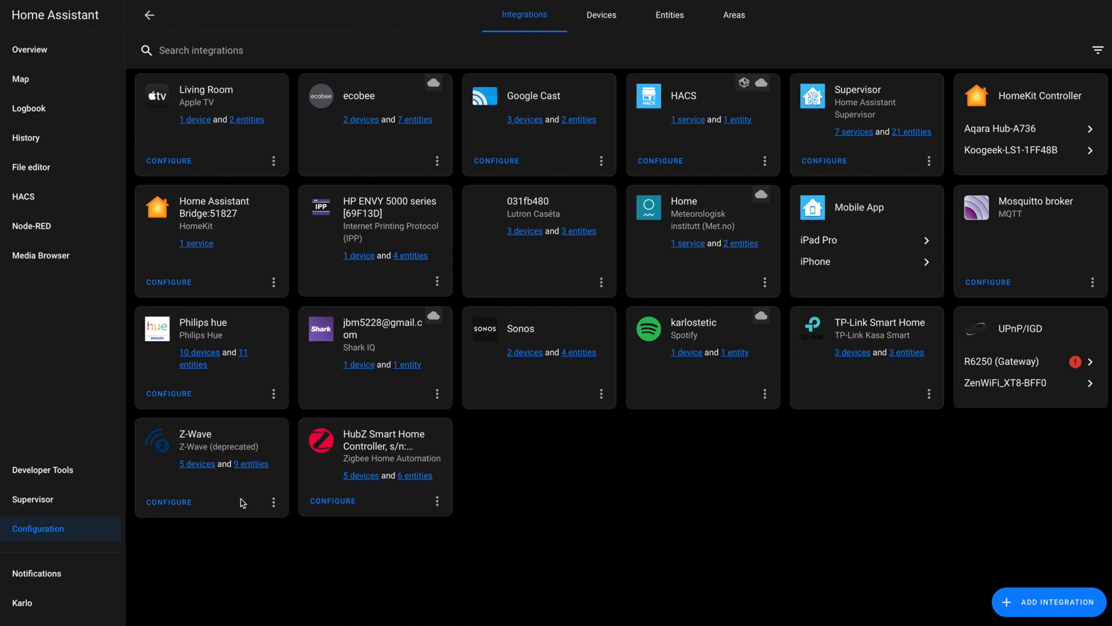
mouse_move(243, 469)
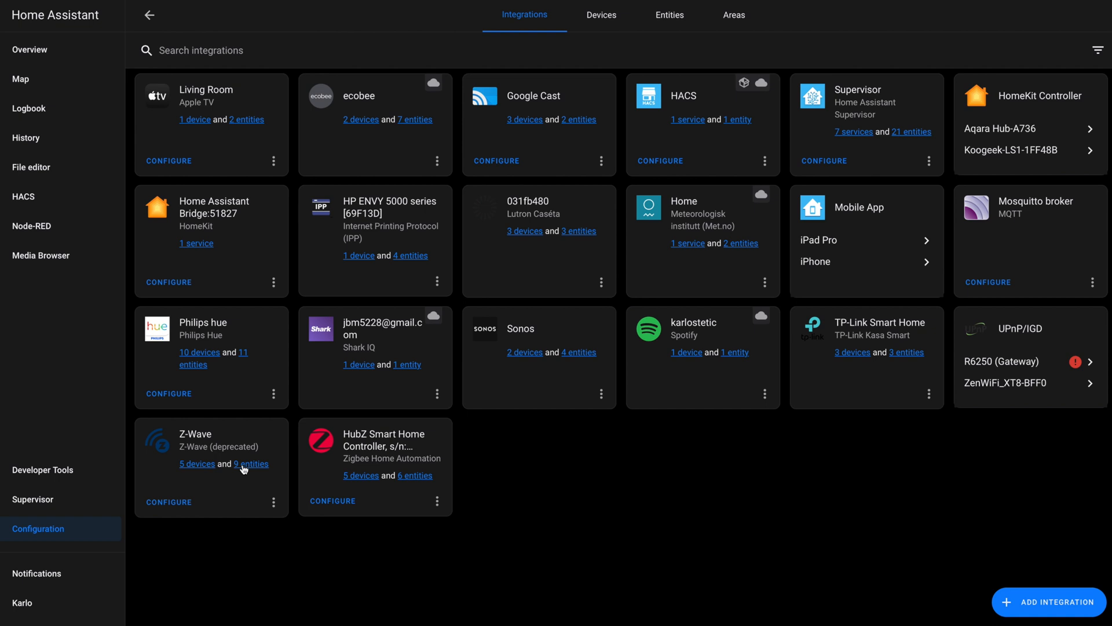
View the old Z-Wave integration's nine entities, then its five-device list
click(251, 463)
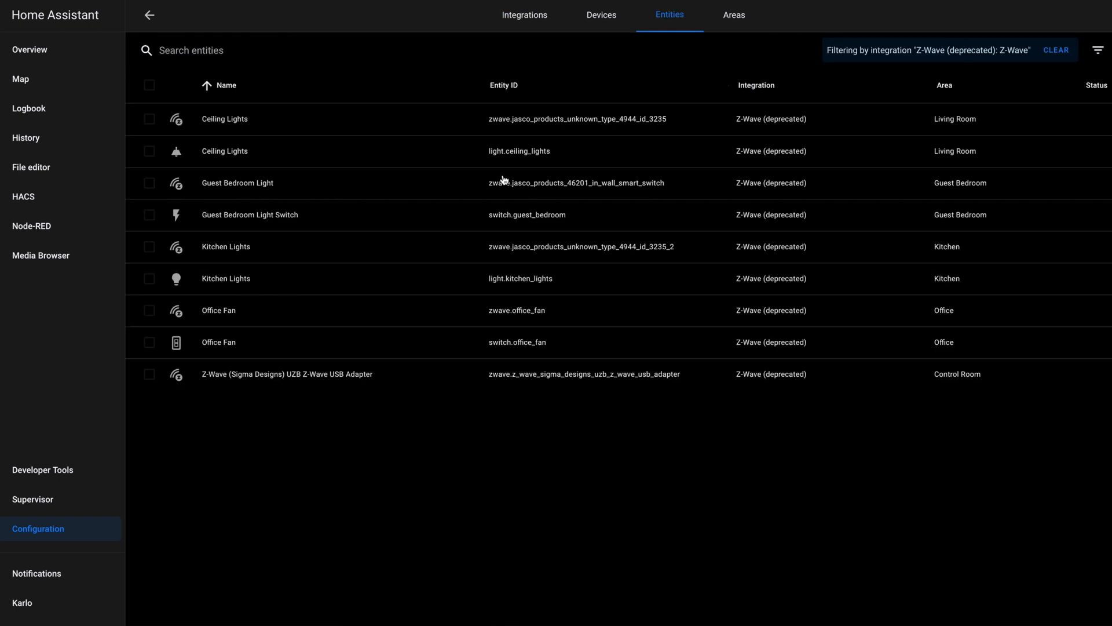
mouse_move(483, 82)
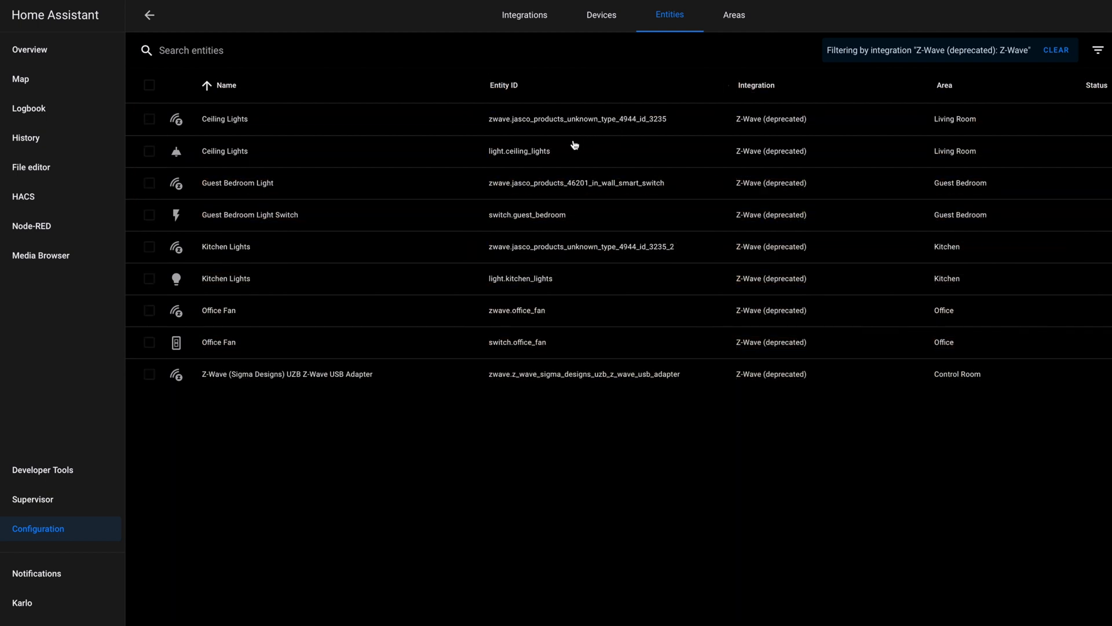
mouse_move(578, 190)
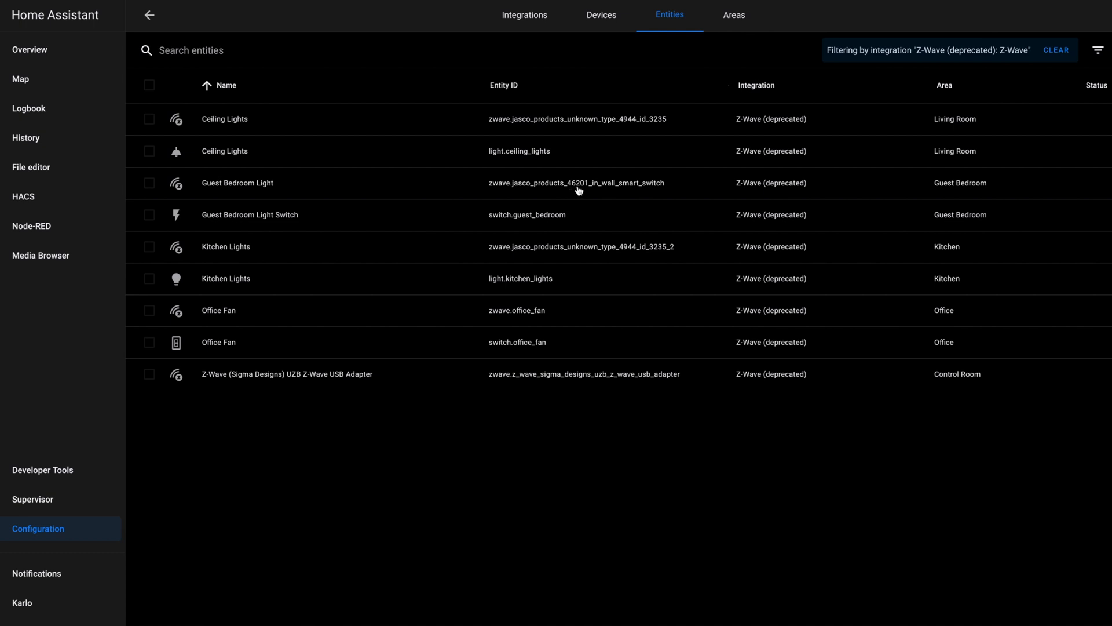
mouse_move(591, 270)
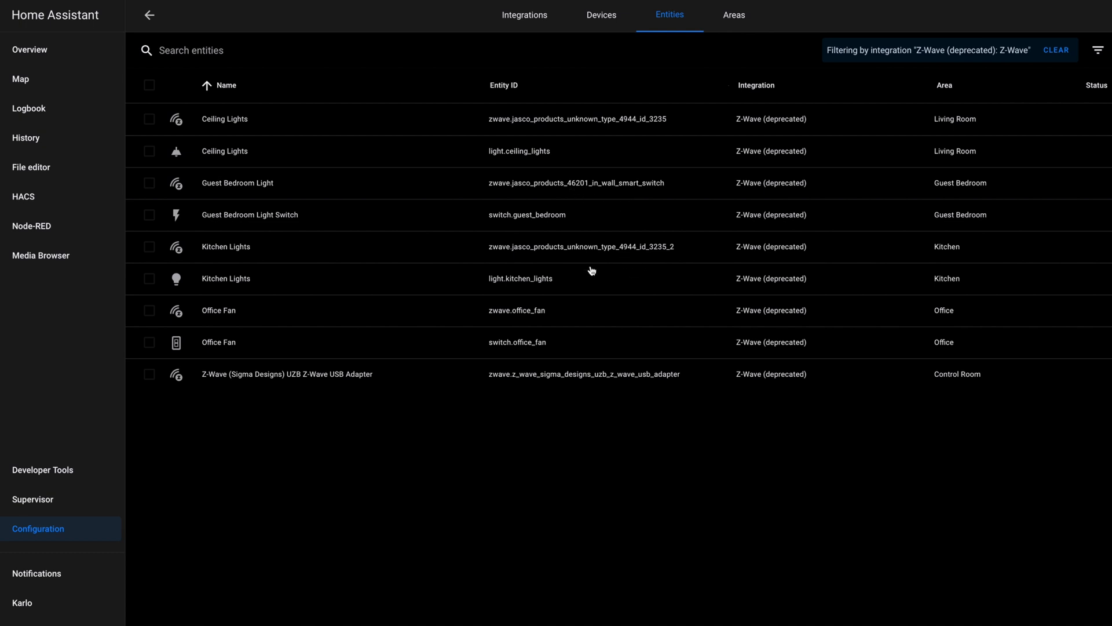
mouse_move(571, 95)
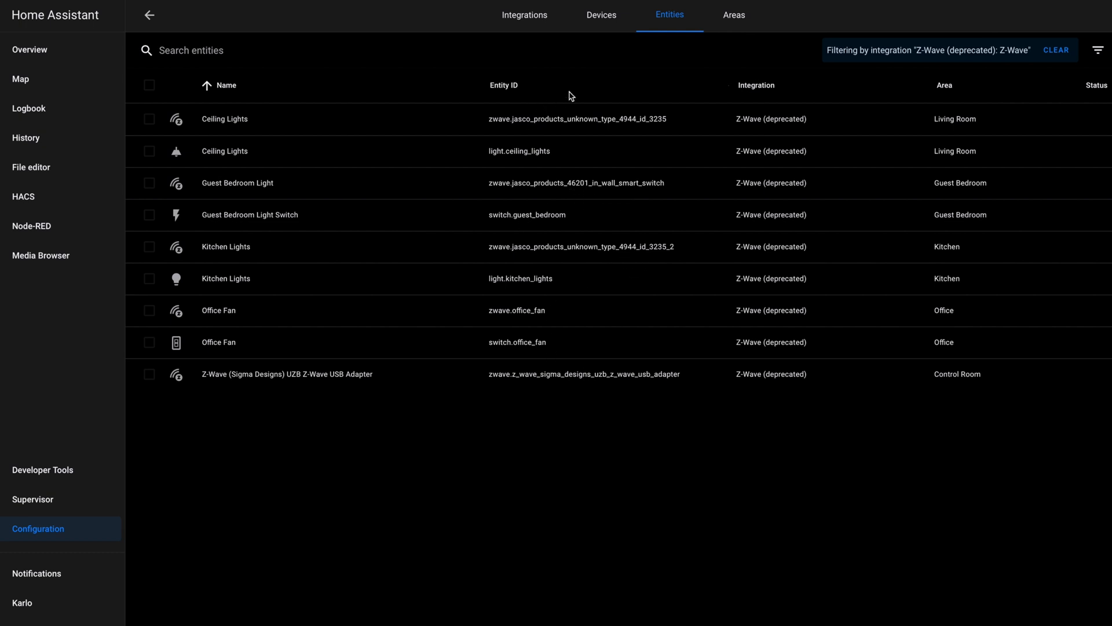
mouse_move(667, 465)
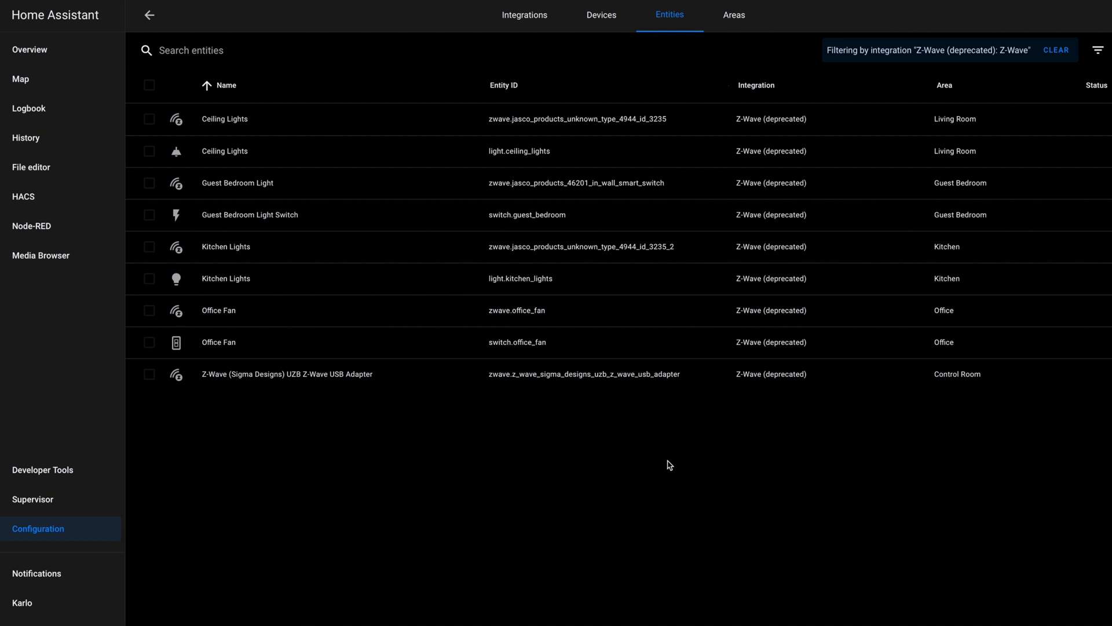
mouse_move(663, 454)
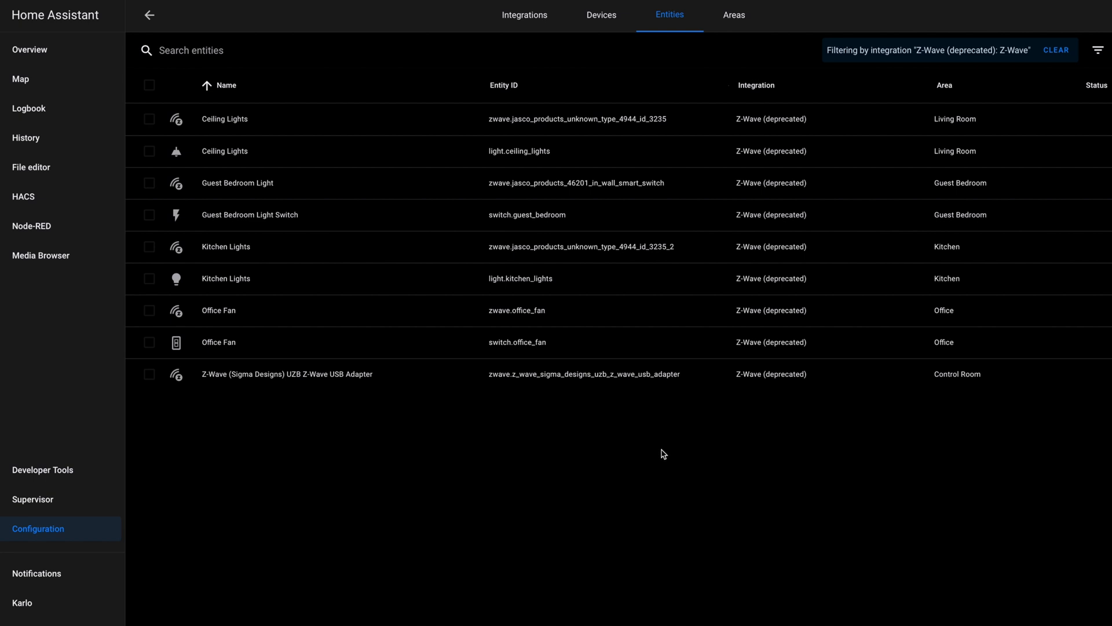
mouse_move(150, 15)
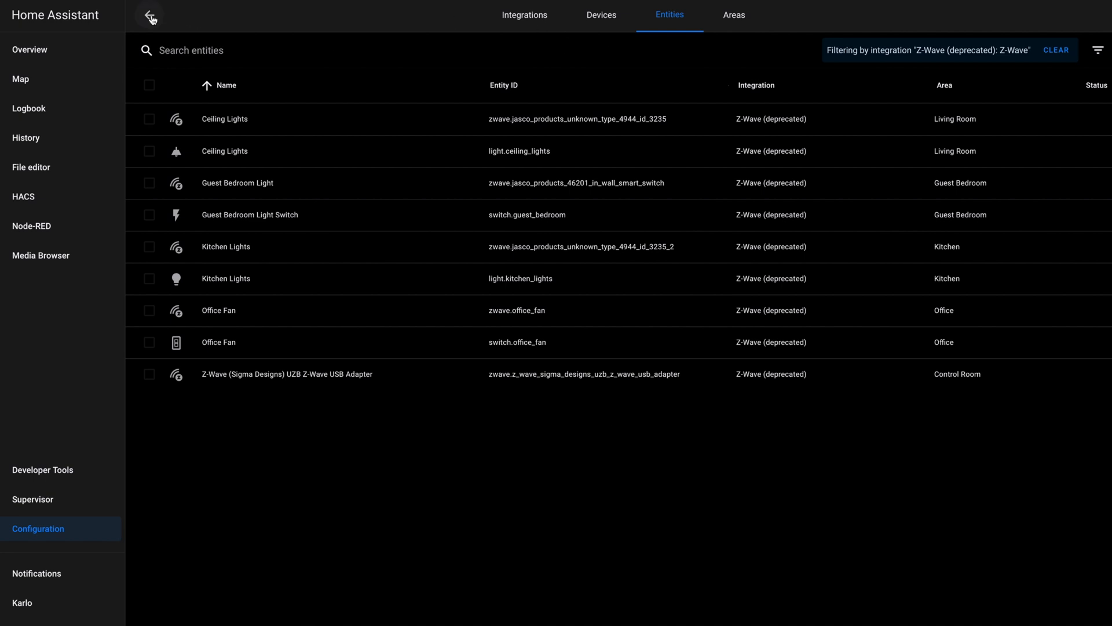
click(601, 15)
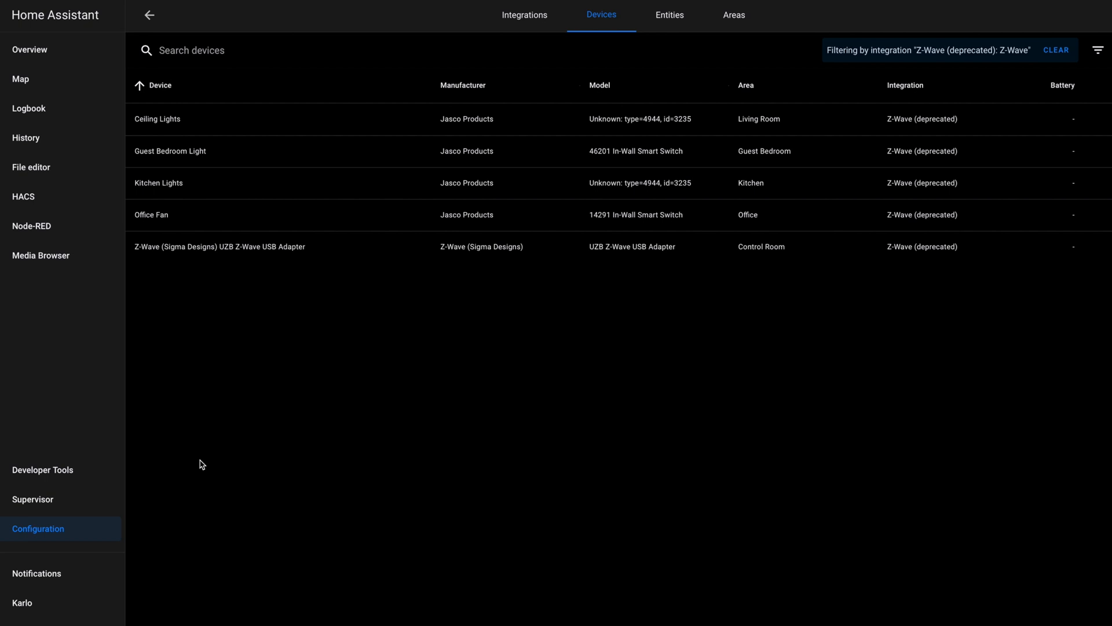
mouse_move(589, 102)
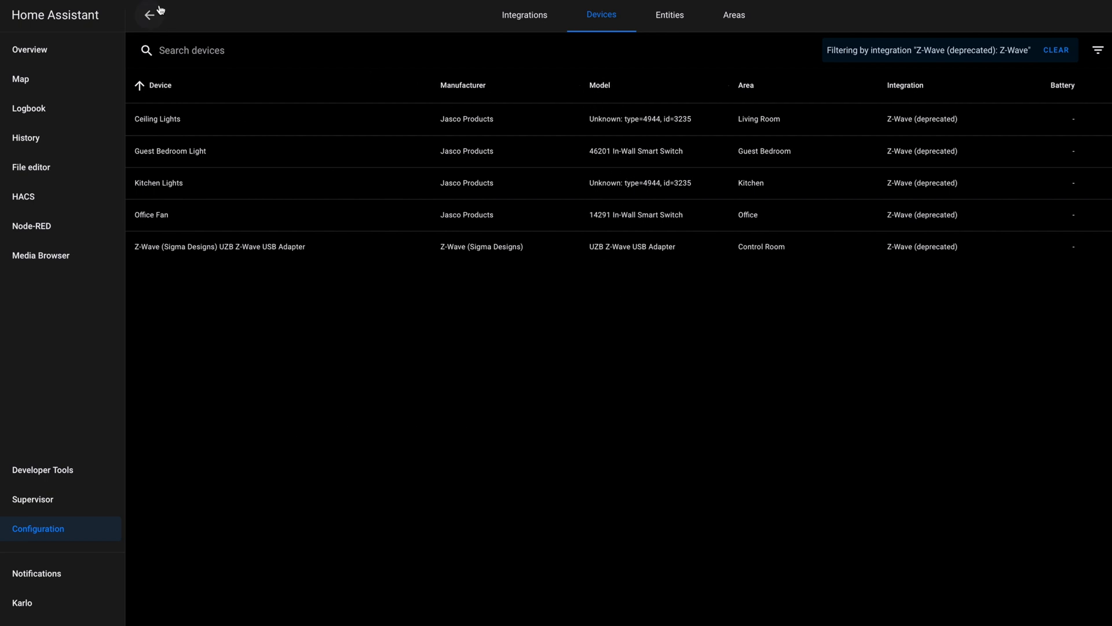
mouse_move(606, 355)
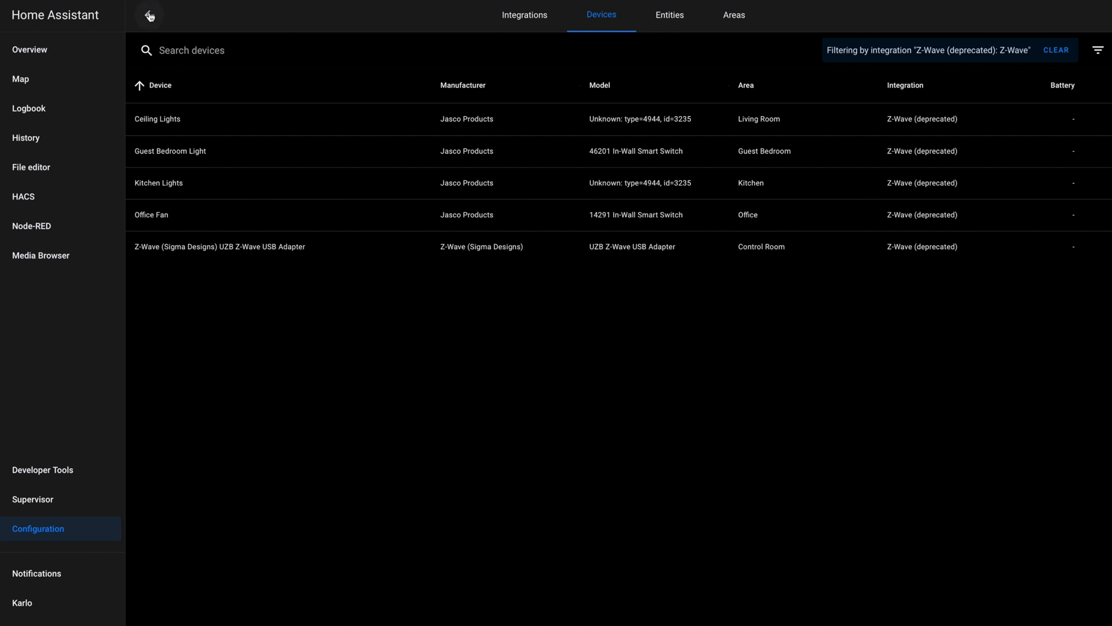
Add a Z-Wave JS integration by searching 'z-w' and submitting with the Supervisor add-on
click(524, 14)
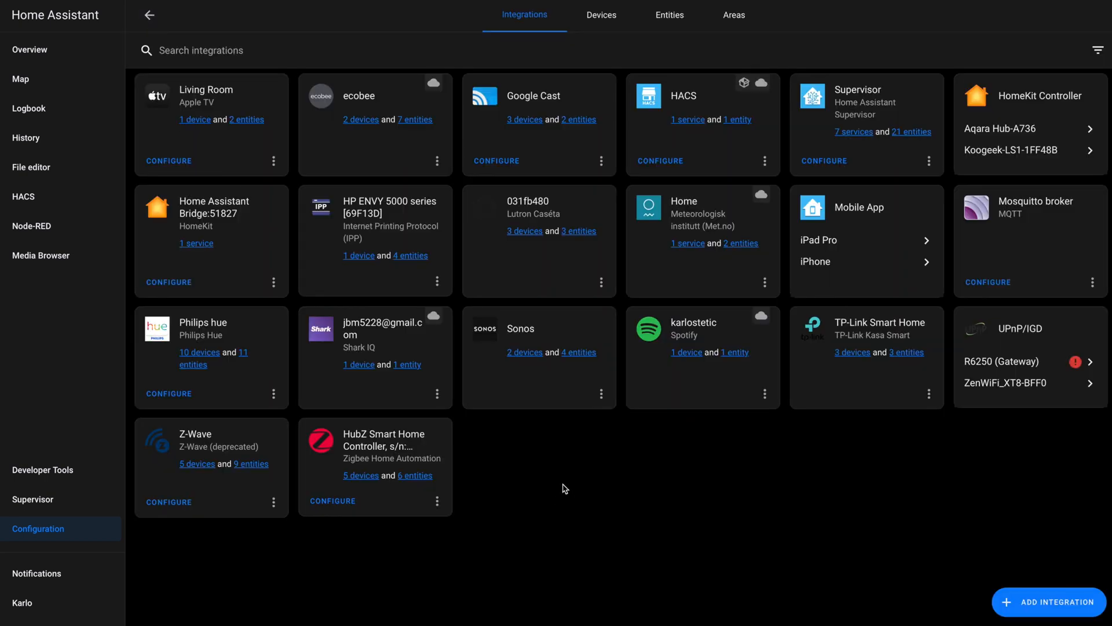
mouse_move(544, 348)
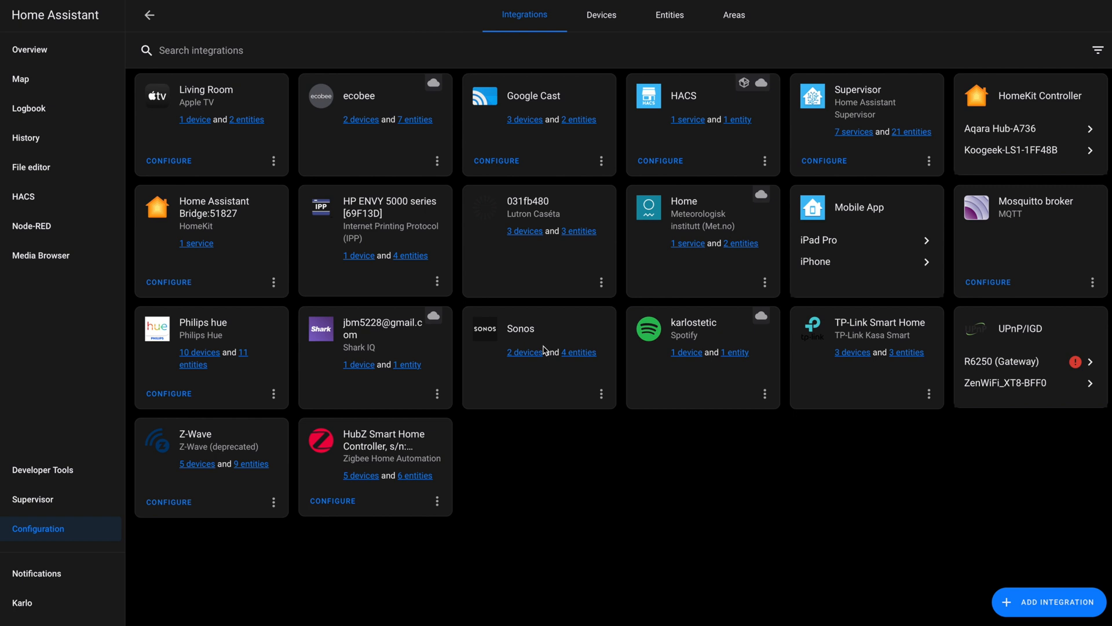
mouse_move(458, 426)
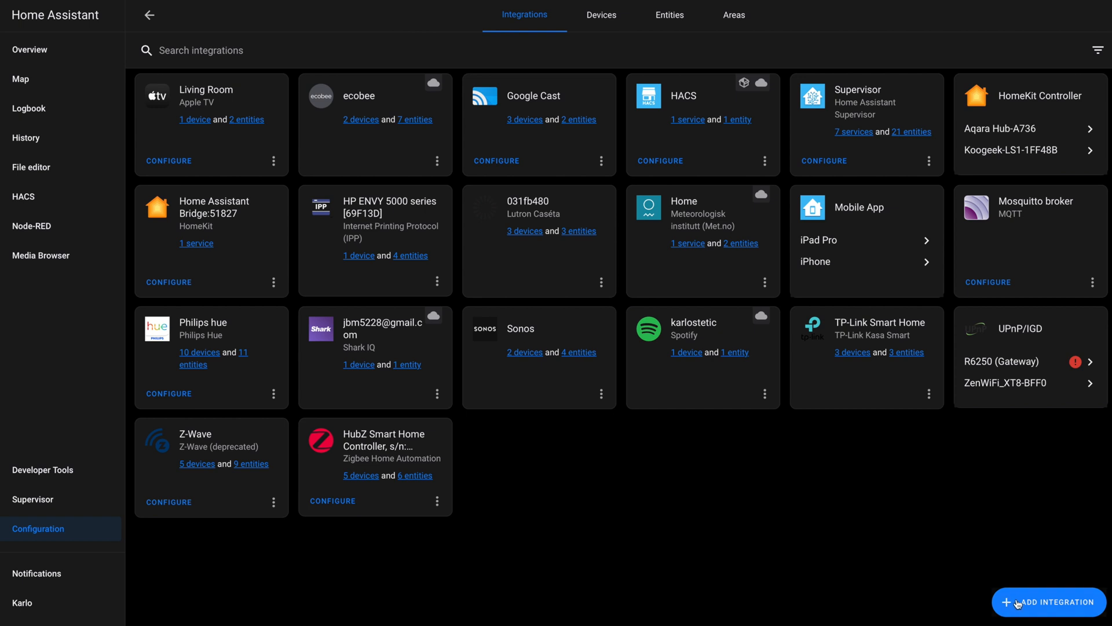
click(1054, 603)
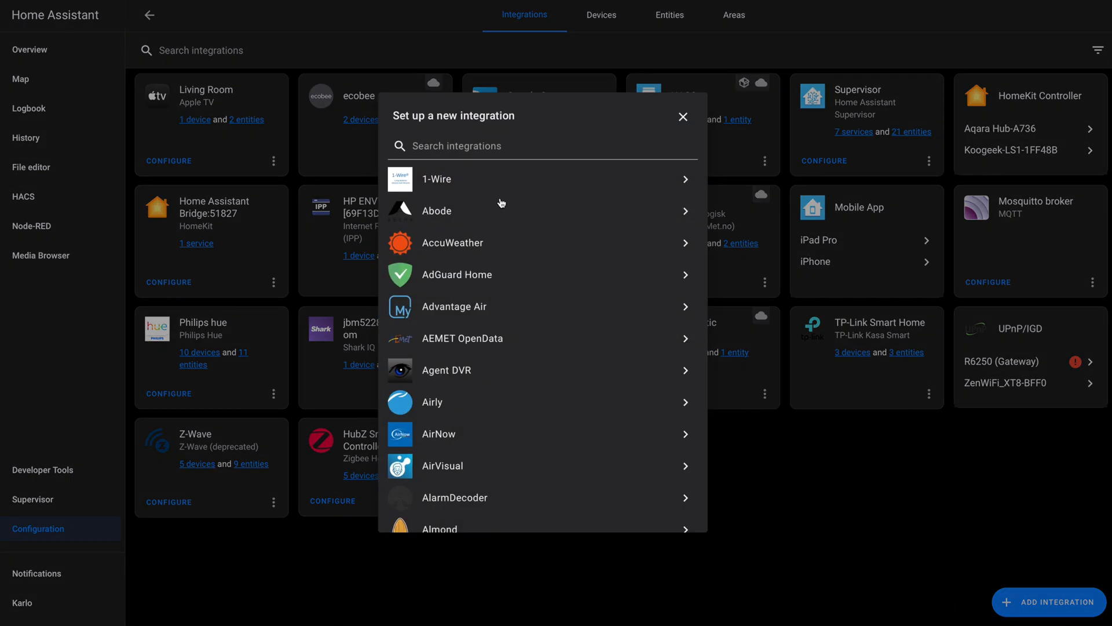
text(z-w)
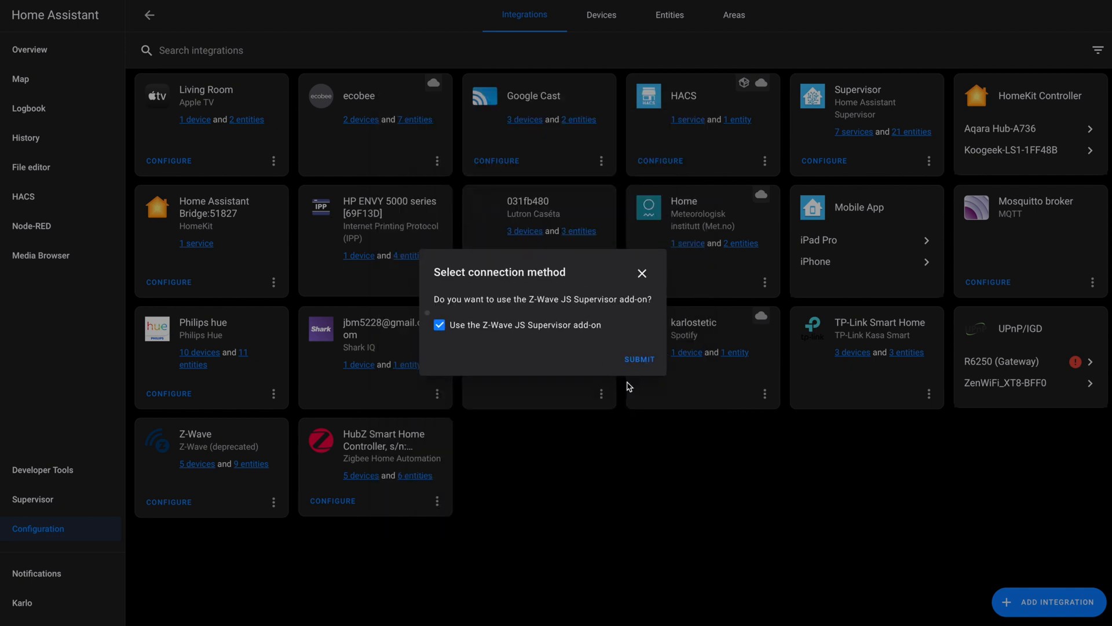
click(638, 359)
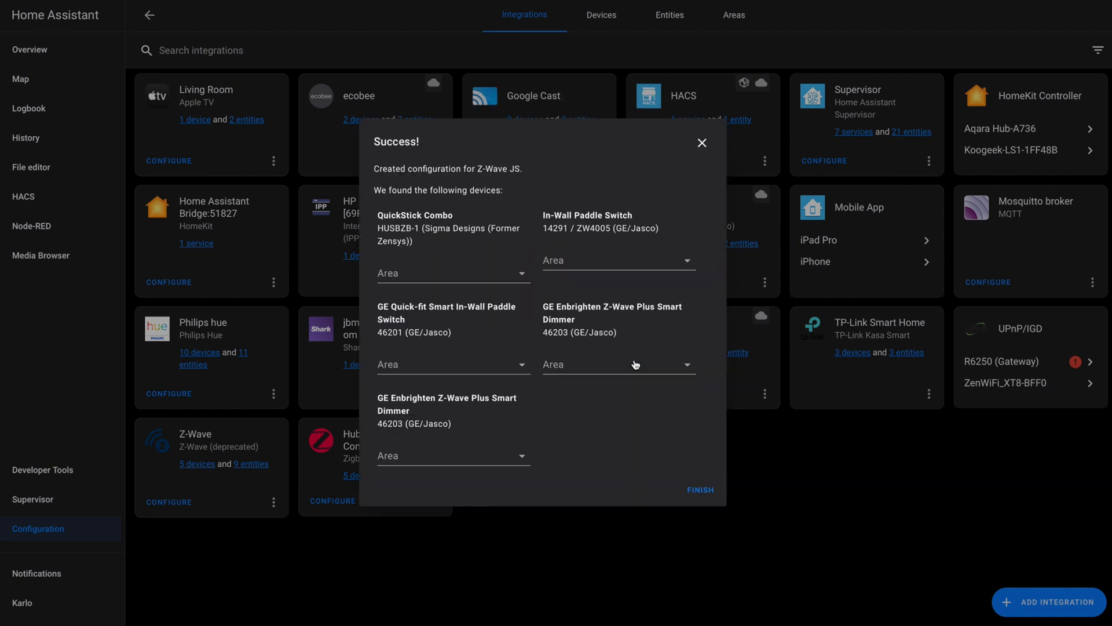
mouse_move(376, 152)
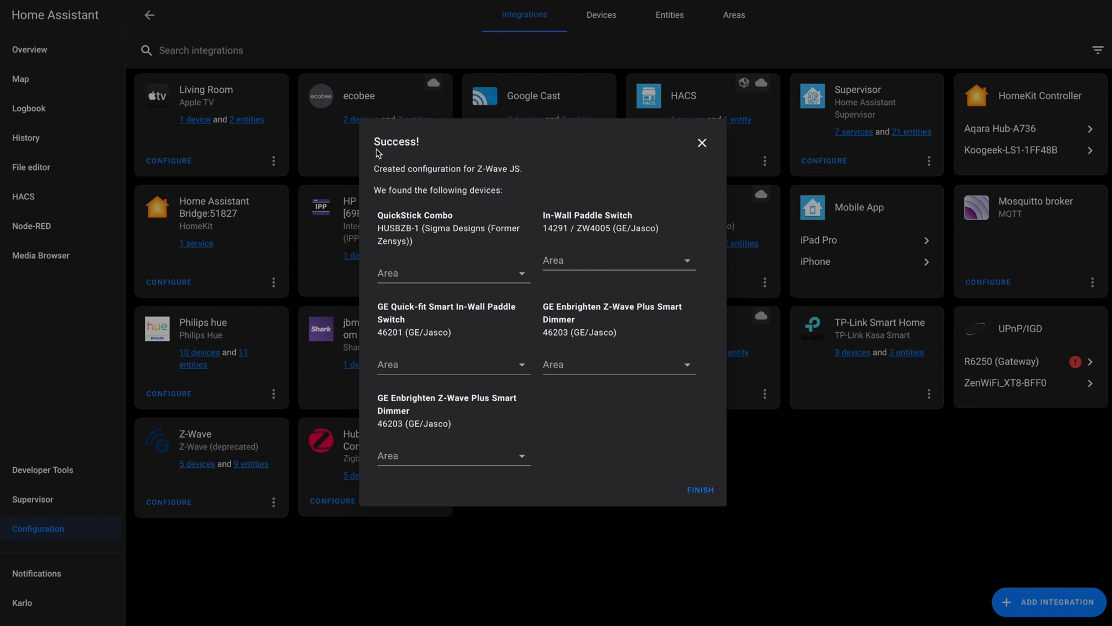
mouse_move(397, 172)
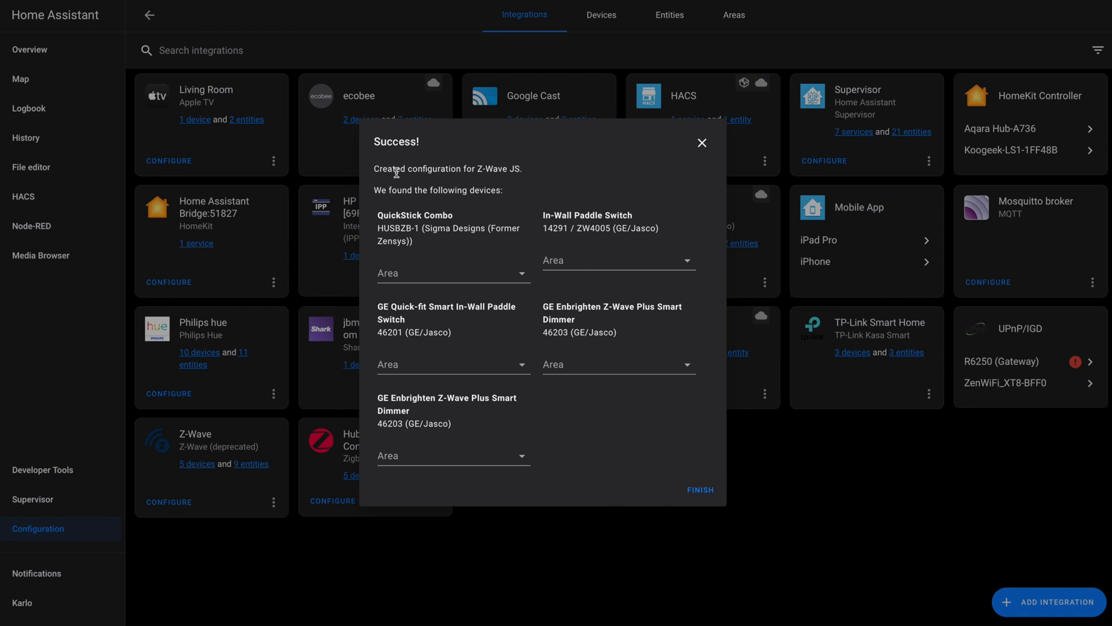
mouse_move(433, 241)
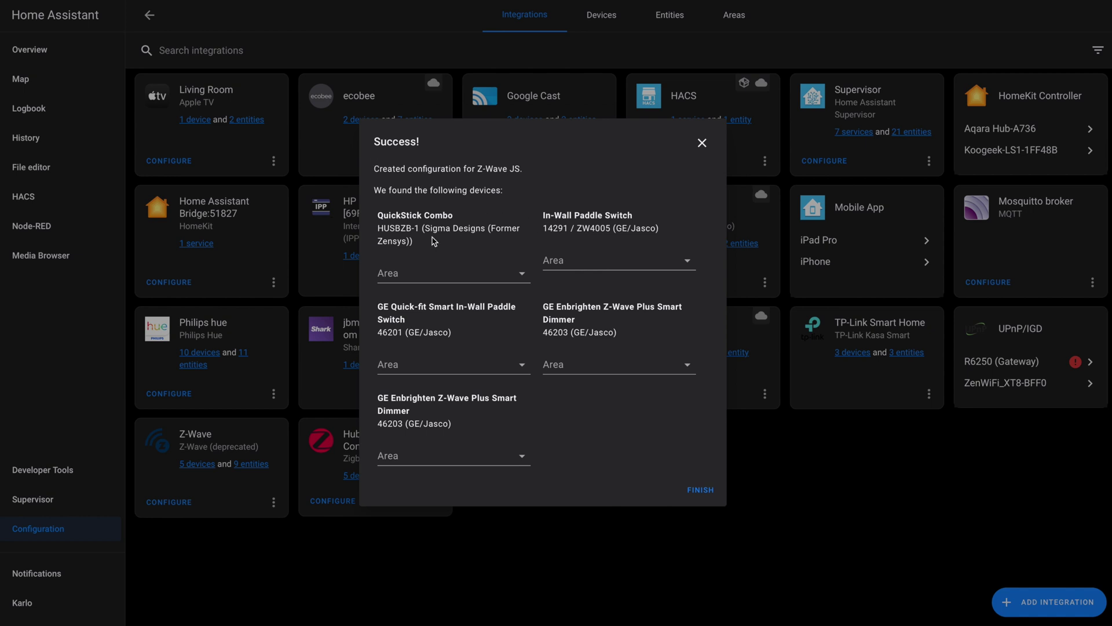
mouse_move(470, 244)
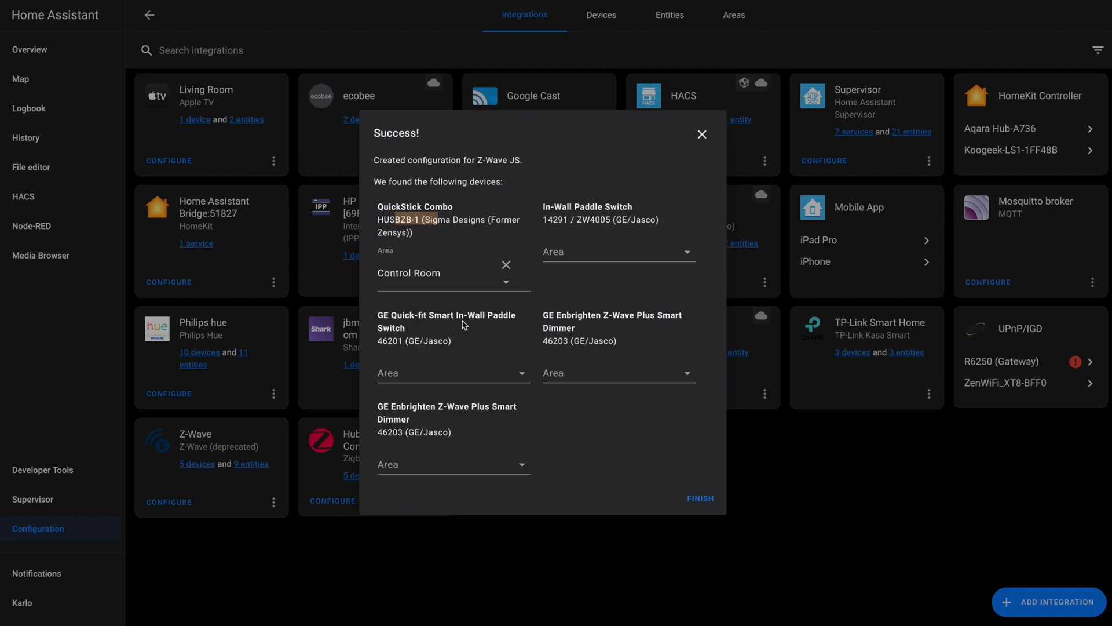
mouse_move(457, 441)
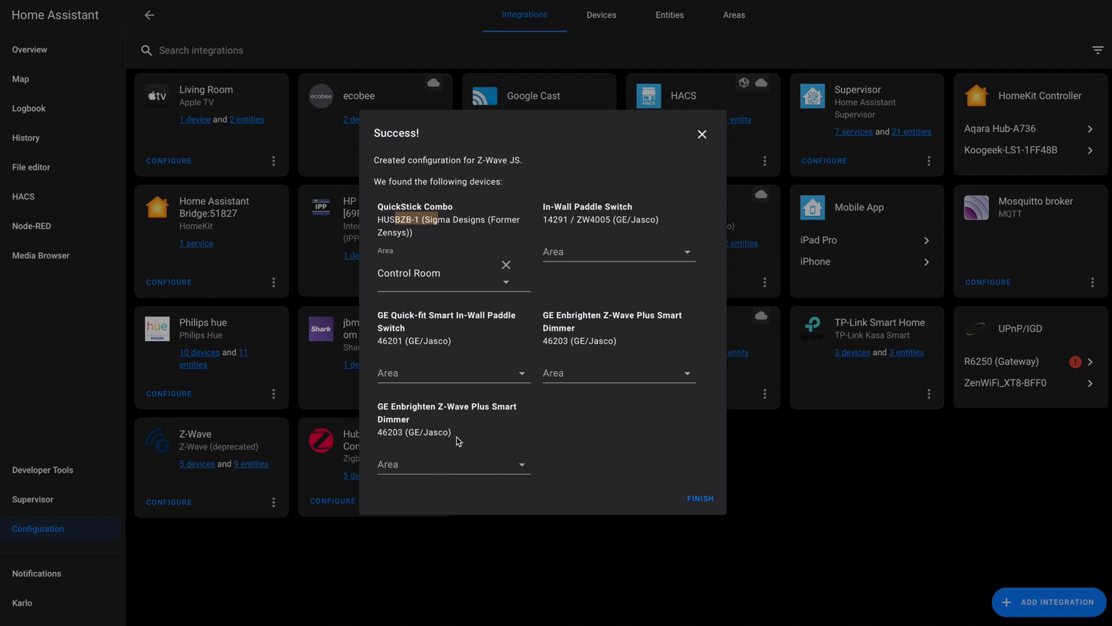
mouse_move(465, 397)
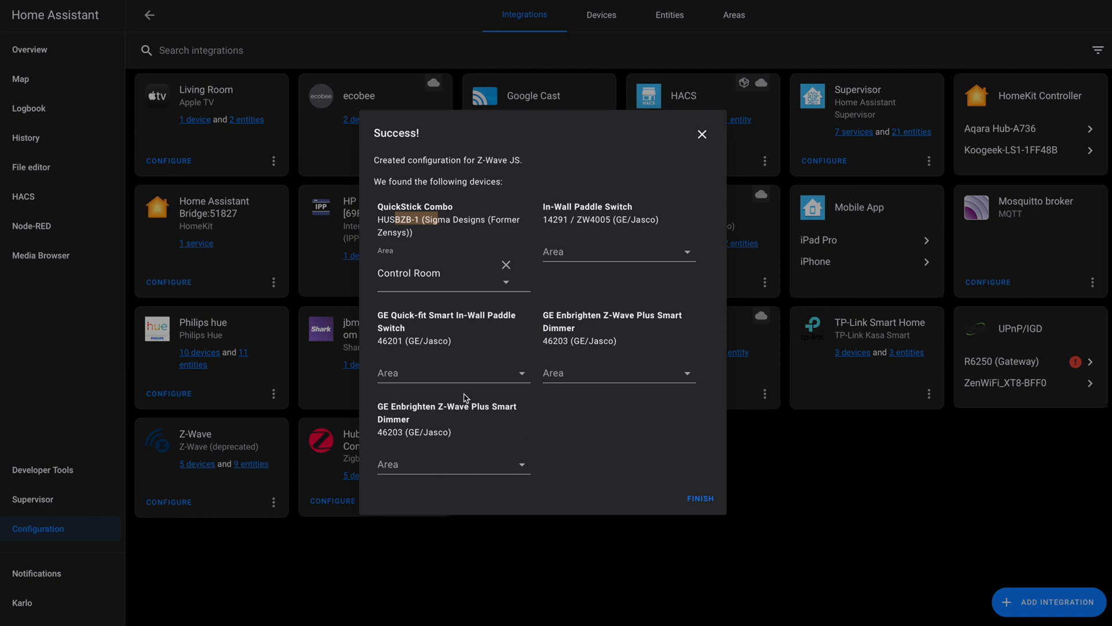
mouse_move(476, 391)
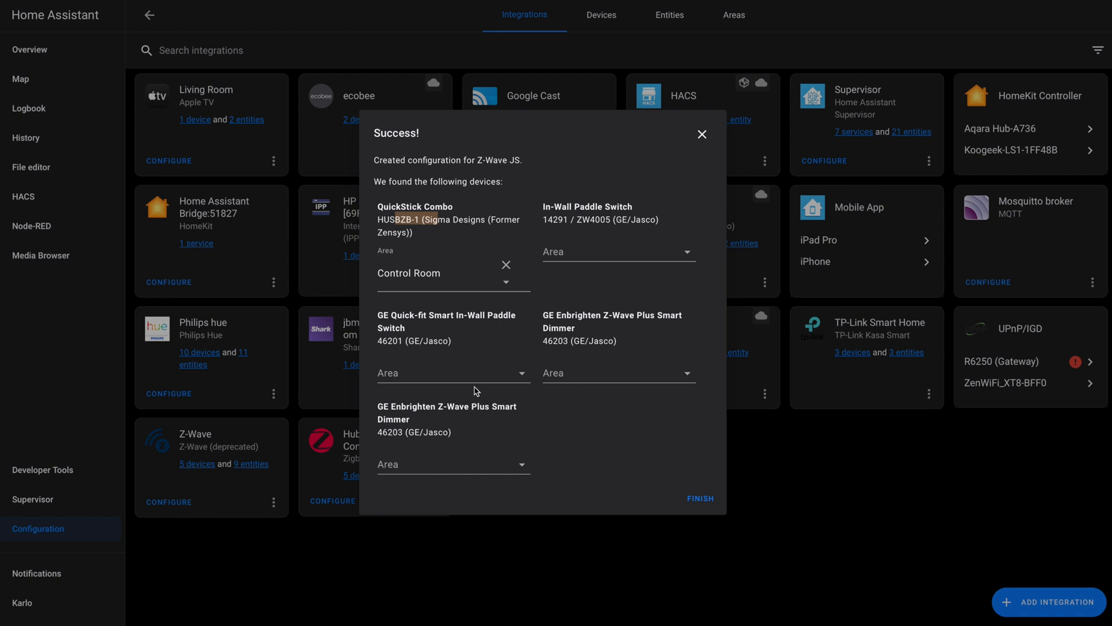
mouse_move(523, 378)
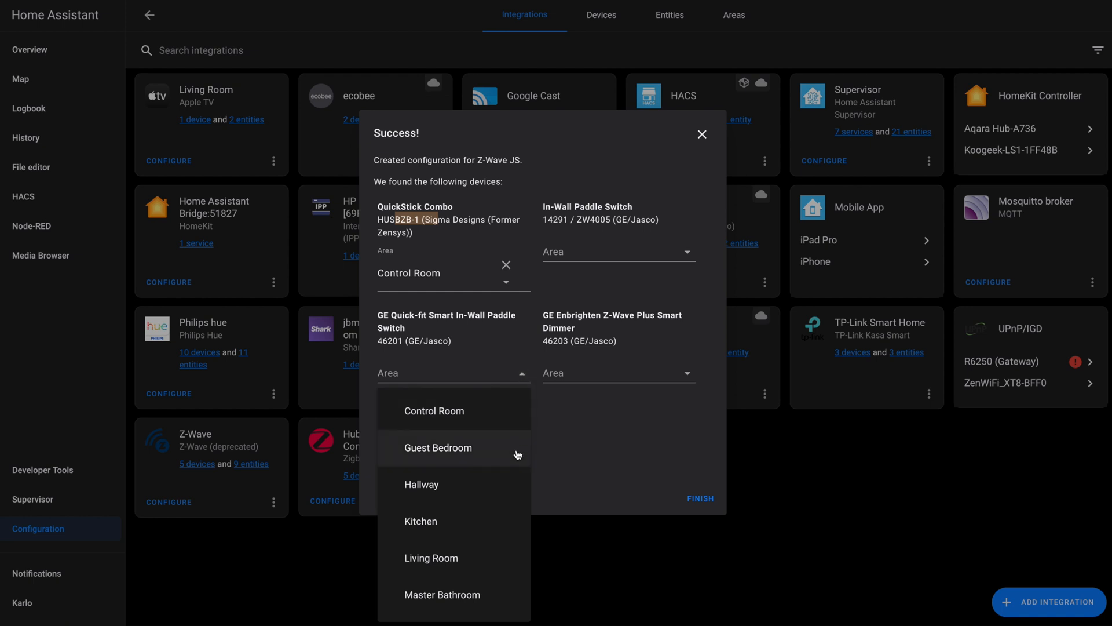
Assign the Quick-fit paddle switch to the Guest Bedroom area
scroll(down, 3)
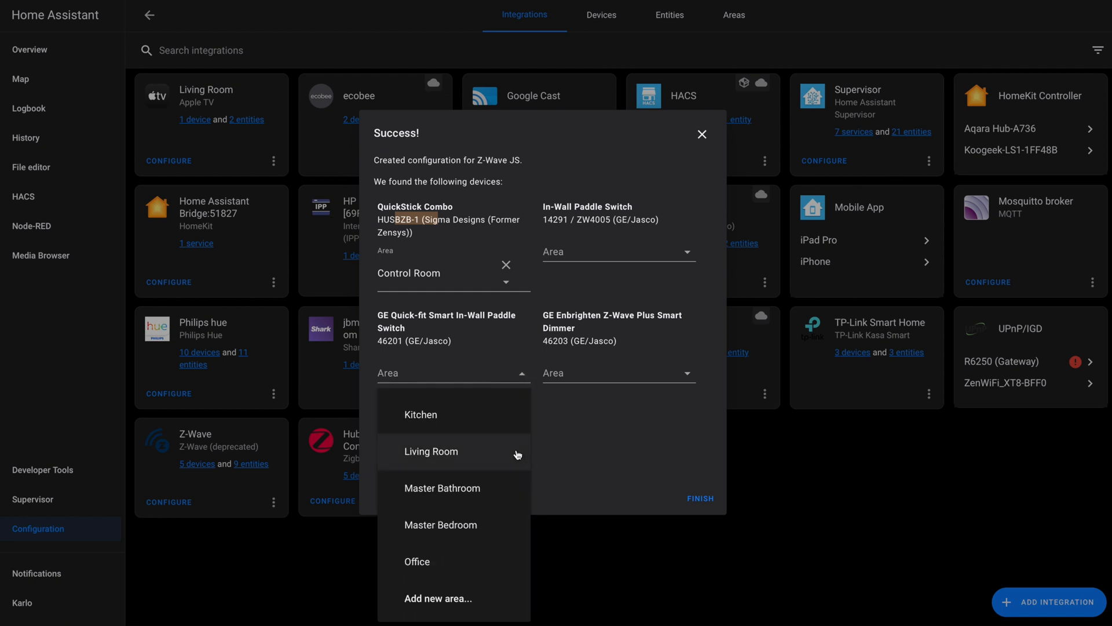
scroll(up, 3)
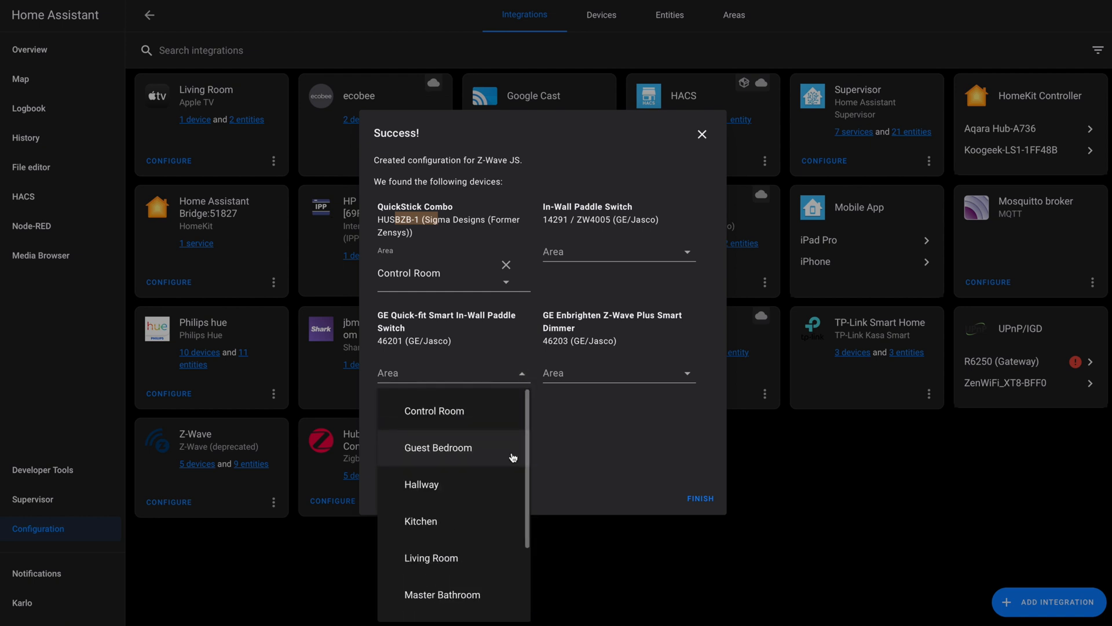
click(699, 498)
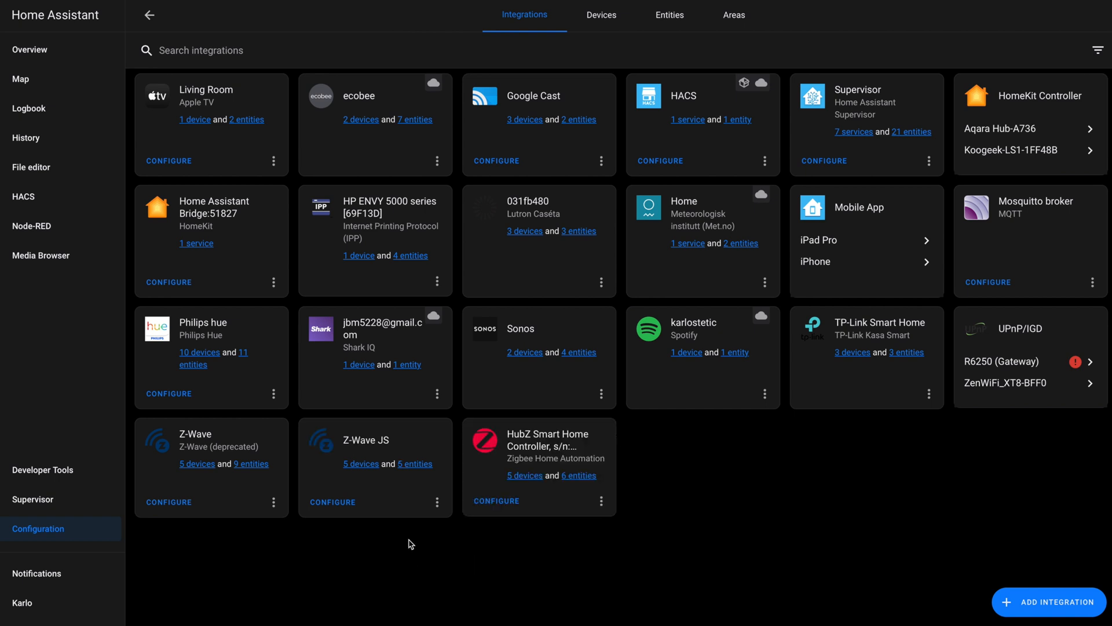
mouse_move(383, 504)
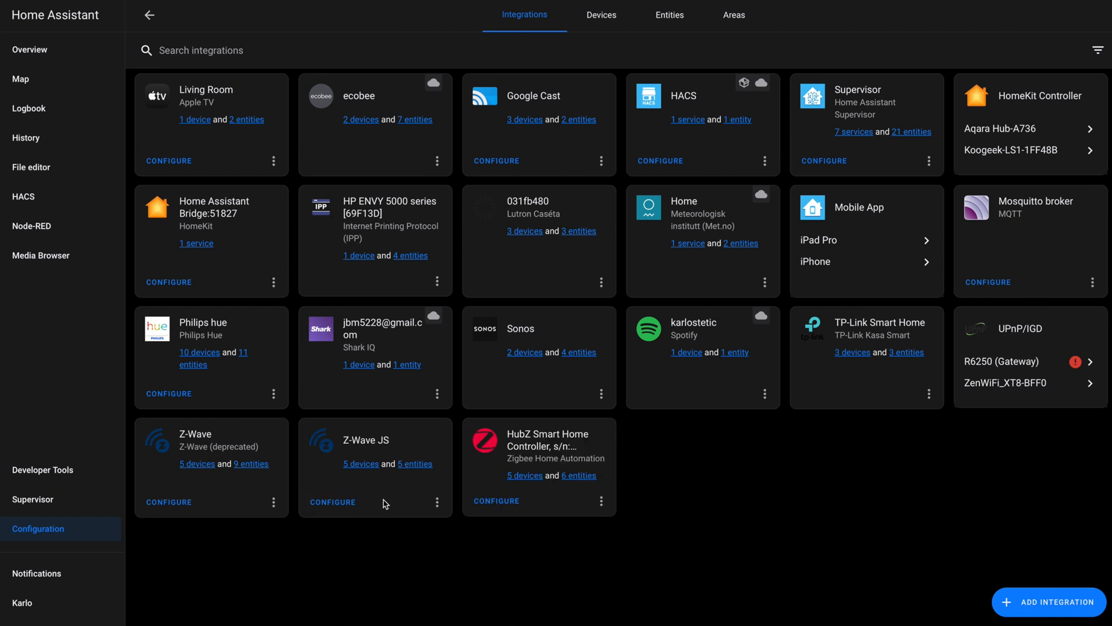
Disable the deprecated Z-Wave integration and its devices, then dismiss the restart notice
click(273, 503)
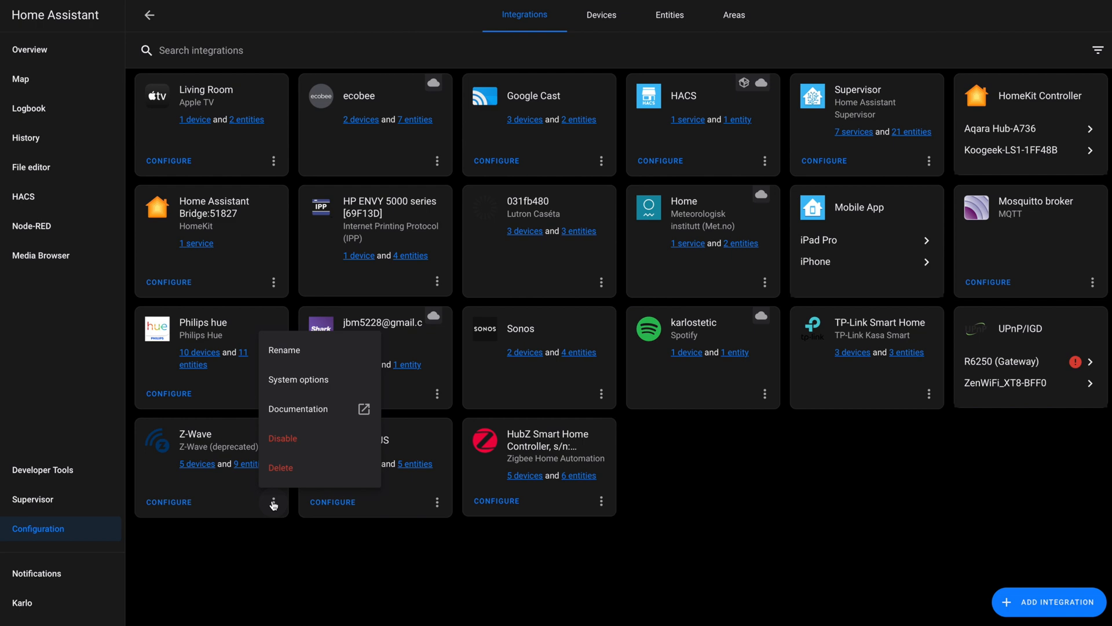
click(282, 438)
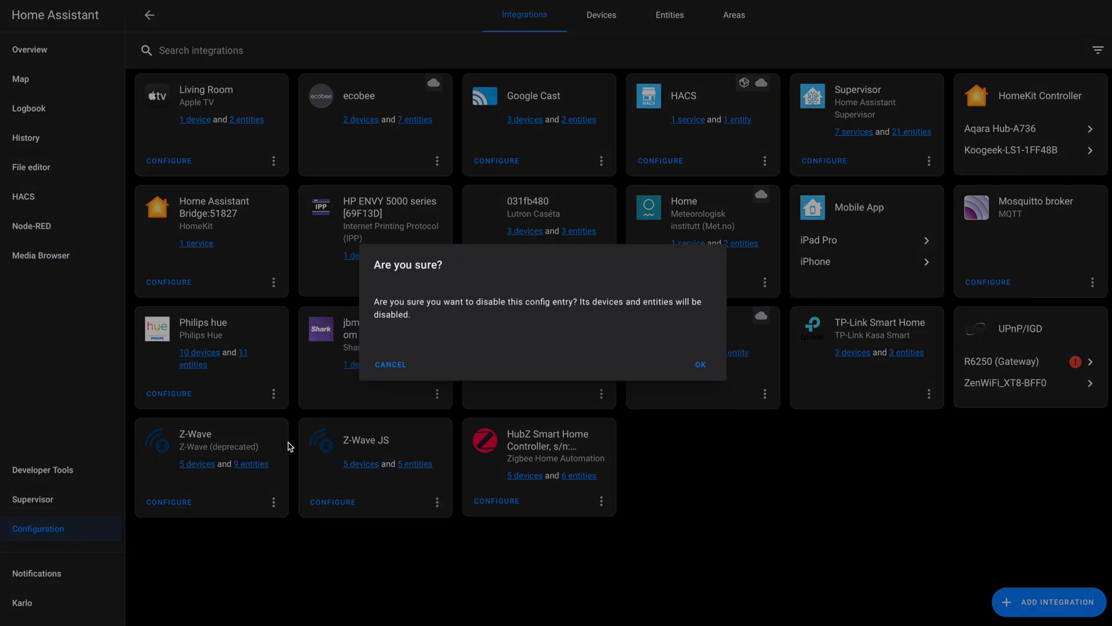
click(699, 364)
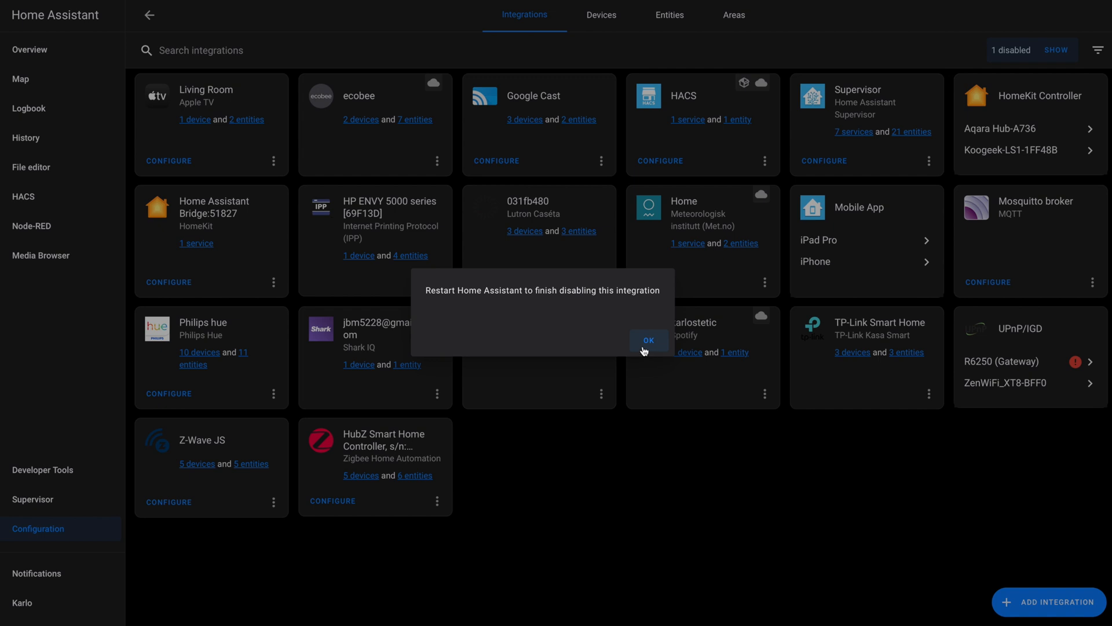
click(646, 340)
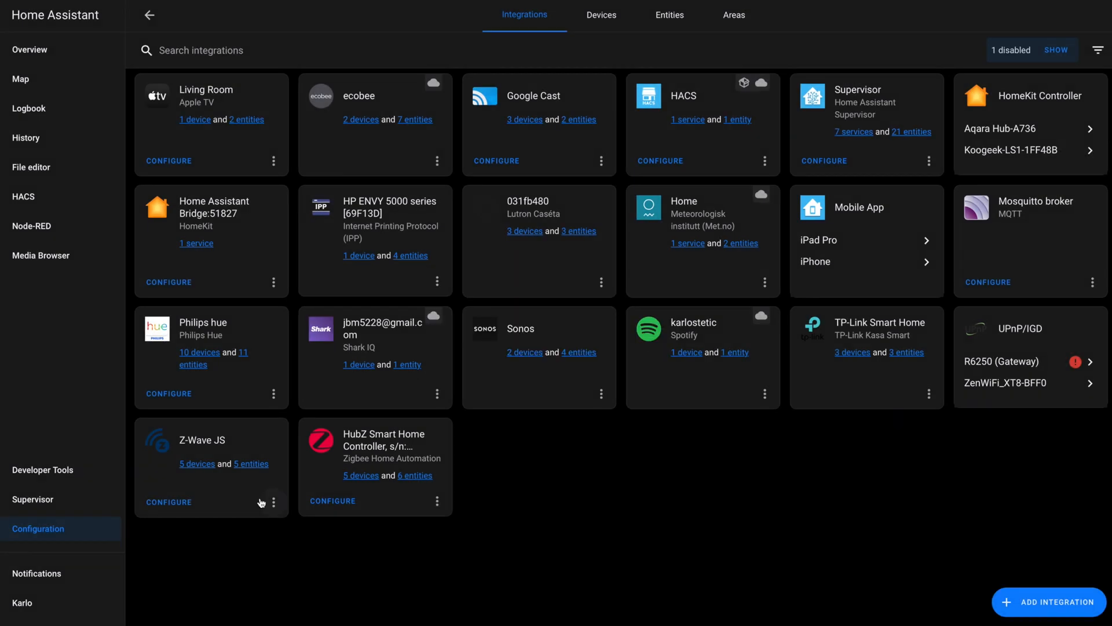
mouse_move(249, 466)
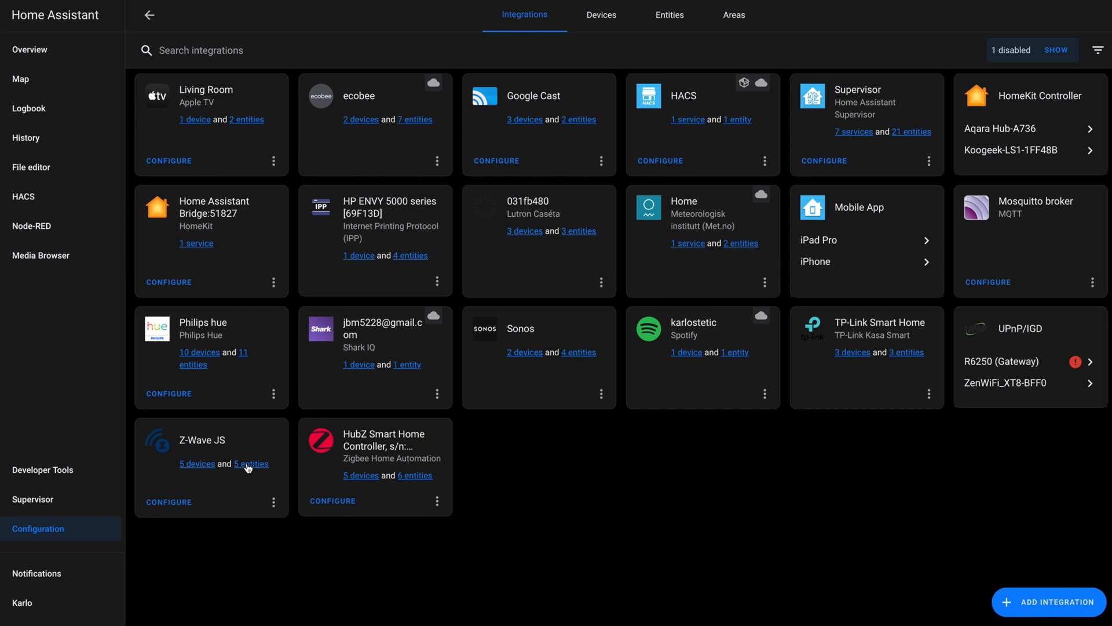
click(250, 464)
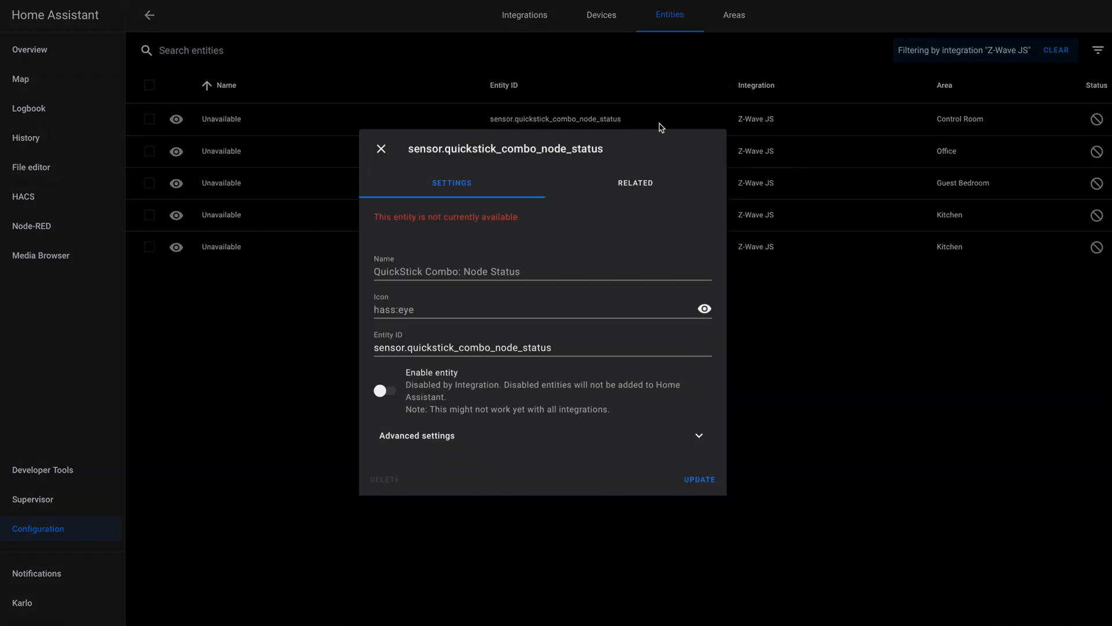
click(381, 149)
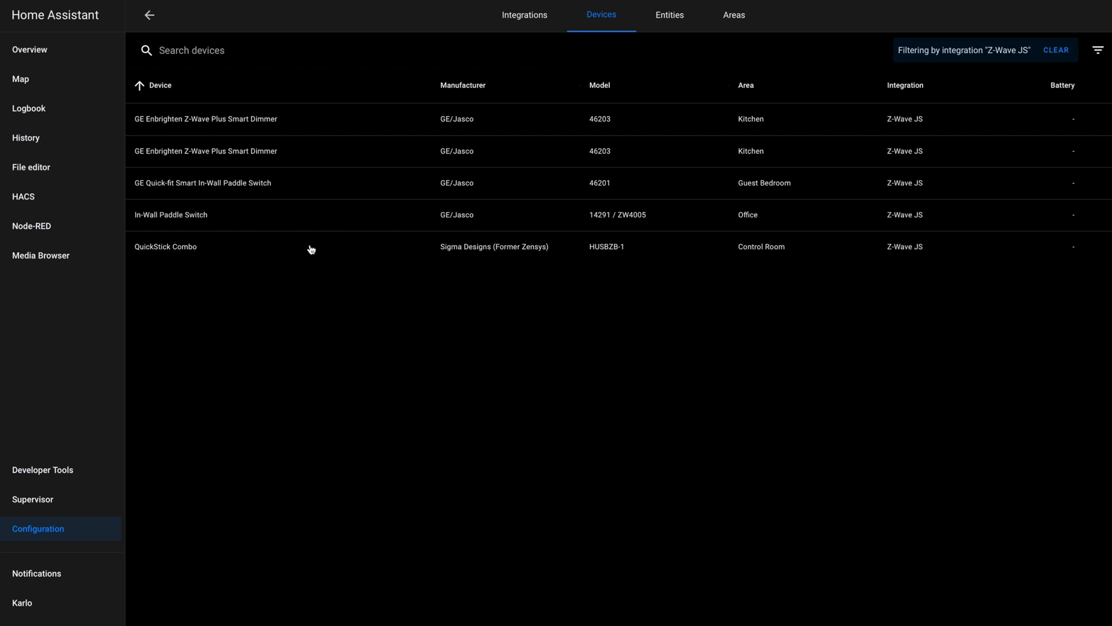
click(205, 118)
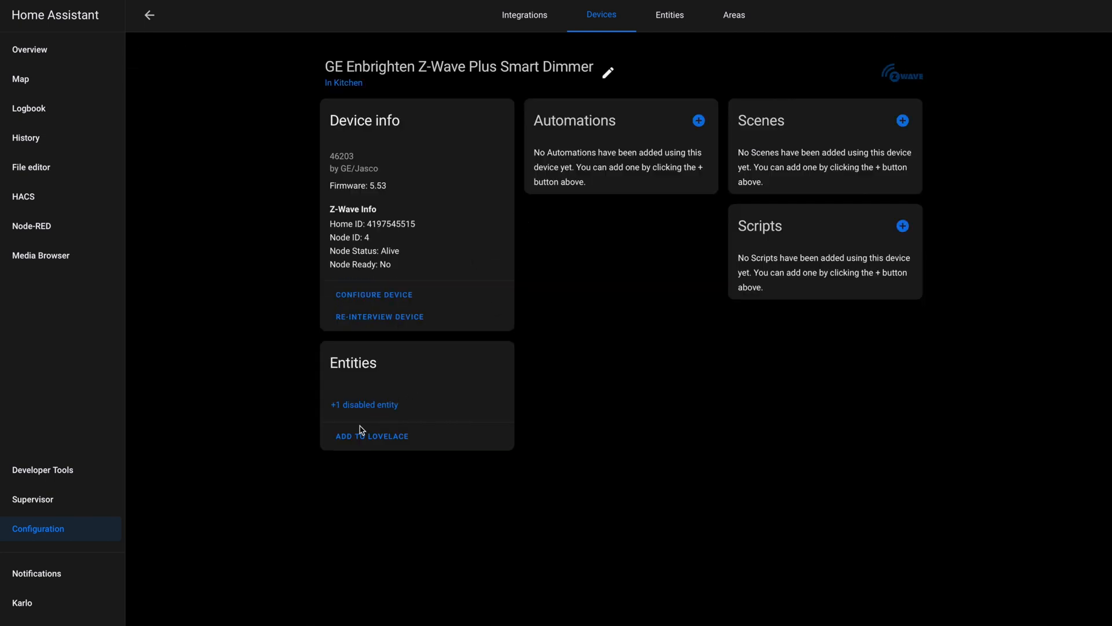
click(608, 73)
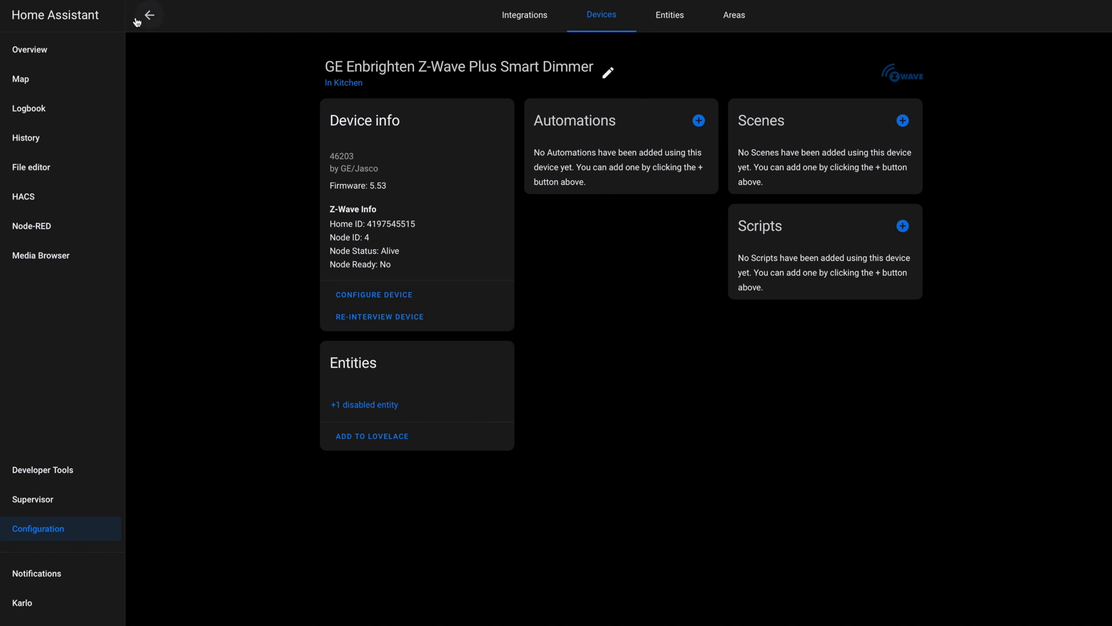
click(148, 15)
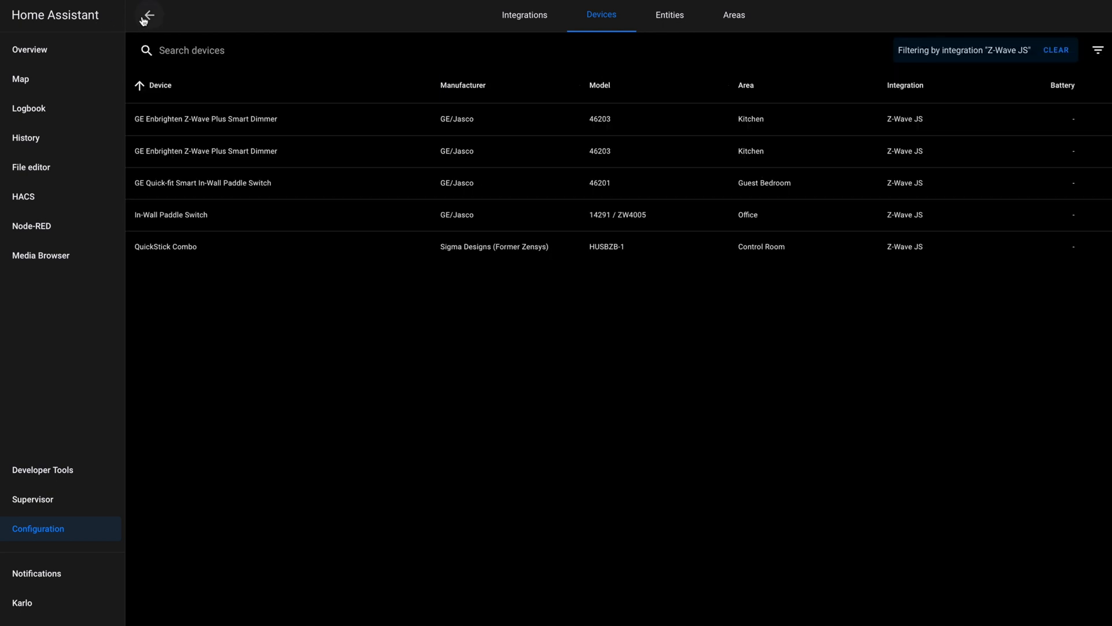
click(524, 14)
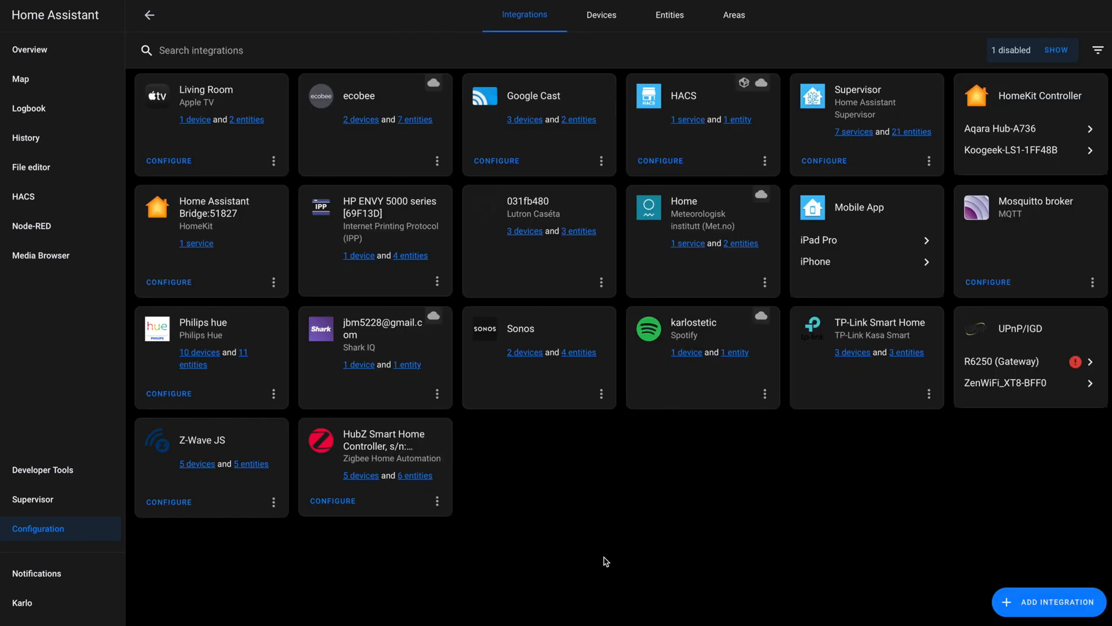
mouse_move(168, 502)
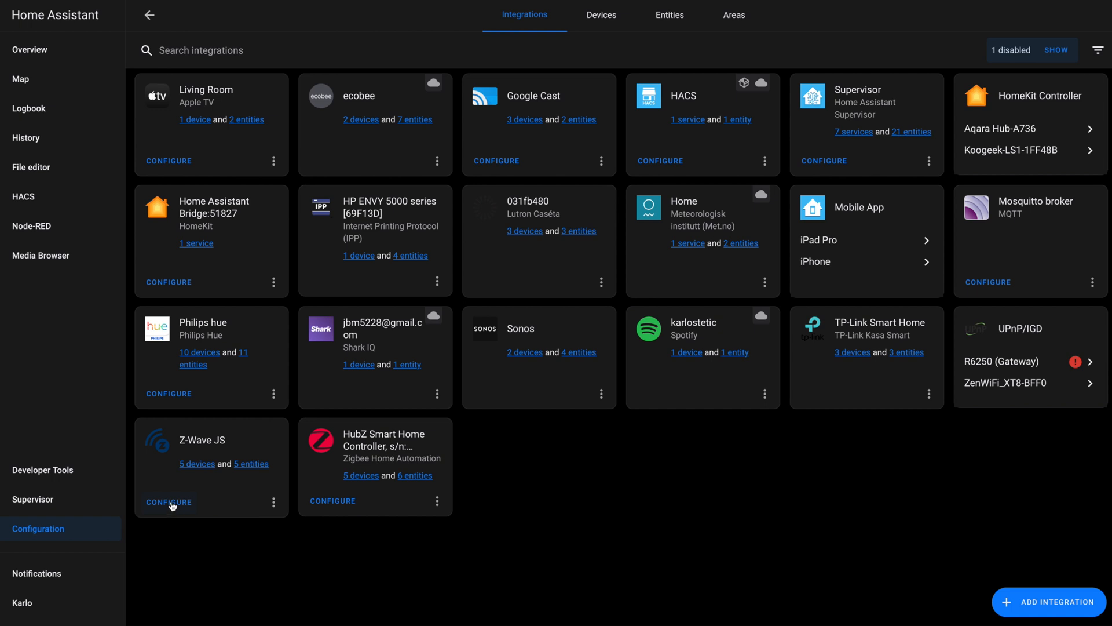
Start Remove Node exclusion from the Z-Wave JS network management page
click(169, 501)
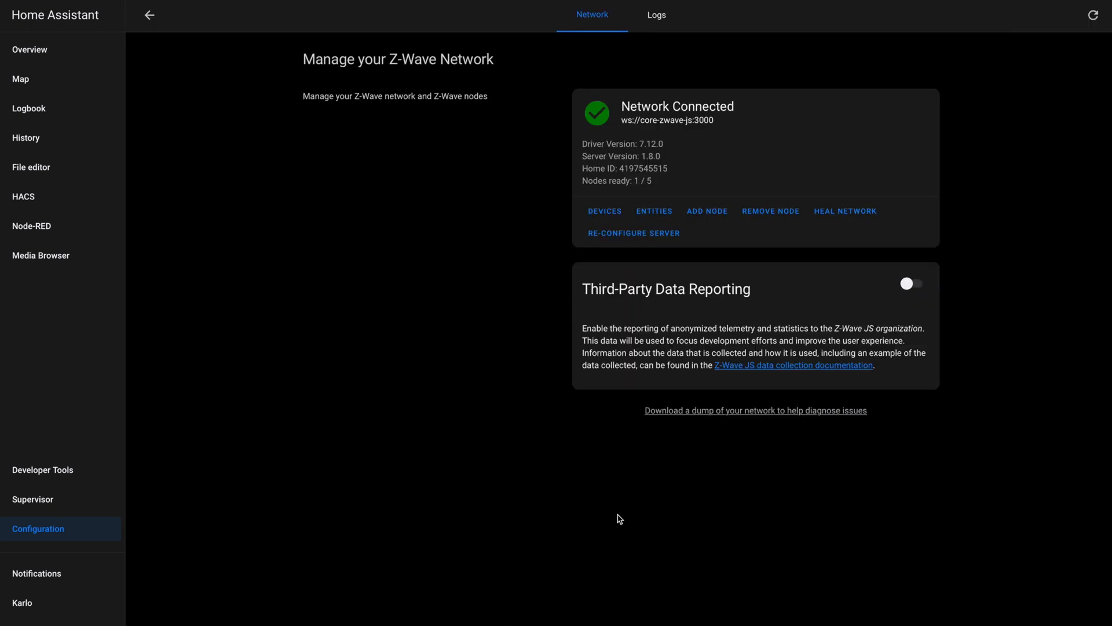
mouse_move(771, 211)
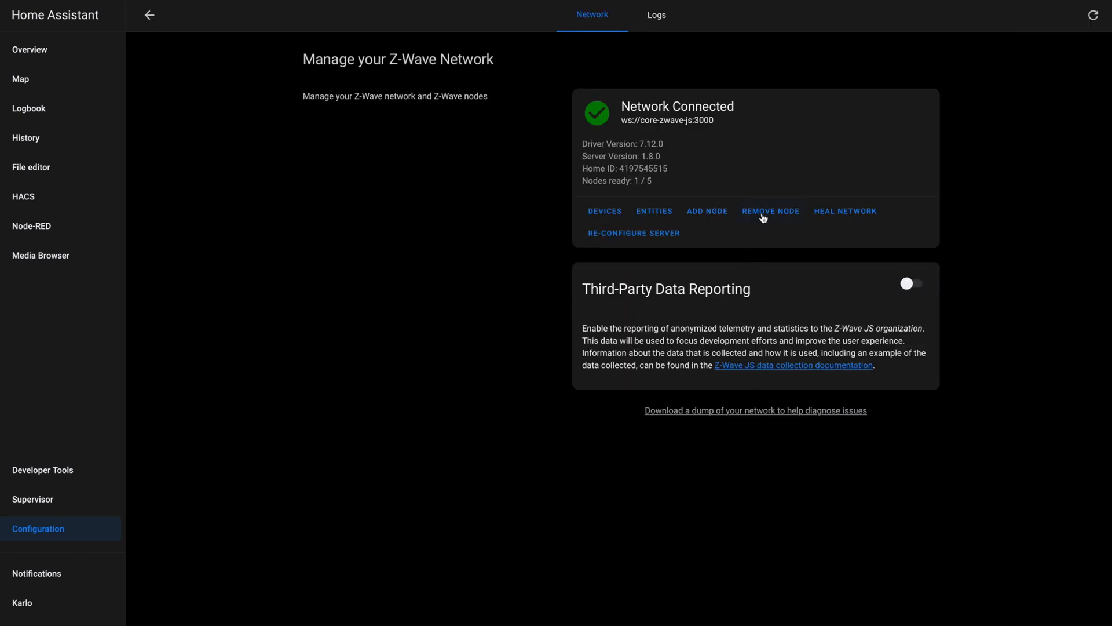
click(769, 211)
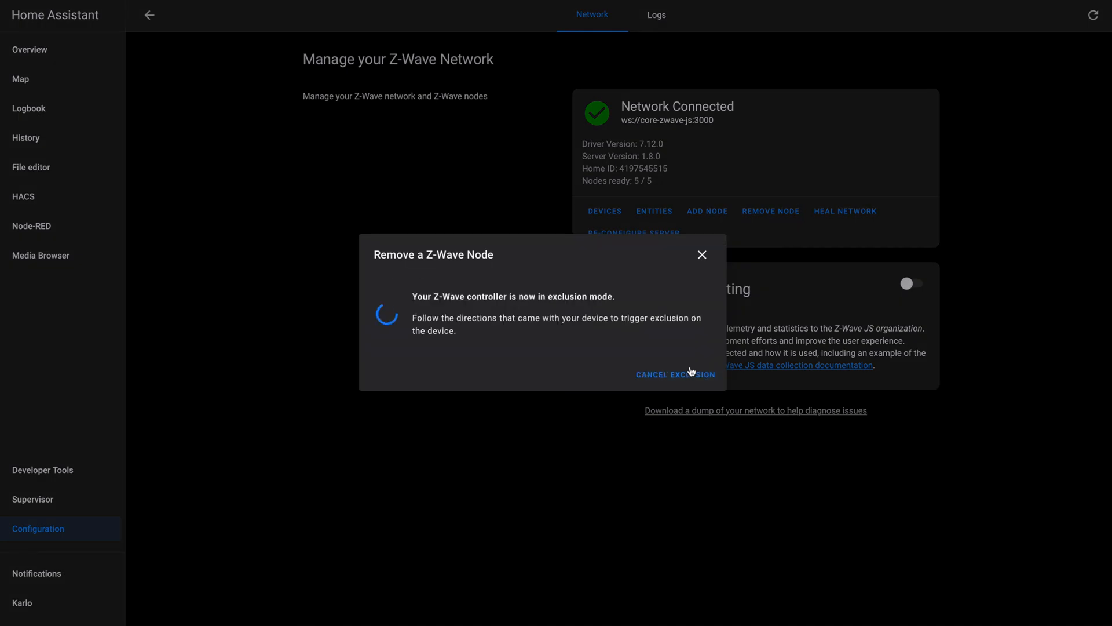
mouse_move(658, 354)
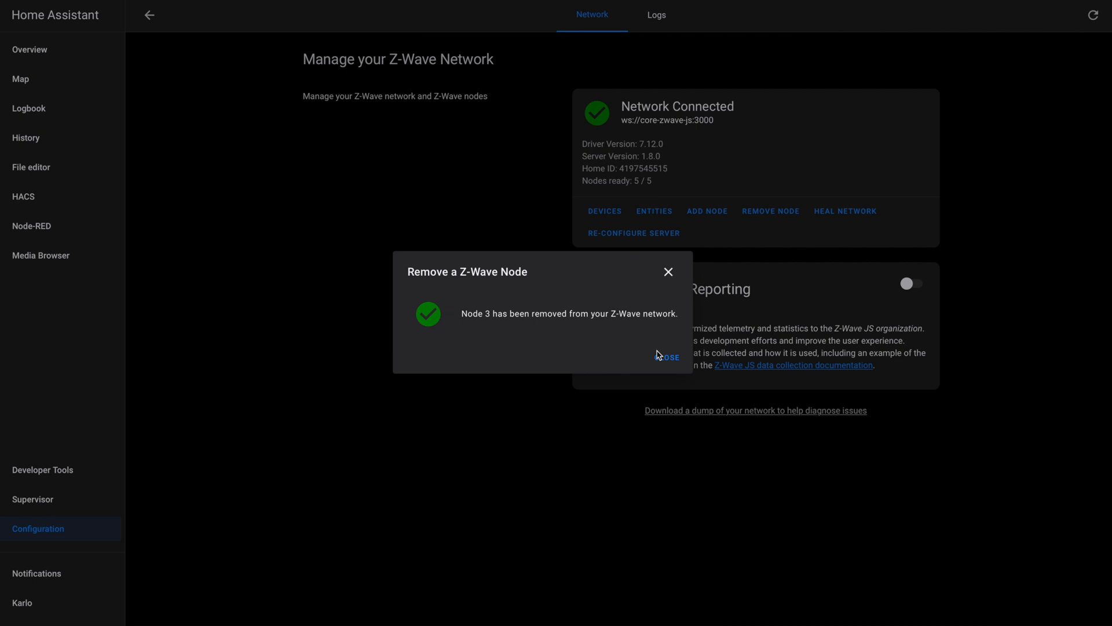
mouse_move(635, 348)
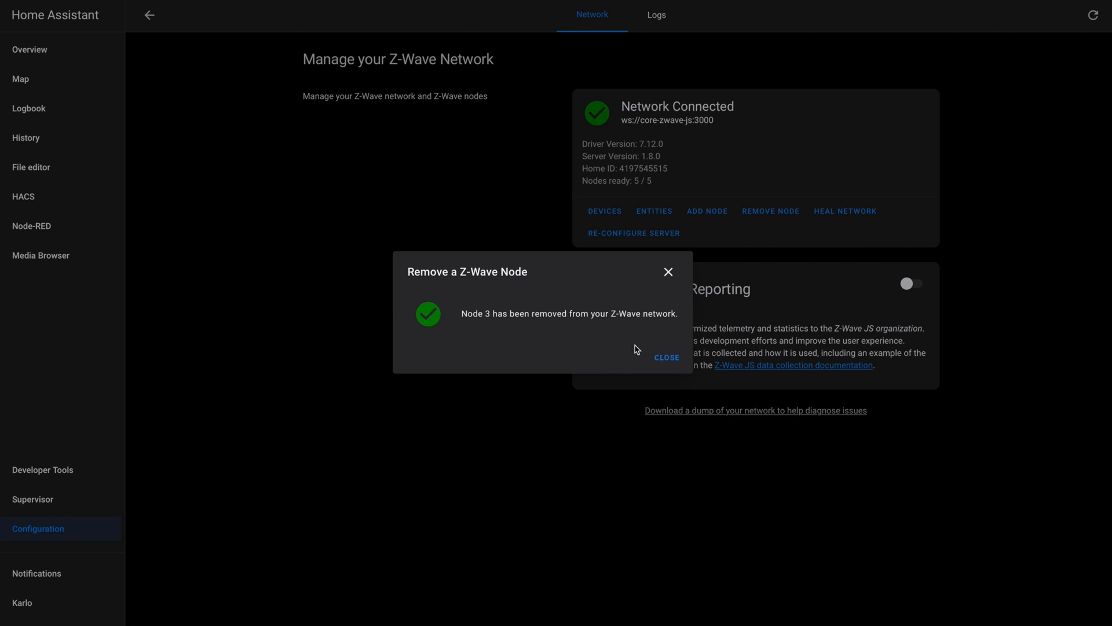
mouse_move(666, 357)
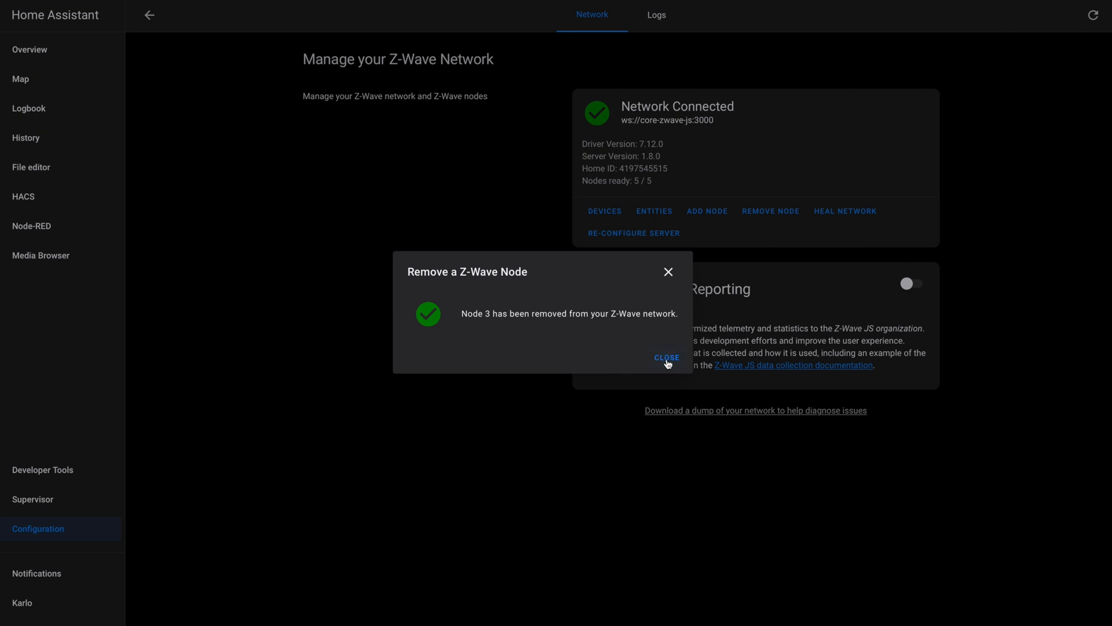